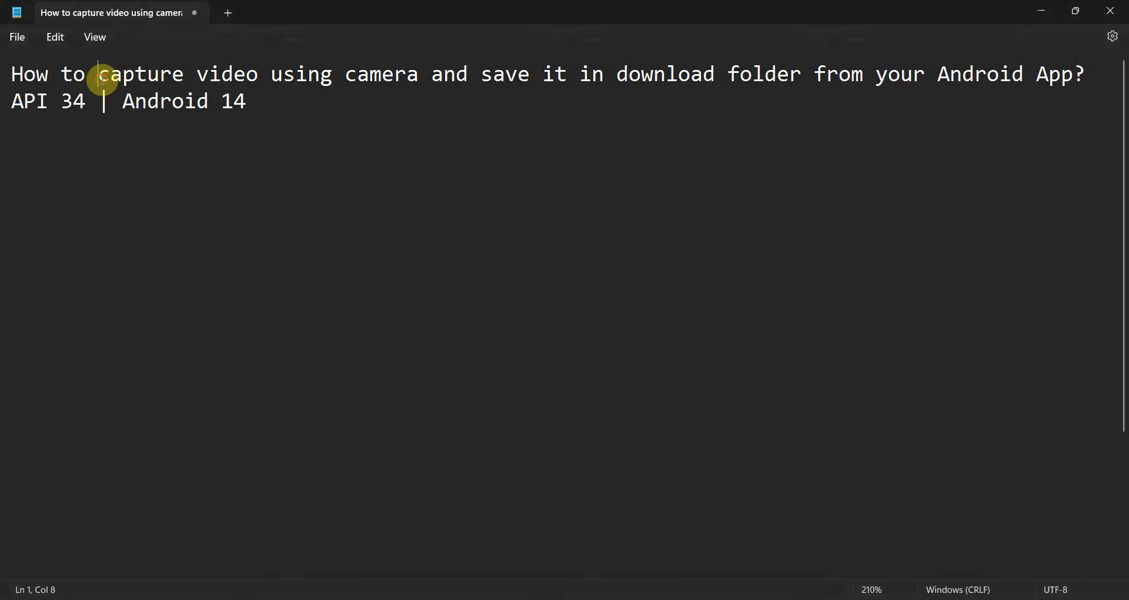
Step: Name the new project Video from Camera App and finish creating it
{"action": "left_click_drag", "start_coordinate": [99, 73], "coordinate": [273, 74]}
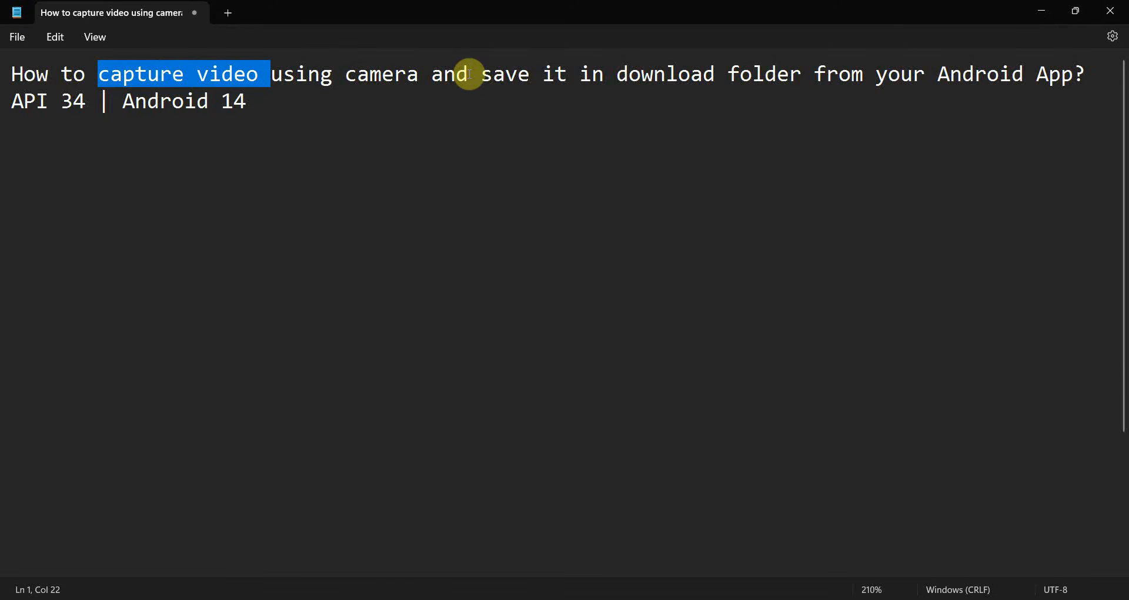
{"action": "left_click_drag", "start_coordinate": [481, 73], "coordinate": [753, 73]}
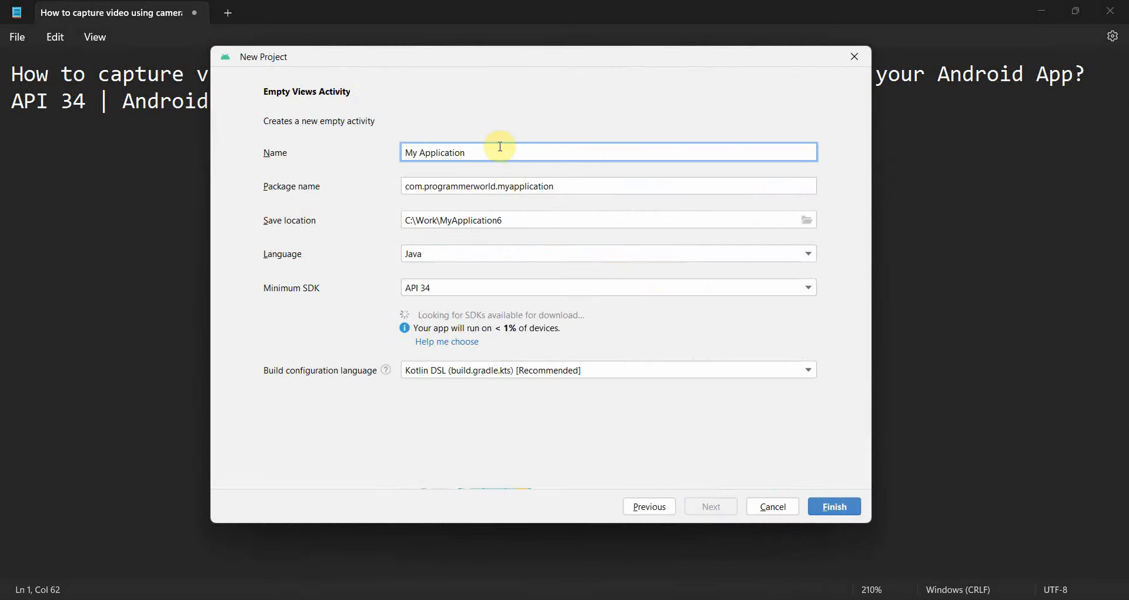
{"action": "type", "text": "Vid"}
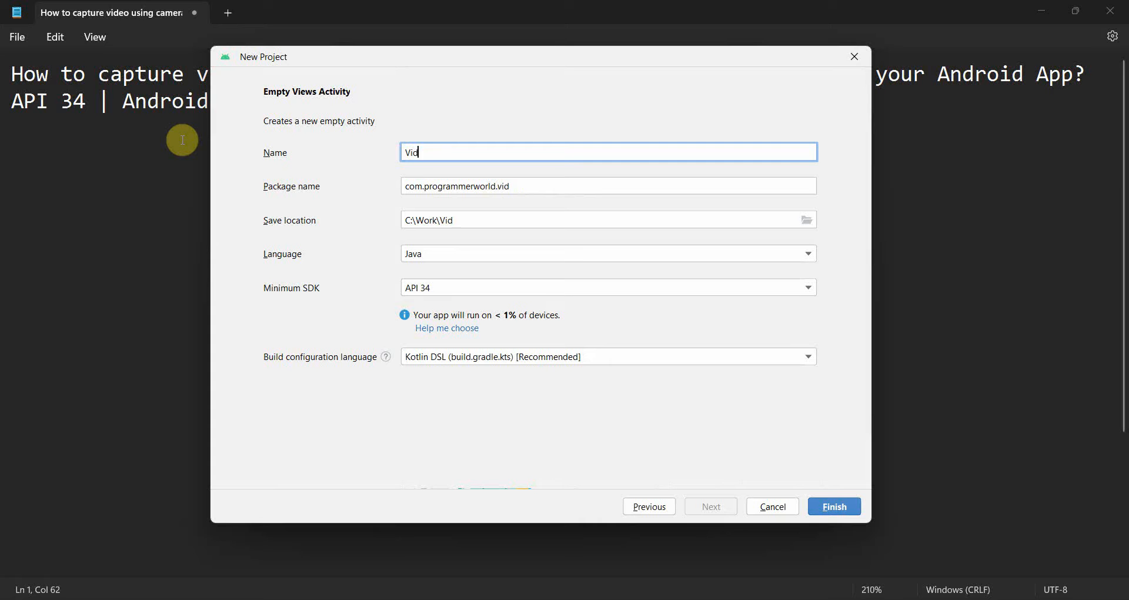
{"action": "type", "text": "eo"}
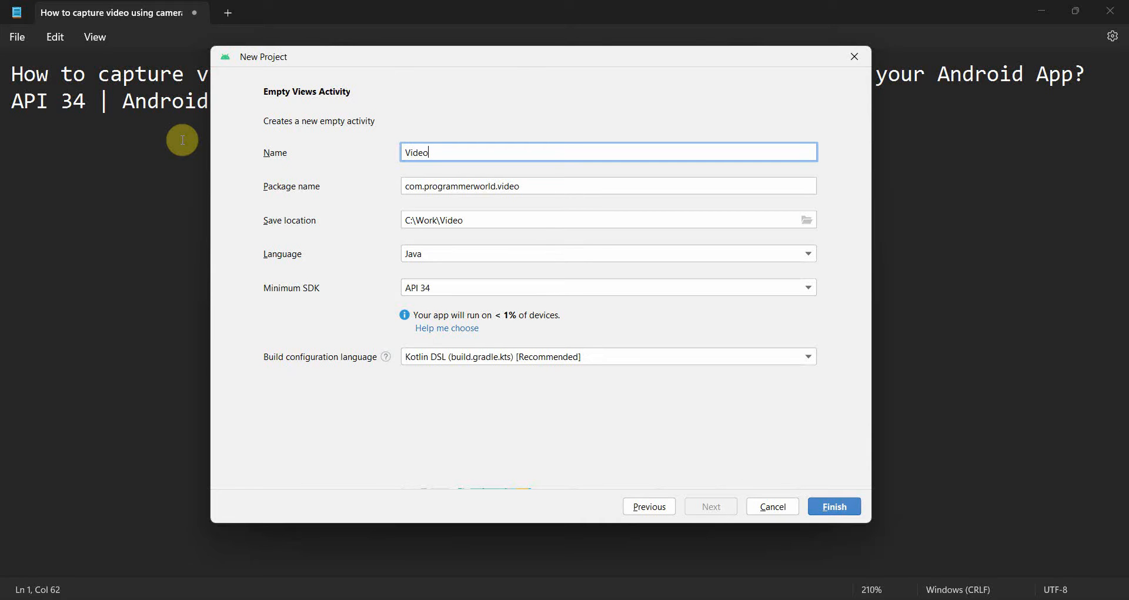
{"action": "type", "text": "from Camera App"}
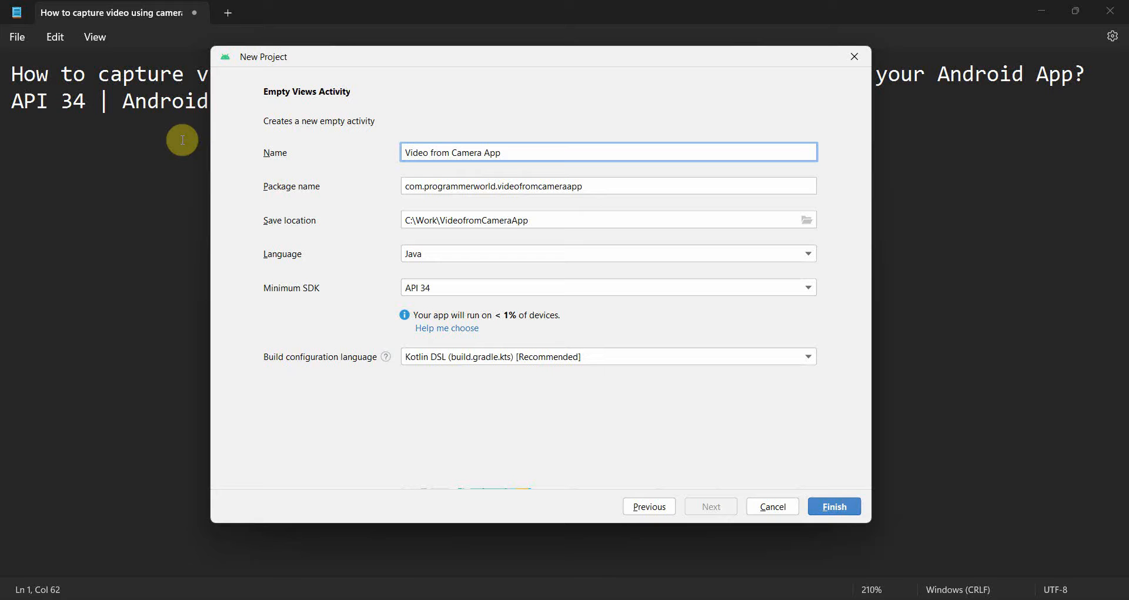
{"action": "left_click", "coordinate": [834, 506]}
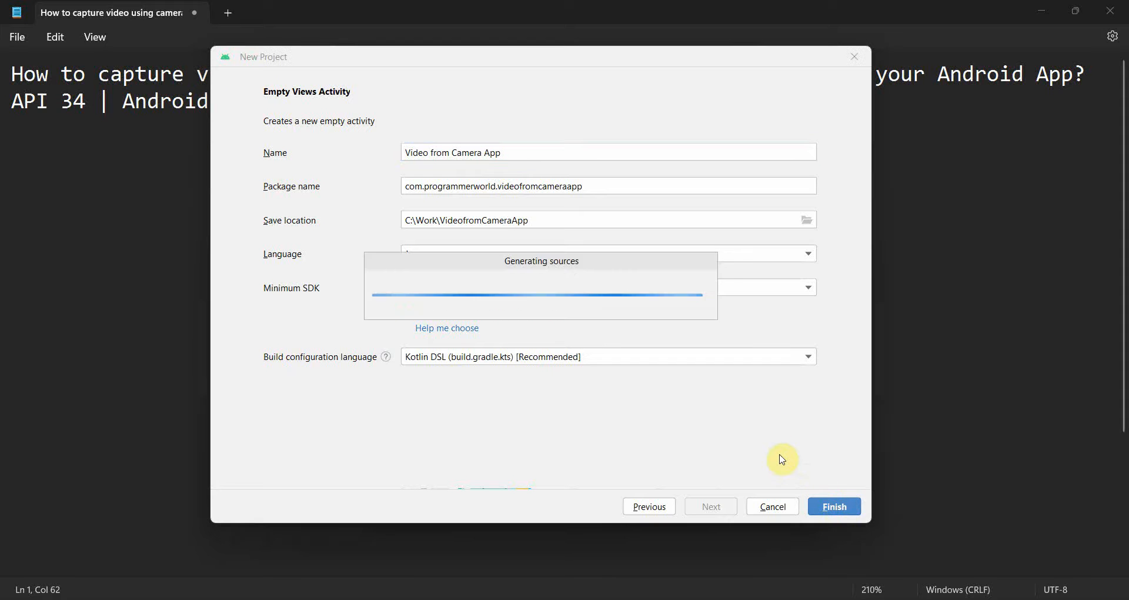
{"action": "left_click", "coordinate": [833, 506]}
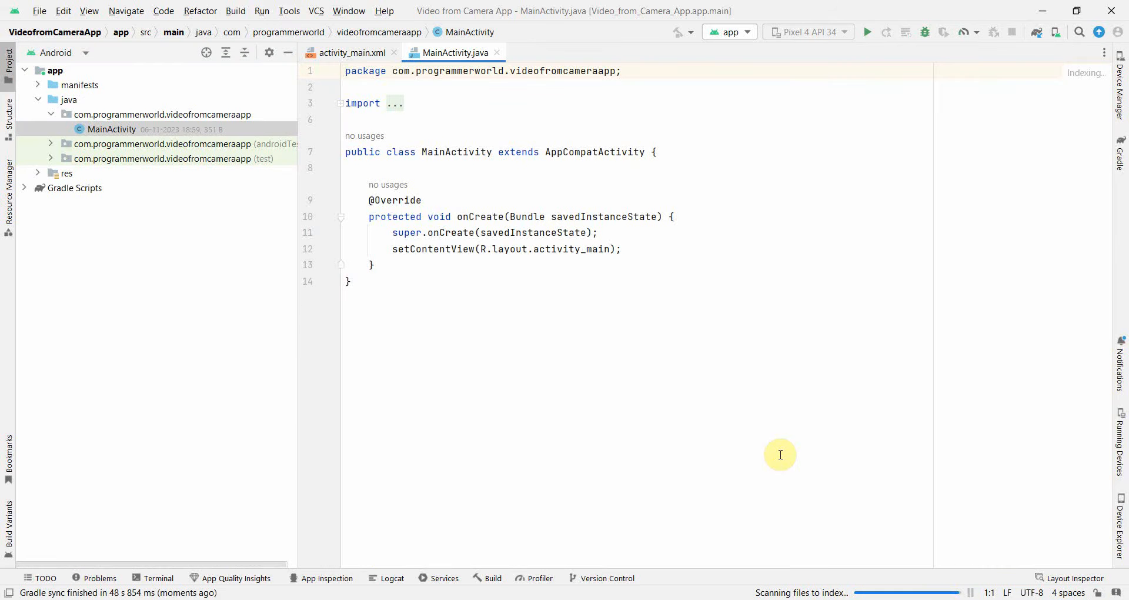
Step: Bring up AndroidManifest.xml from the manifests folder for editing
{"action": "left_click", "coordinate": [610, 237]}
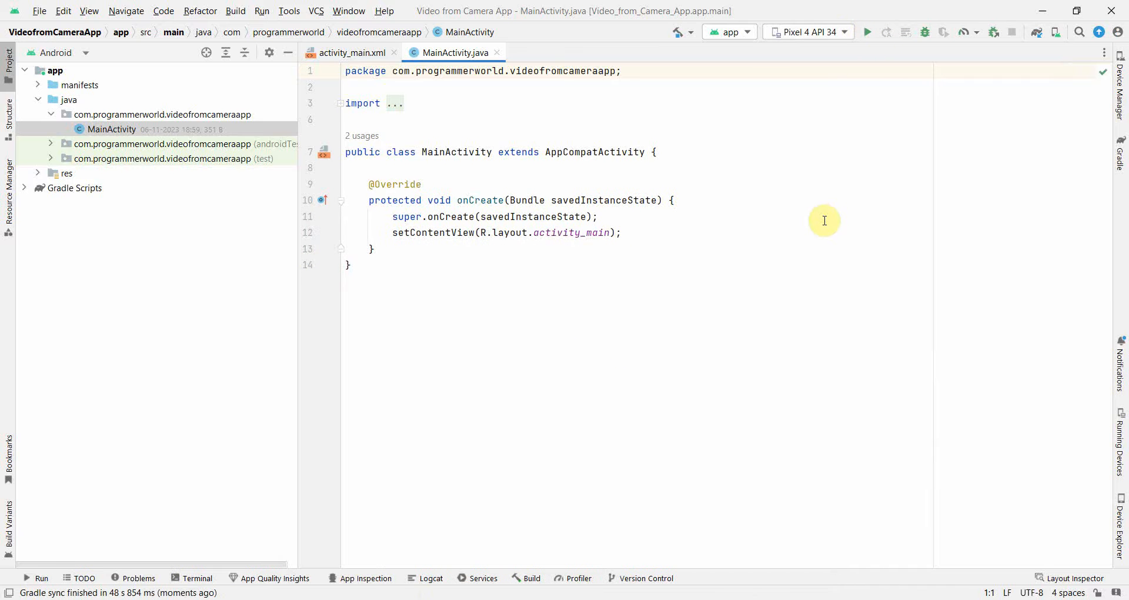
{"action": "left_click", "coordinate": [55, 70]}
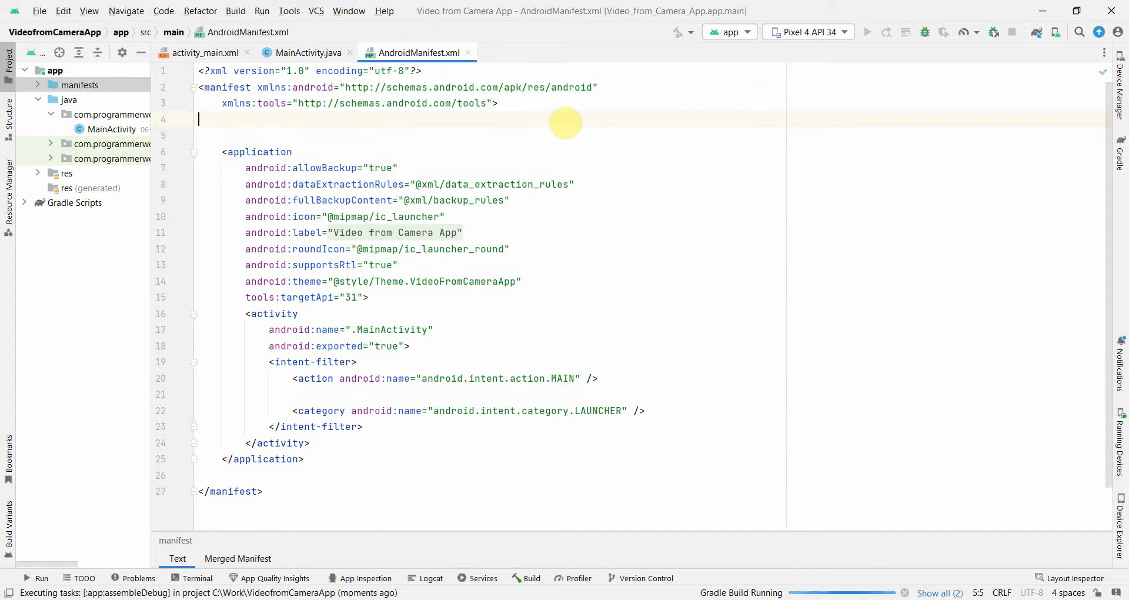
Step: Declare uses-permission lines for ACCESS_MEDIA_LOCATION and READ_MEDIA_VIDEO above the application block
{"action": "type", "text": "<"}
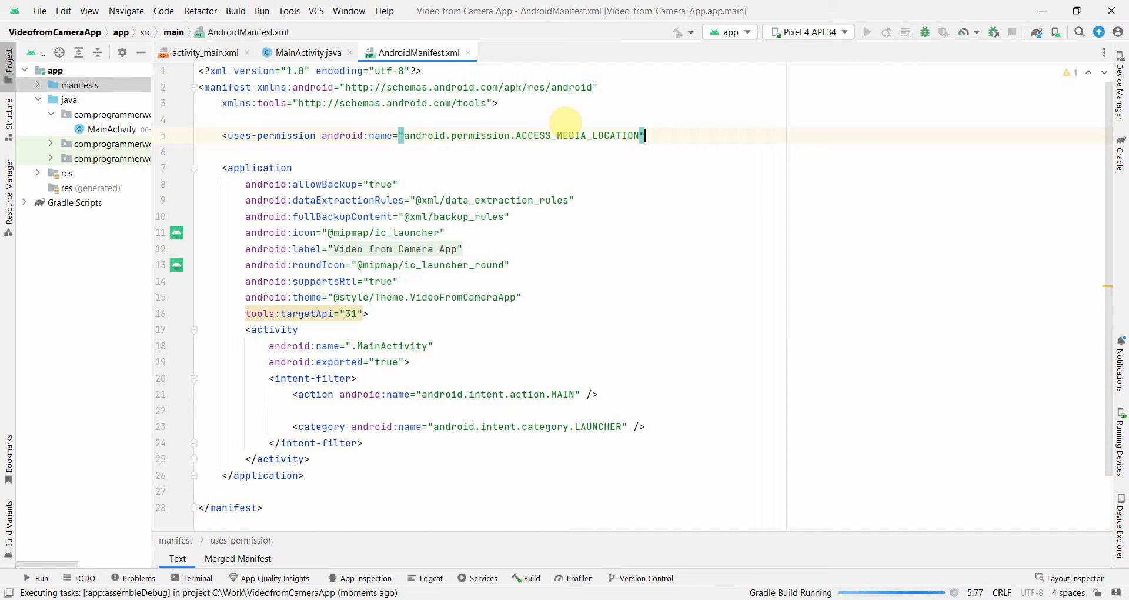
{"action": "type", "text": "/>"}
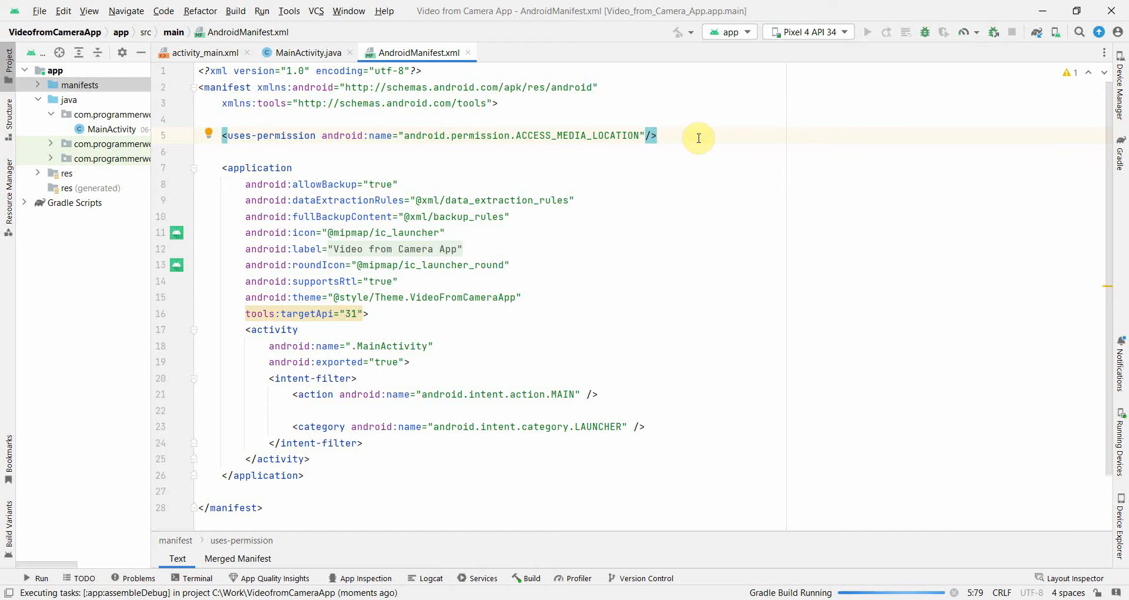
{"action": "type", "text": "<"}
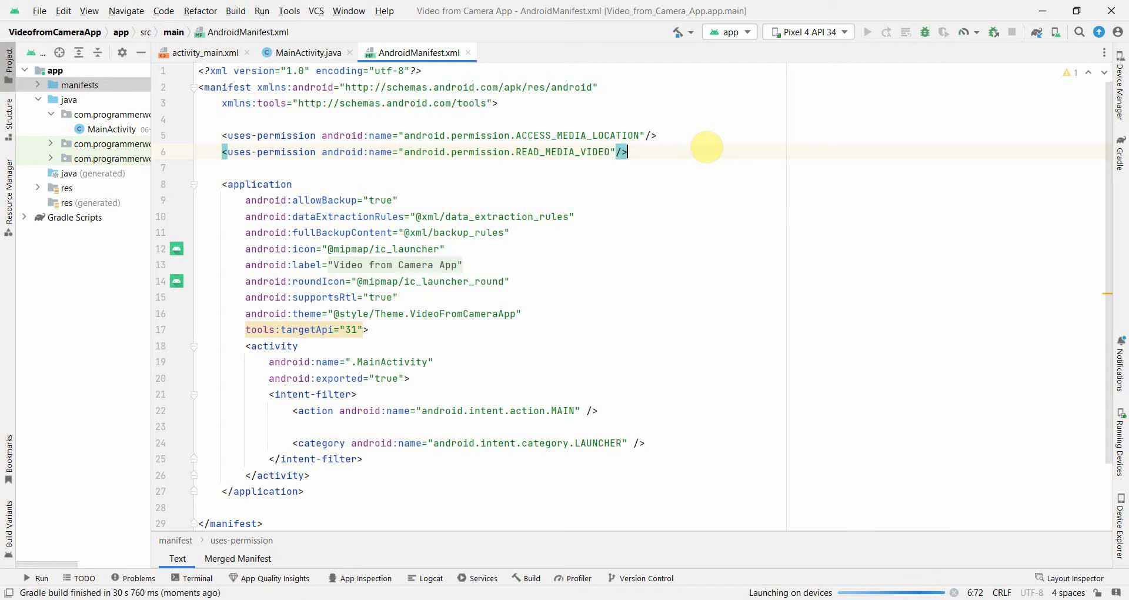
{"action": "mouse_move", "coordinate": [517, 152]}
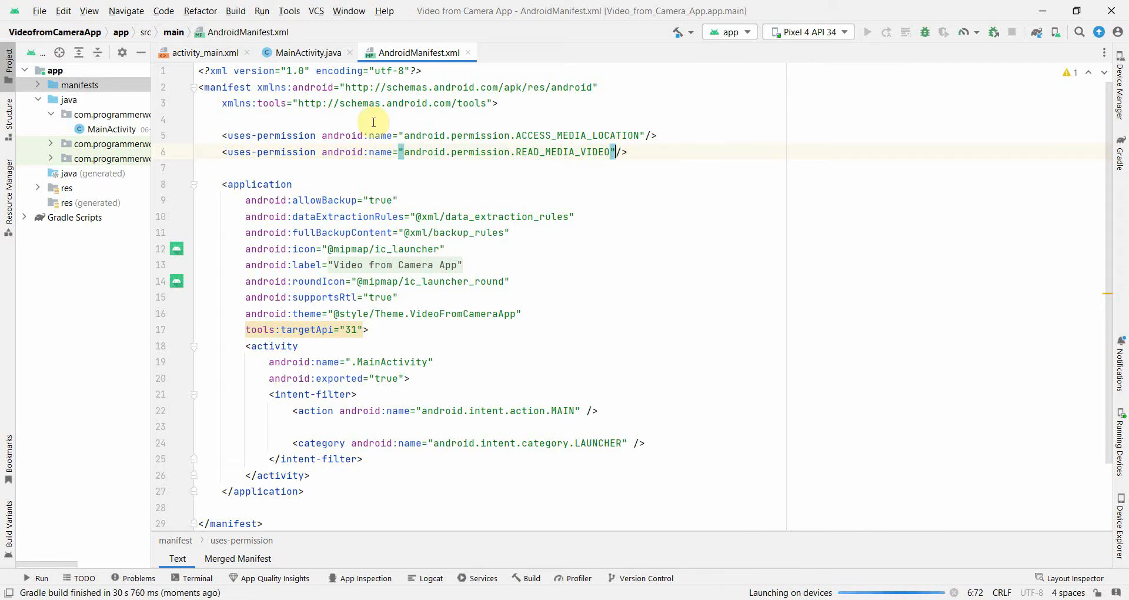
Step: Start an ActivityCompat.requestPermissions(this, new String[]{...}) call in MainActivity's onCreate
{"action": "left_click", "coordinate": [308, 51]}
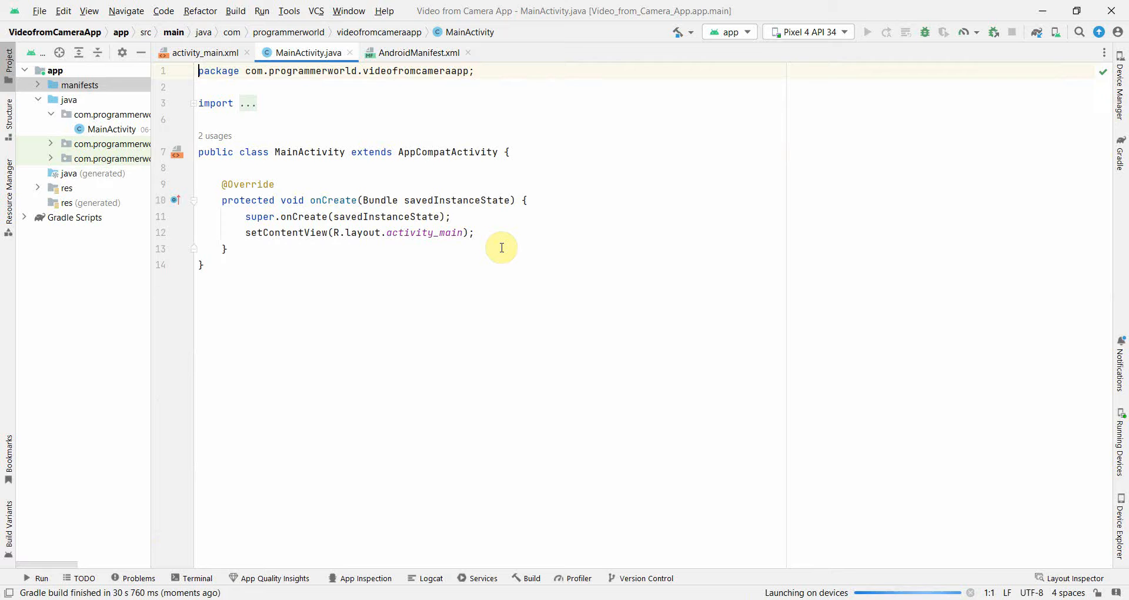
{"action": "key", "text": "Return"}
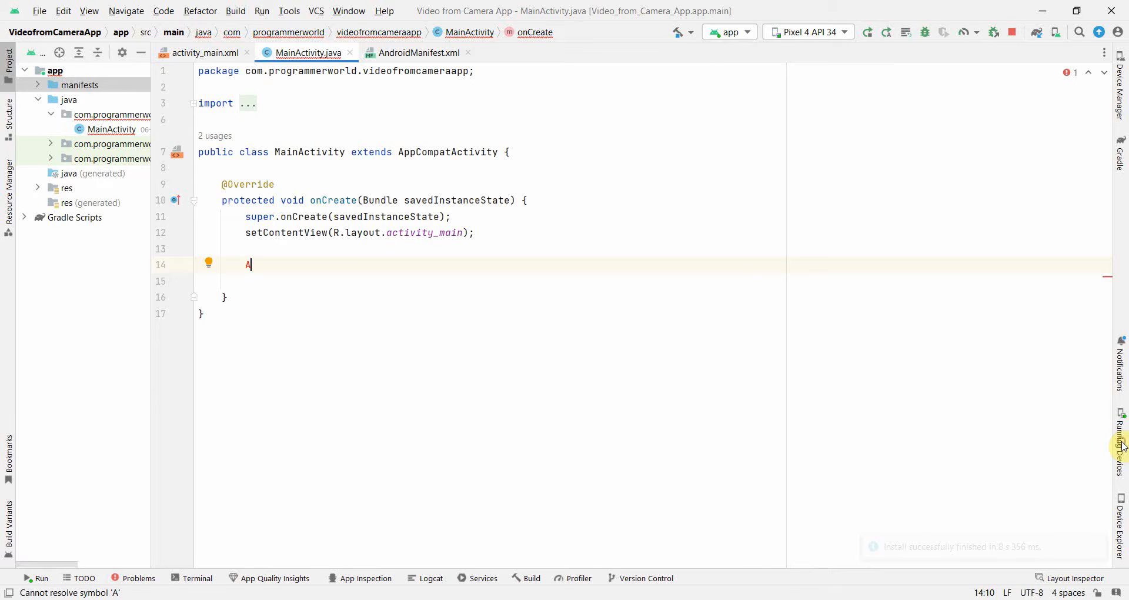
{"action": "type", "text": "c"}
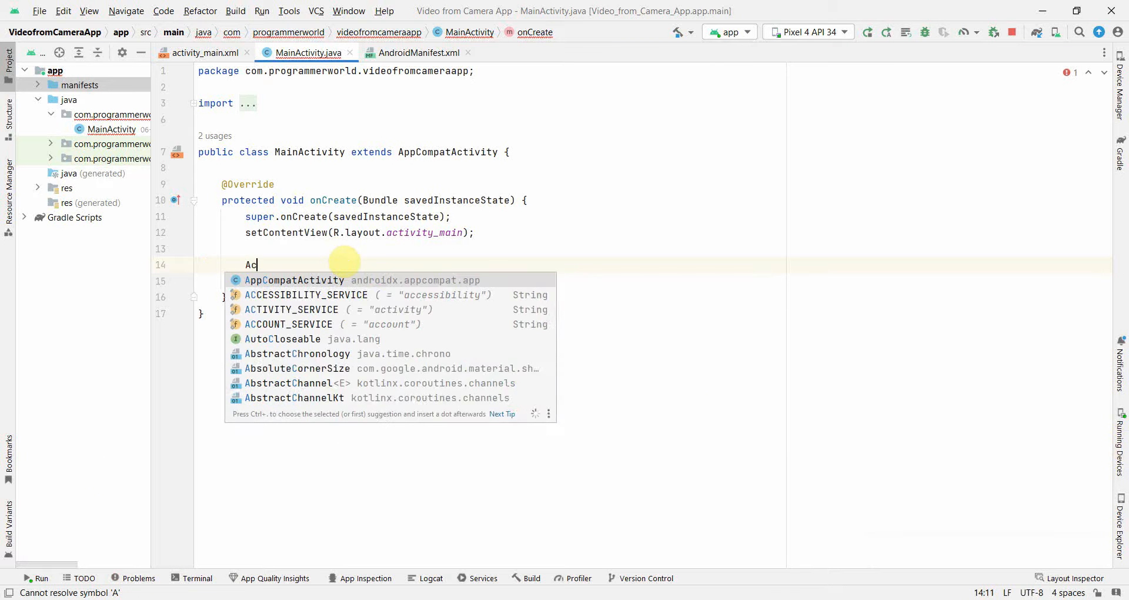
{"action": "left_click", "coordinate": [291, 310]}
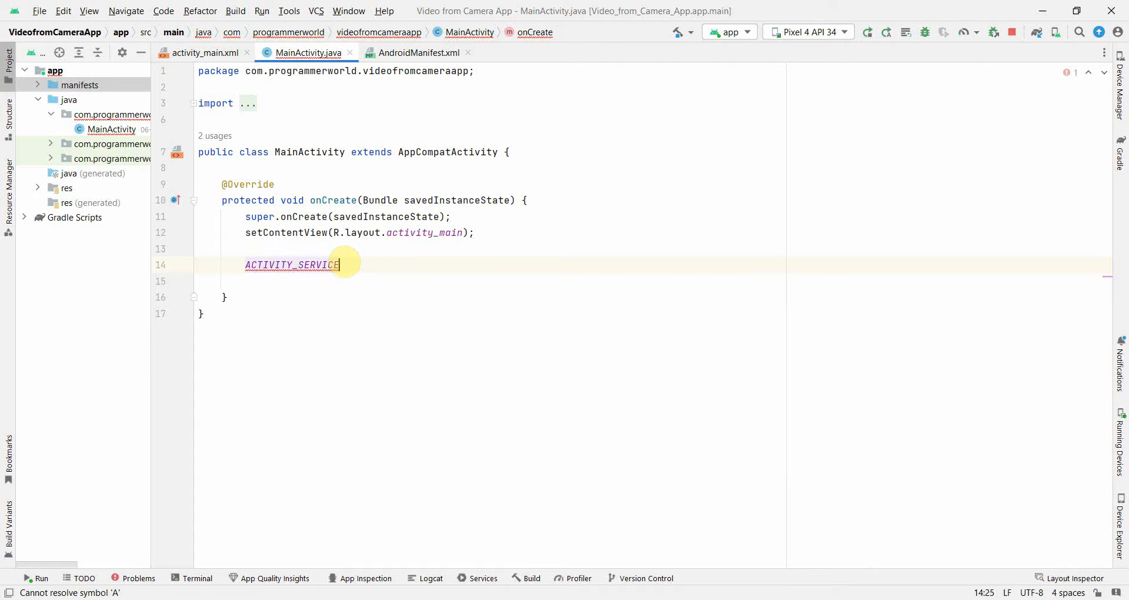
{"action": "type", "text": "ActivityCompat."}
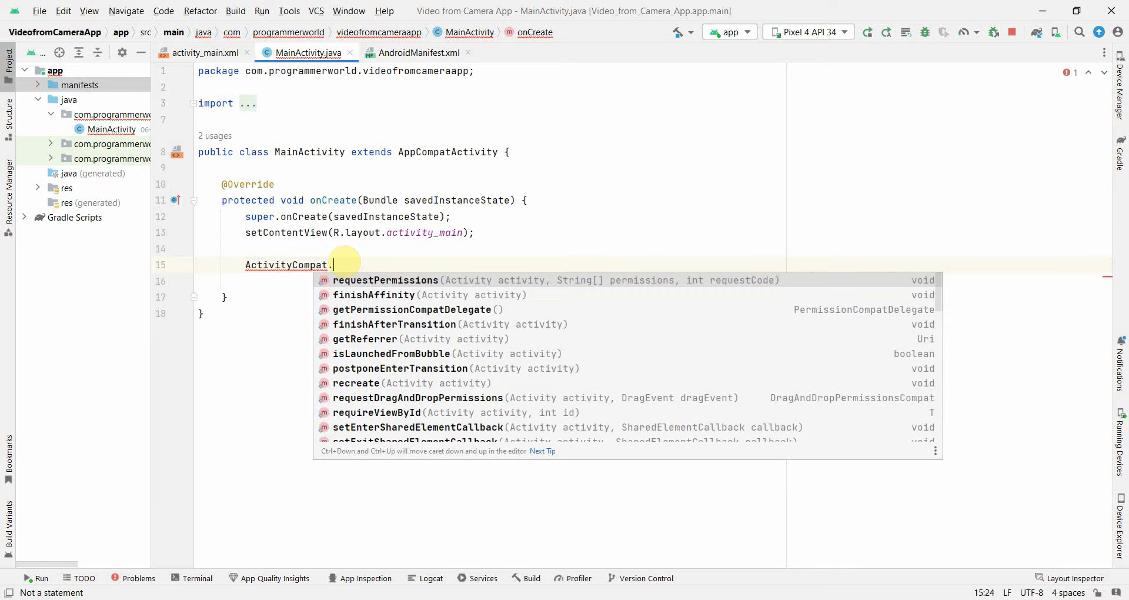
{"action": "left_click", "coordinate": [385, 280]}
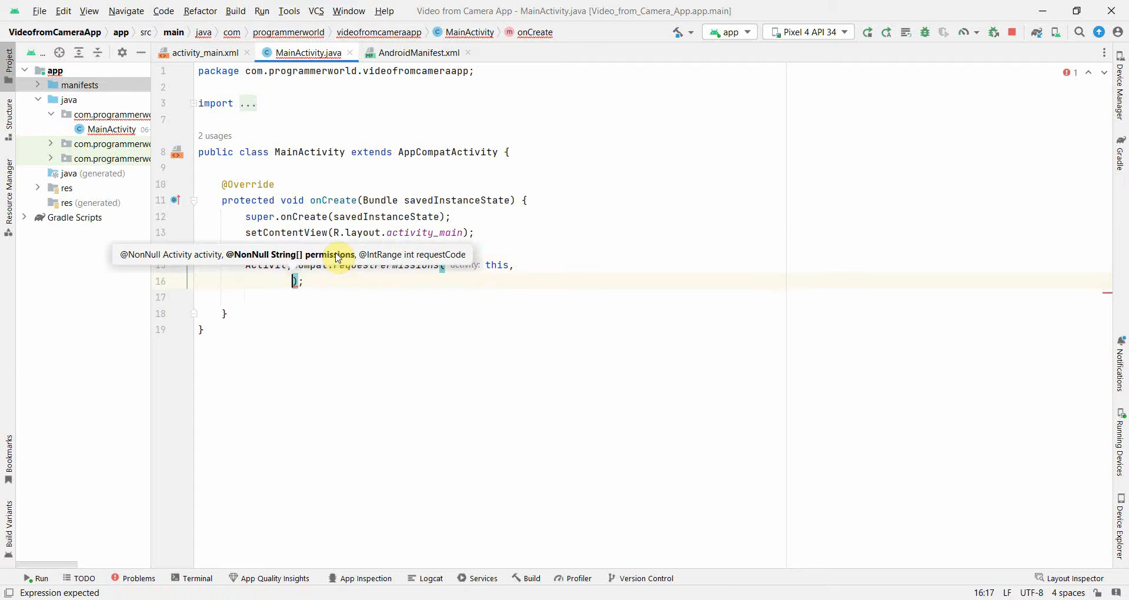
{"action": "type", "text": "new_S"}
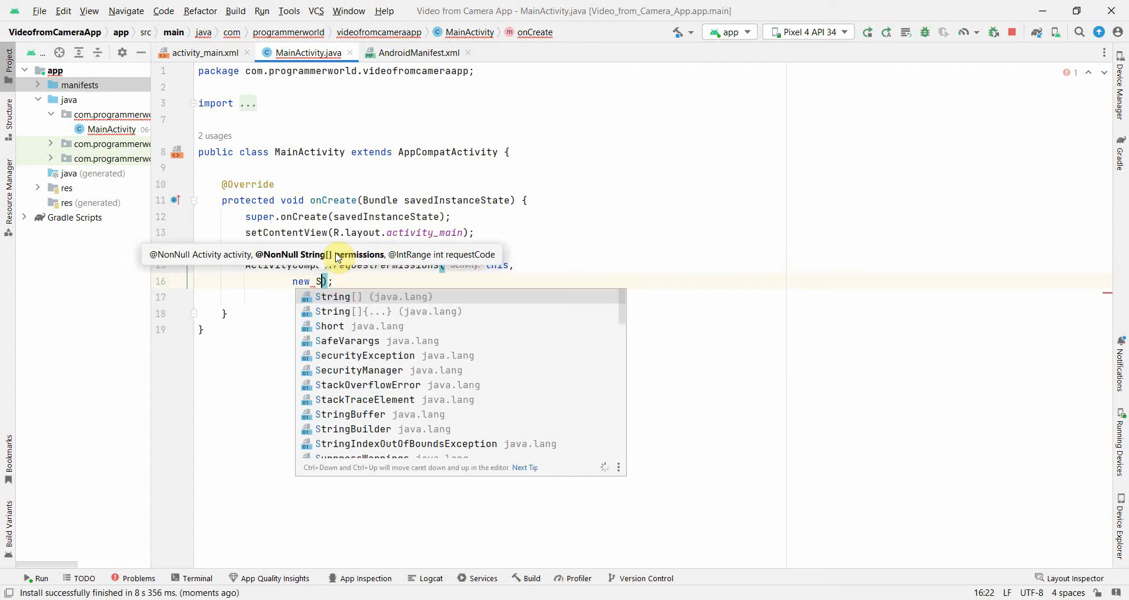
{"action": "left_click", "coordinate": [374, 296]}
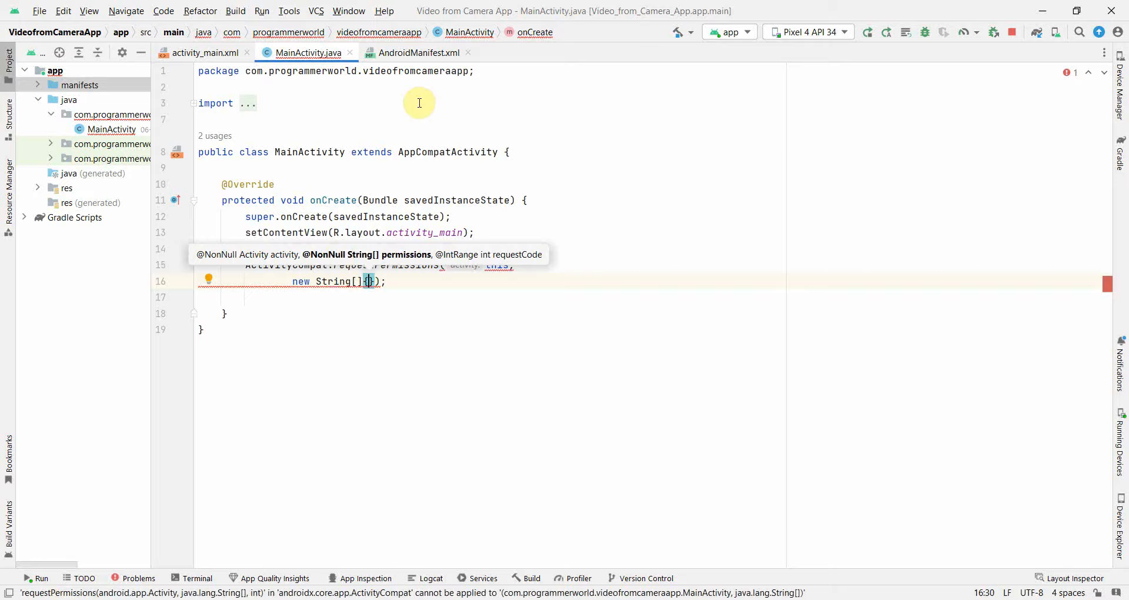
Step: Fill the array with ACCESS_MEDIA_LOCATION and READ_MEDIA_VIDEO and pass PackageManager.PERMISSION_GRANTED
{"action": "left_click", "coordinate": [417, 53]}
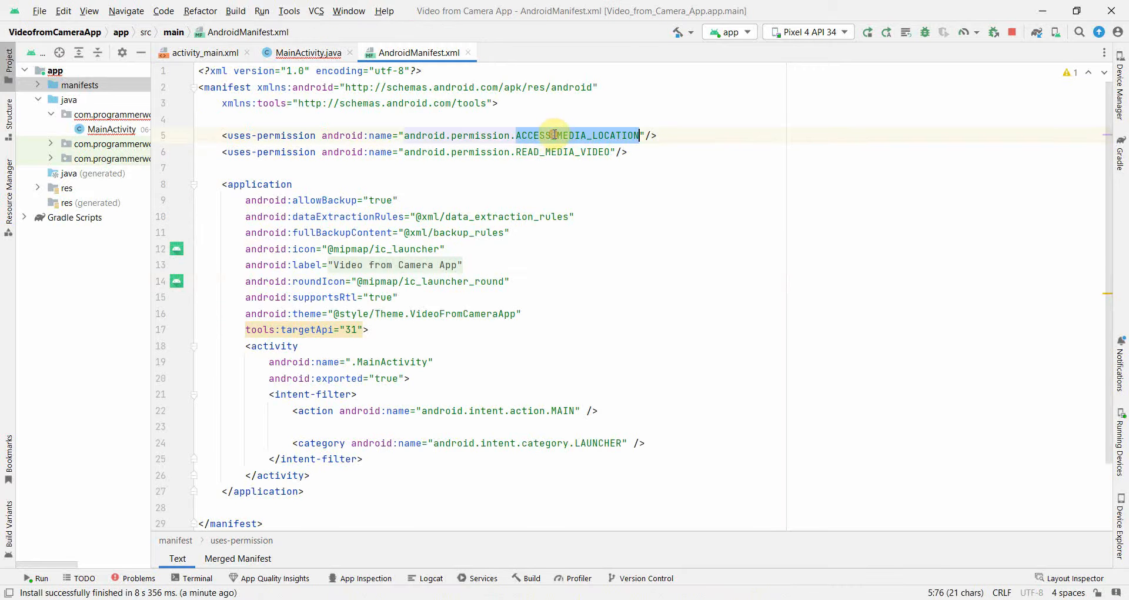
{"action": "left_click", "coordinate": [308, 52]}
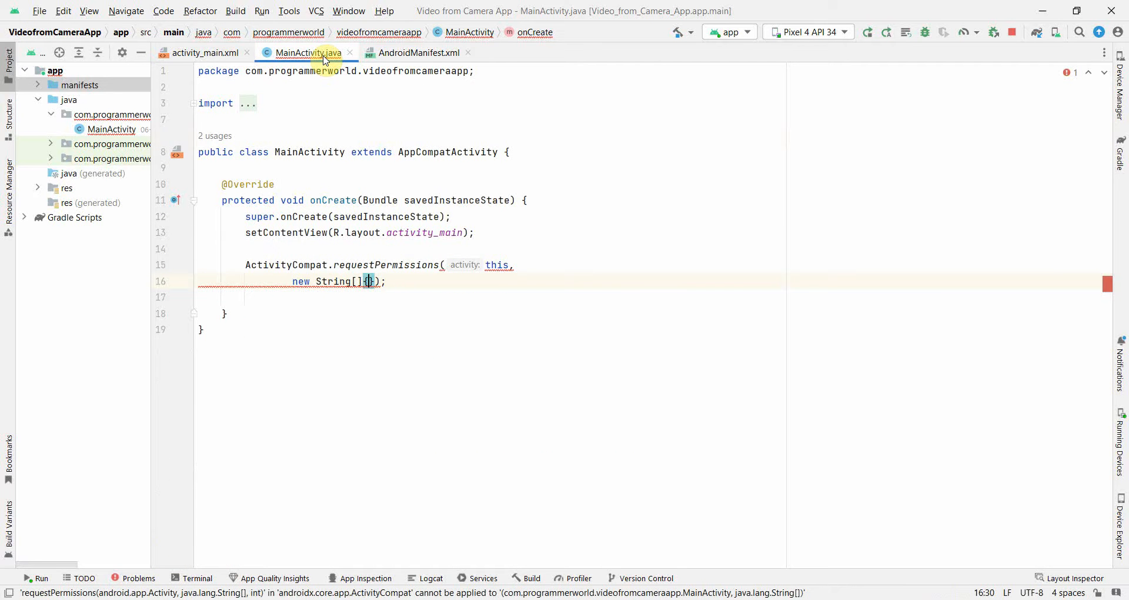
{"action": "type", "text": "ACCESS_MEDIA_LOCATION,"}
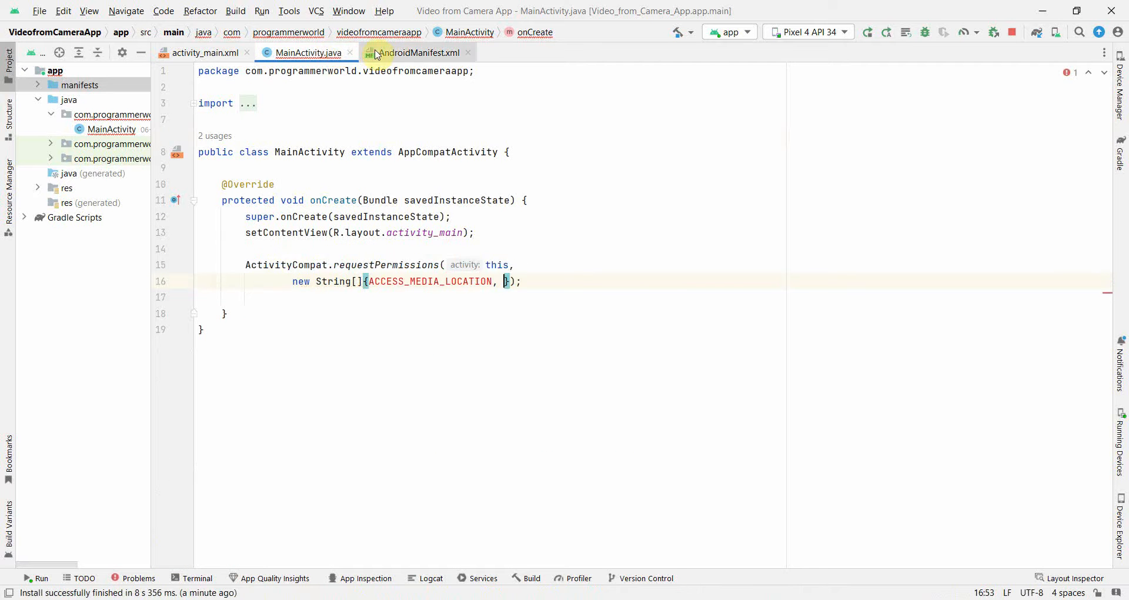
{"action": "left_click", "coordinate": [414, 52]}
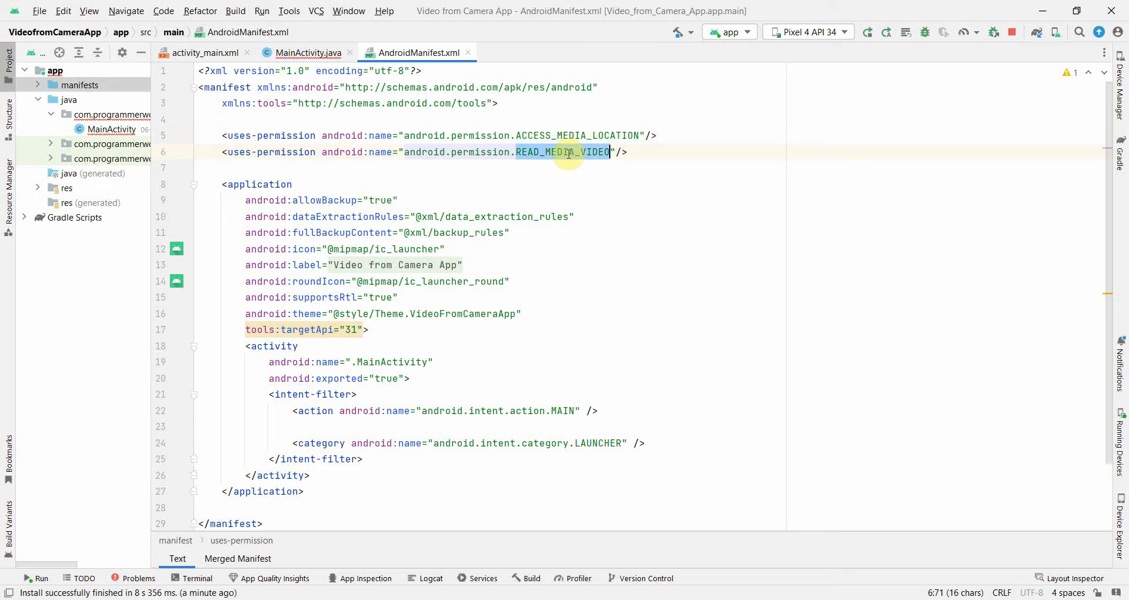
{"action": "left_click", "coordinate": [308, 52]}
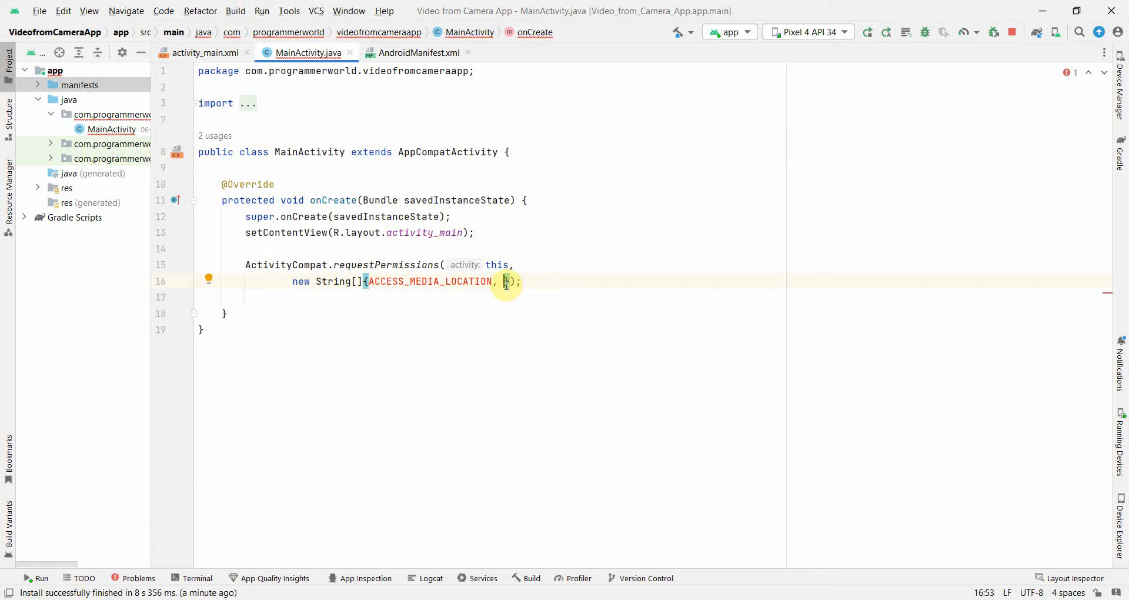
{"action": "type", "text": "READ_MEDIA_VIDEO"}
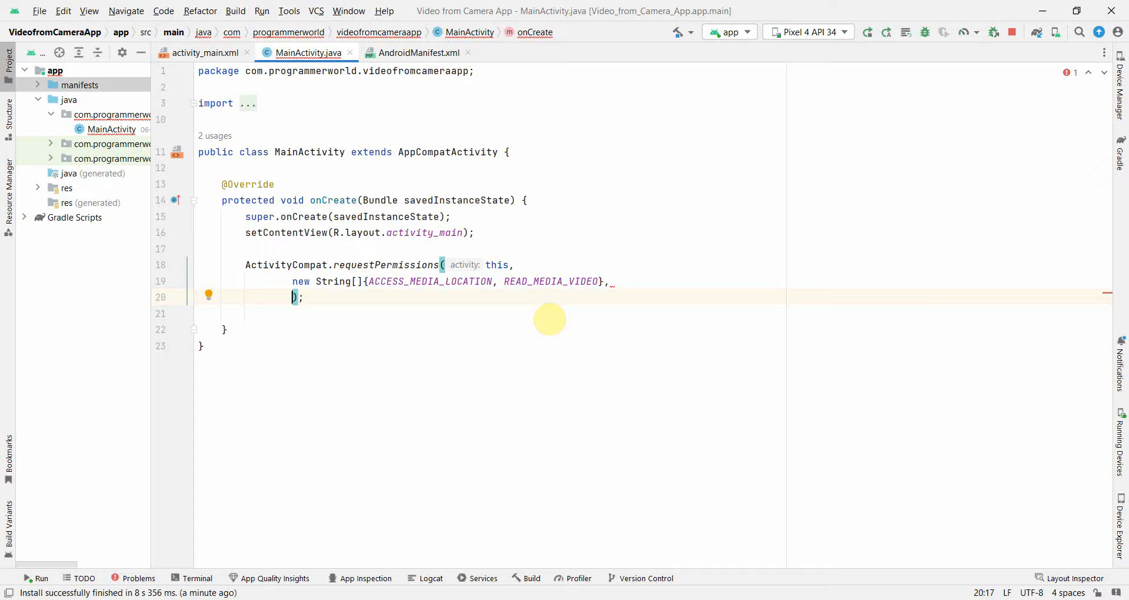
{"action": "type", "text": "PackageManager.PERMISSION_GRANTED"}
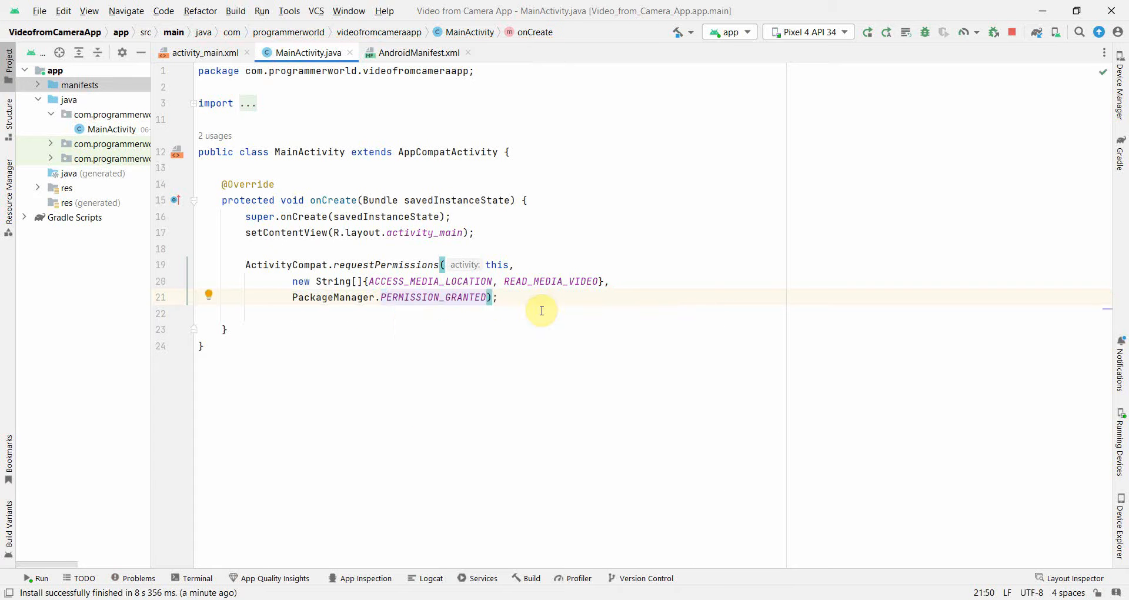
Step: Add a provider element with authority com.programmerworld.videofromcameraapp.provider in the manifest
{"action": "left_click", "coordinate": [416, 53]}
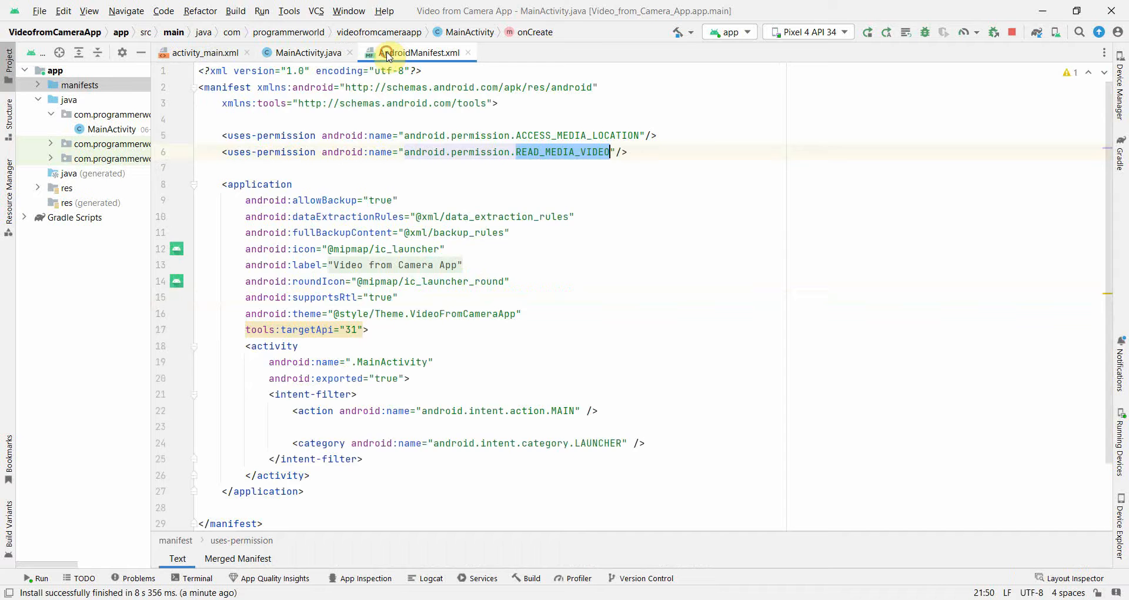
{"action": "scroll", "scroll_direction": "down", "scroll_amount": 3}
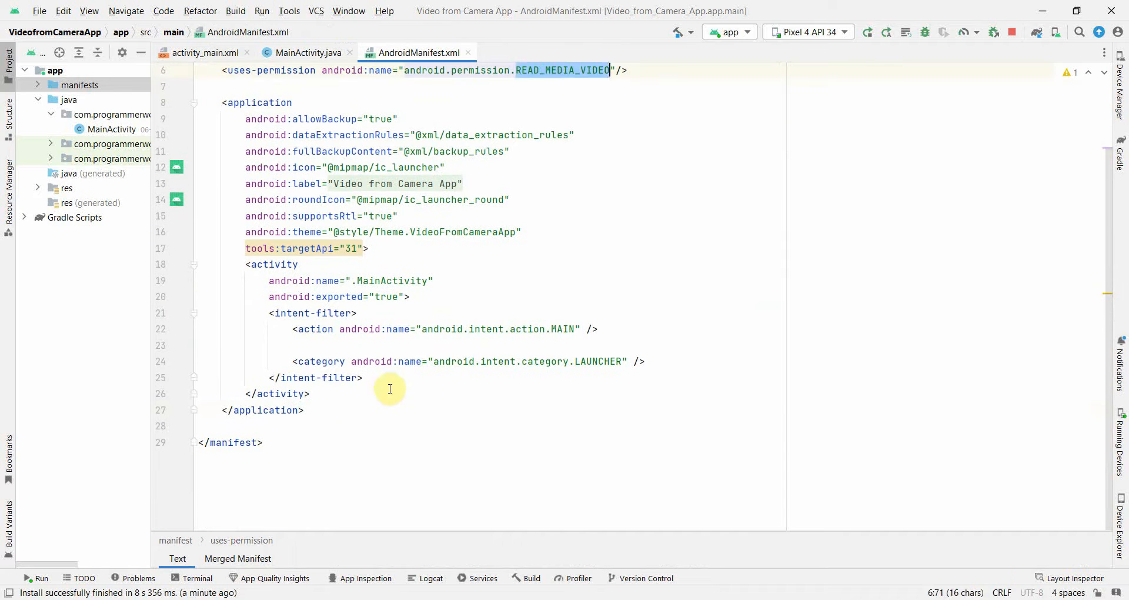
{"action": "left_click", "coordinate": [304, 410]}
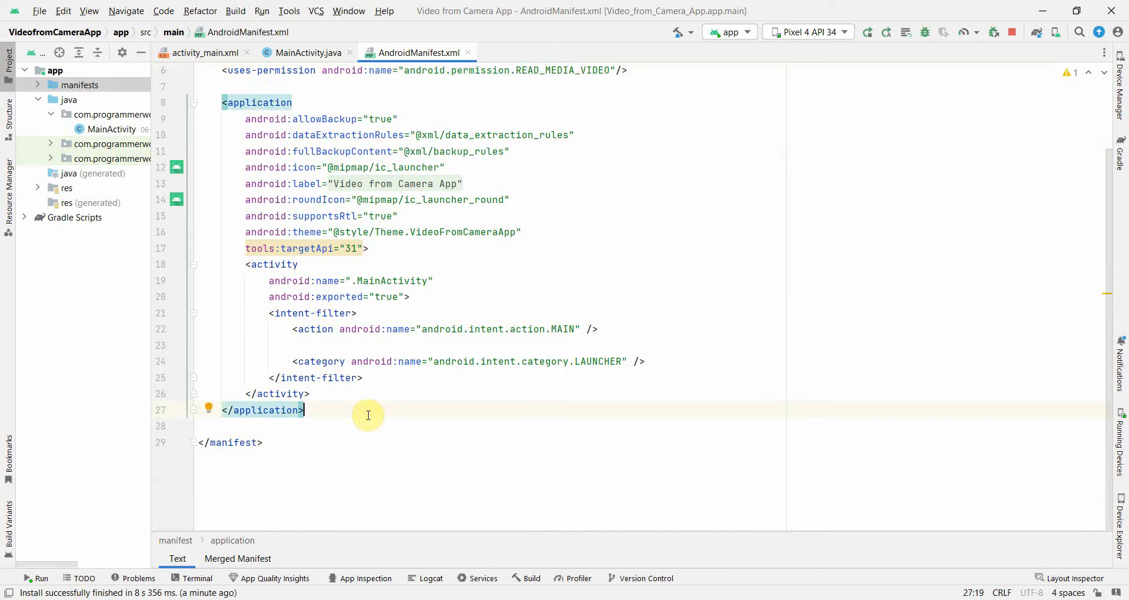
{"action": "left_click", "coordinate": [308, 394]}
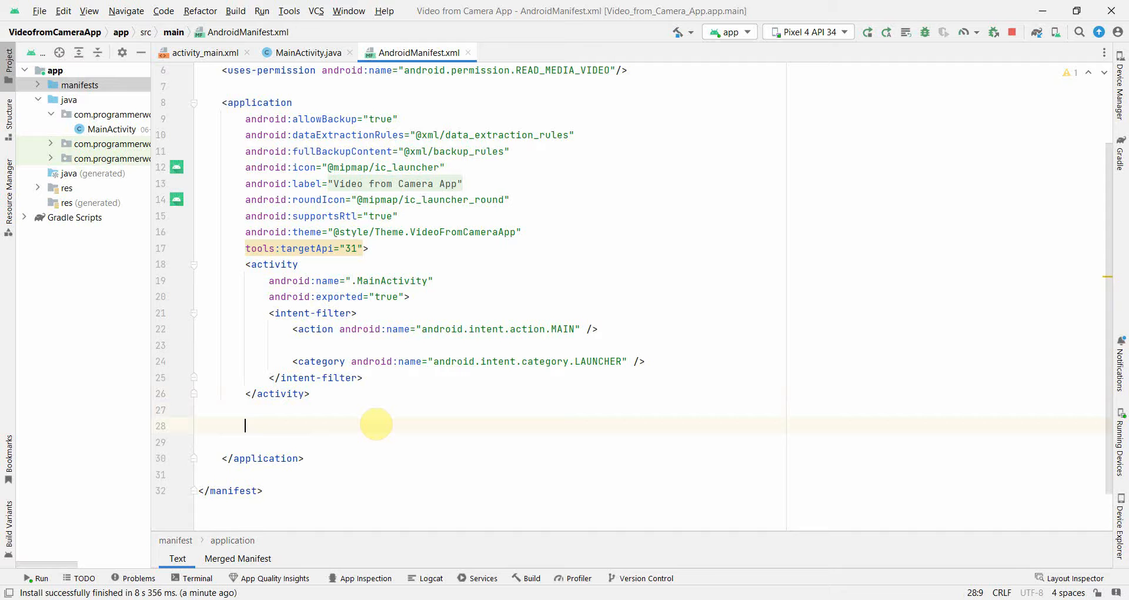
{"action": "type", "text": "<"}
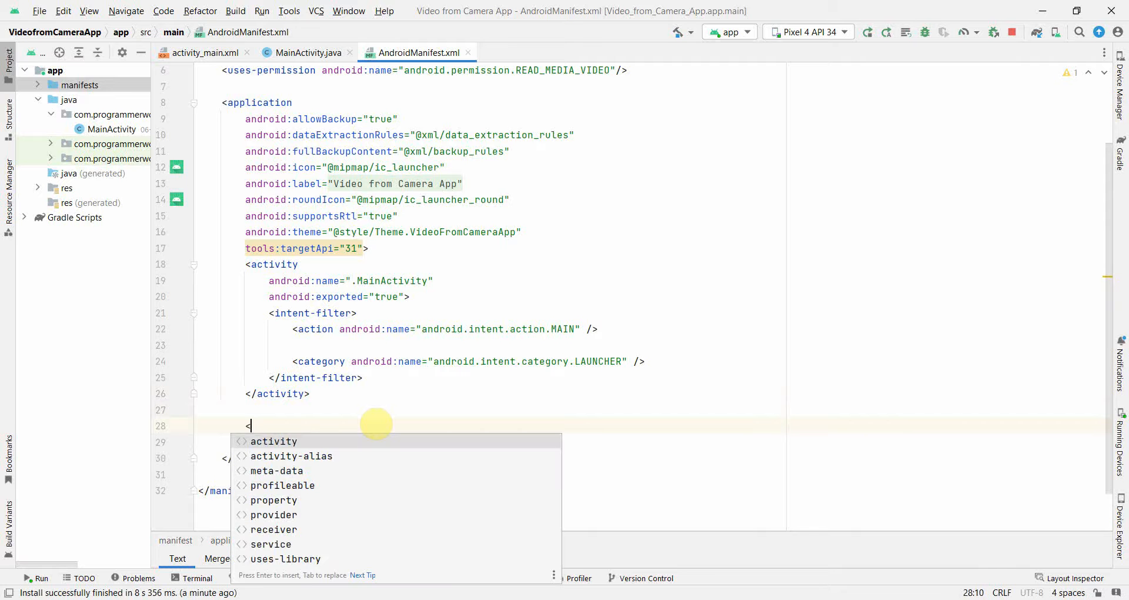
{"action": "type", "text": "provider"}
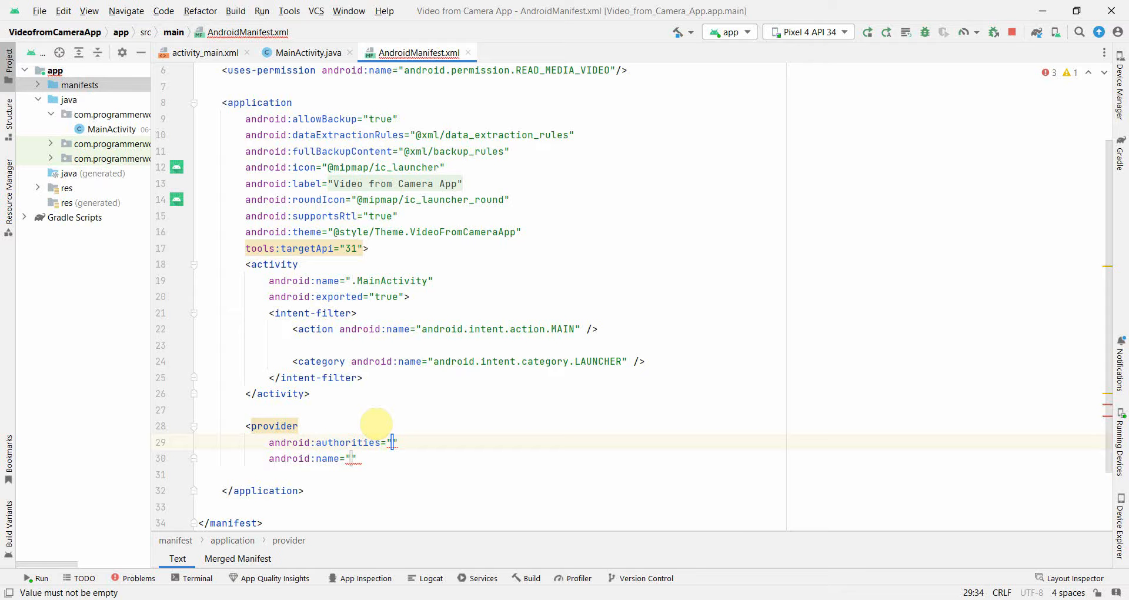
{"action": "mouse_move", "coordinate": [347, 10]}
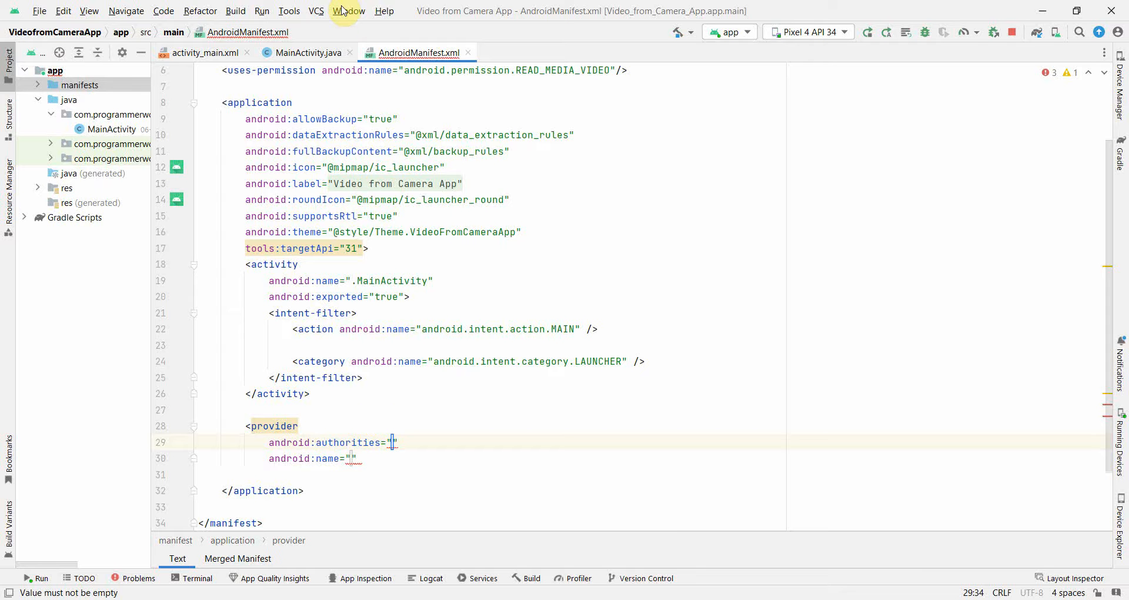
{"action": "left_click", "coordinate": [309, 52]}
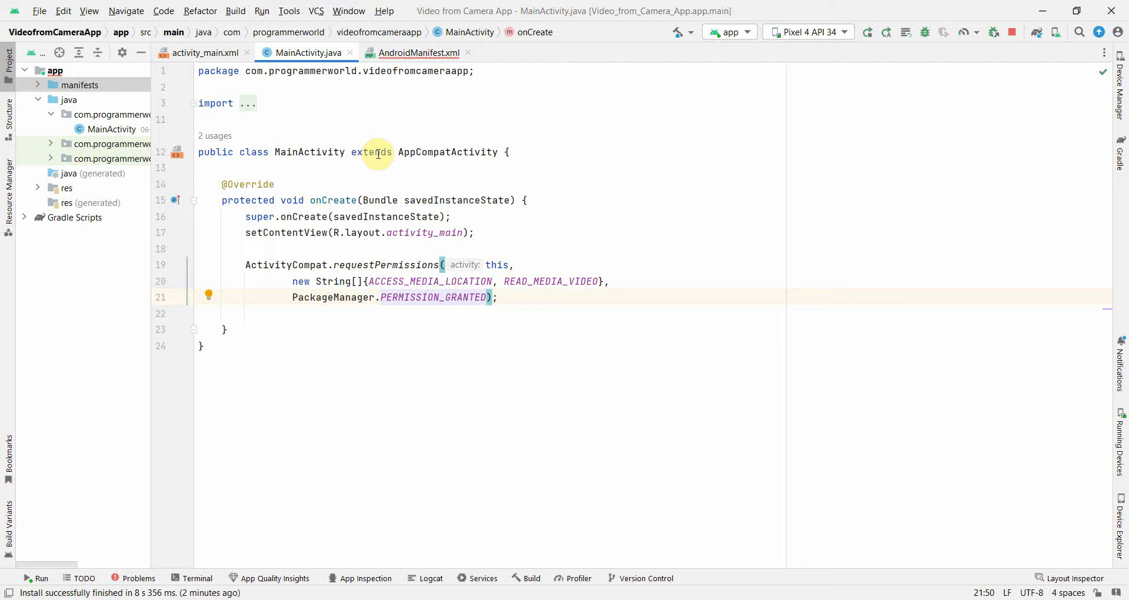
{"action": "mouse_move", "coordinate": [246, 53]}
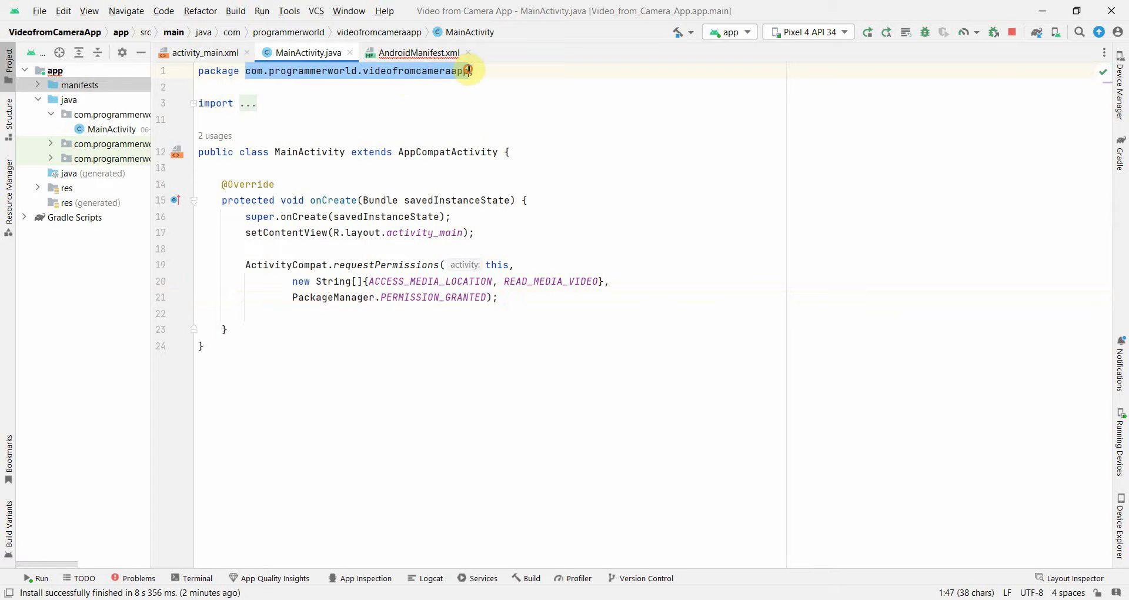
{"action": "left_click", "coordinate": [418, 52]}
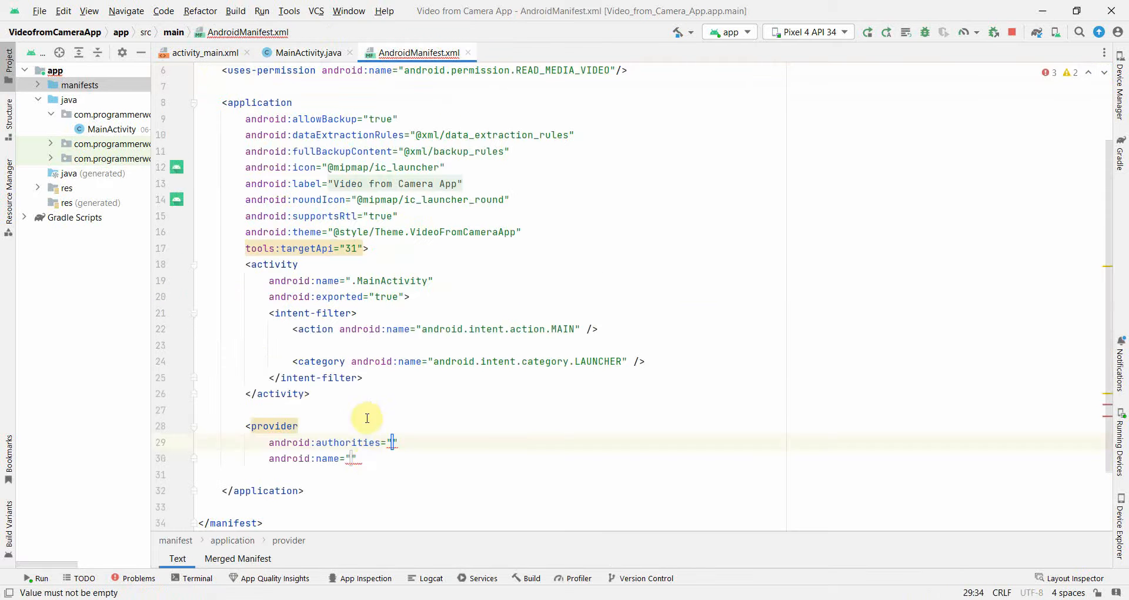
{"action": "type", "text": "com.programmerworld.videofromcameraapp"}
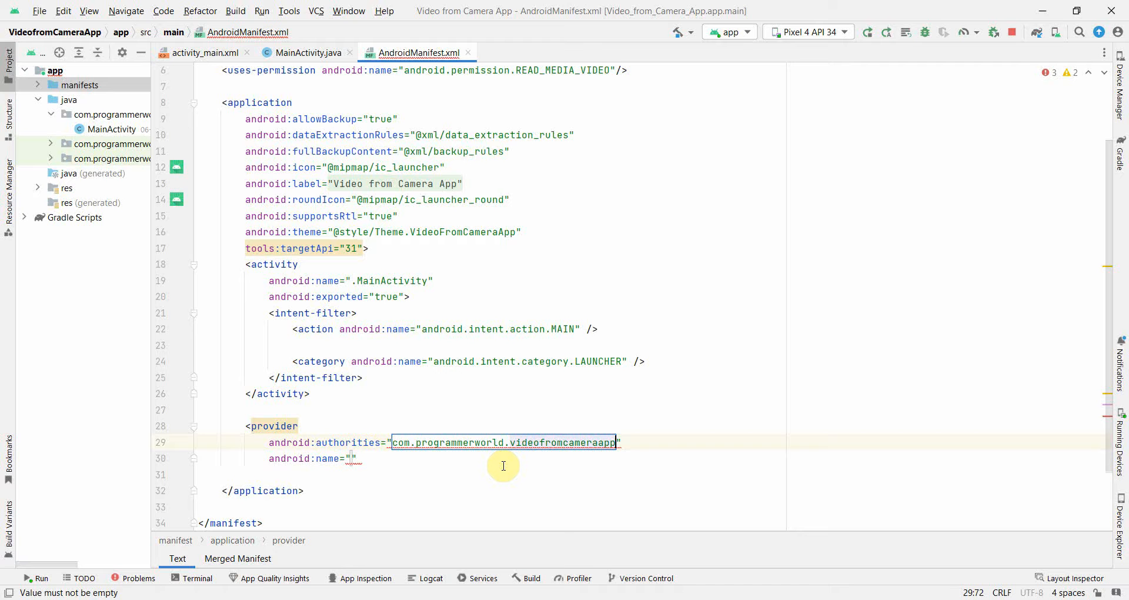
{"action": "type", "text": "."}
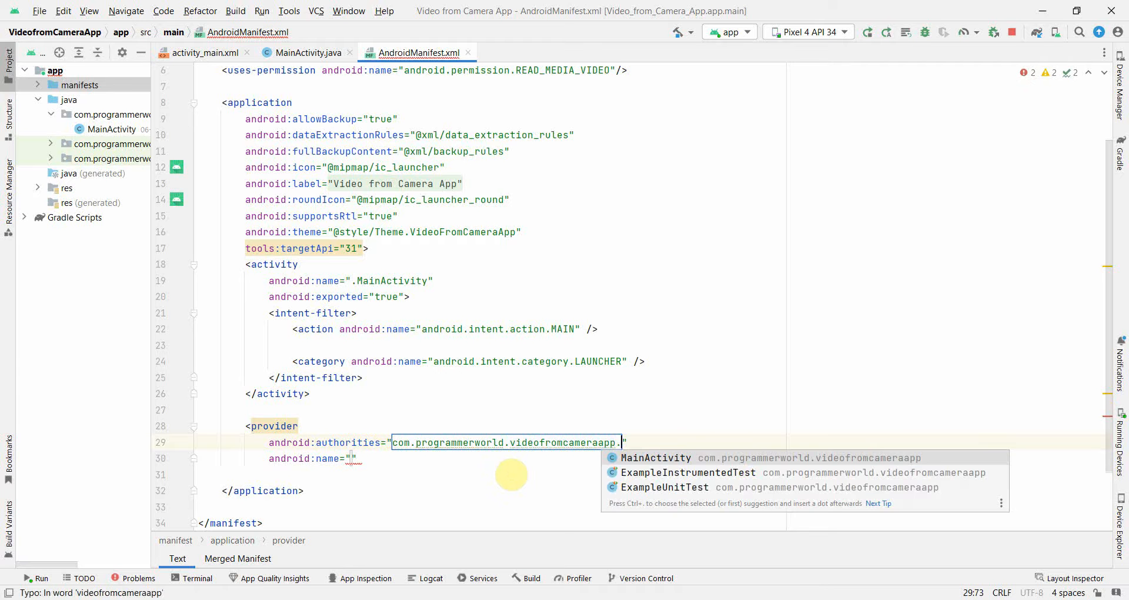
{"action": "type", "text": "provider"}
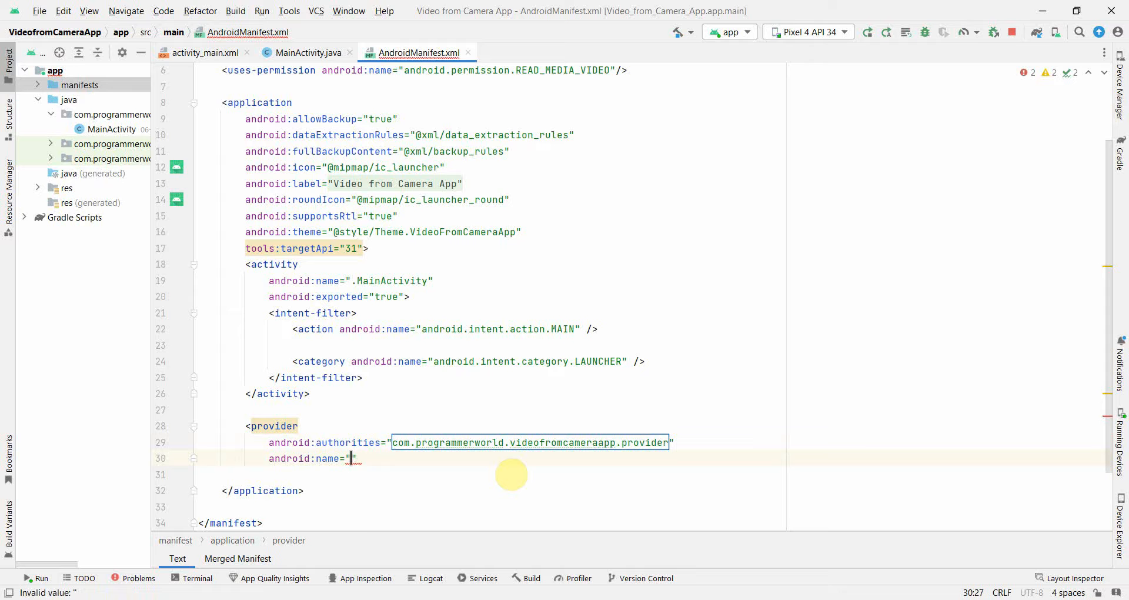
Step: Set the provider to androidx FileProvider with exported=false and grantUriPermissions=true
{"action": "type", "text": "androidx.core.content.FileProvider"}
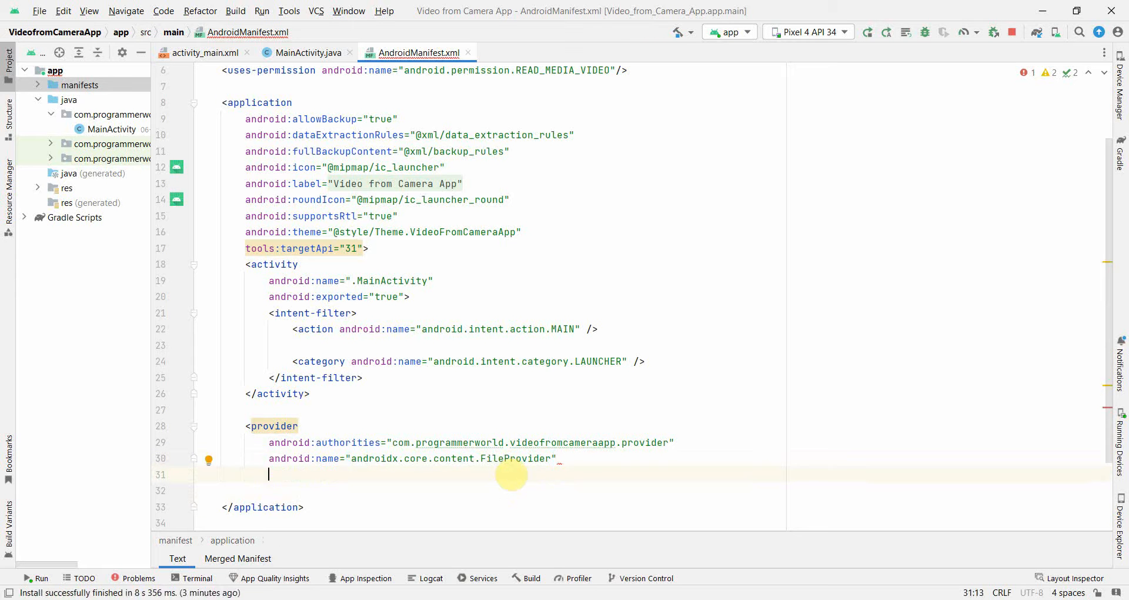
{"action": "type", "text": "android:exported=\""}
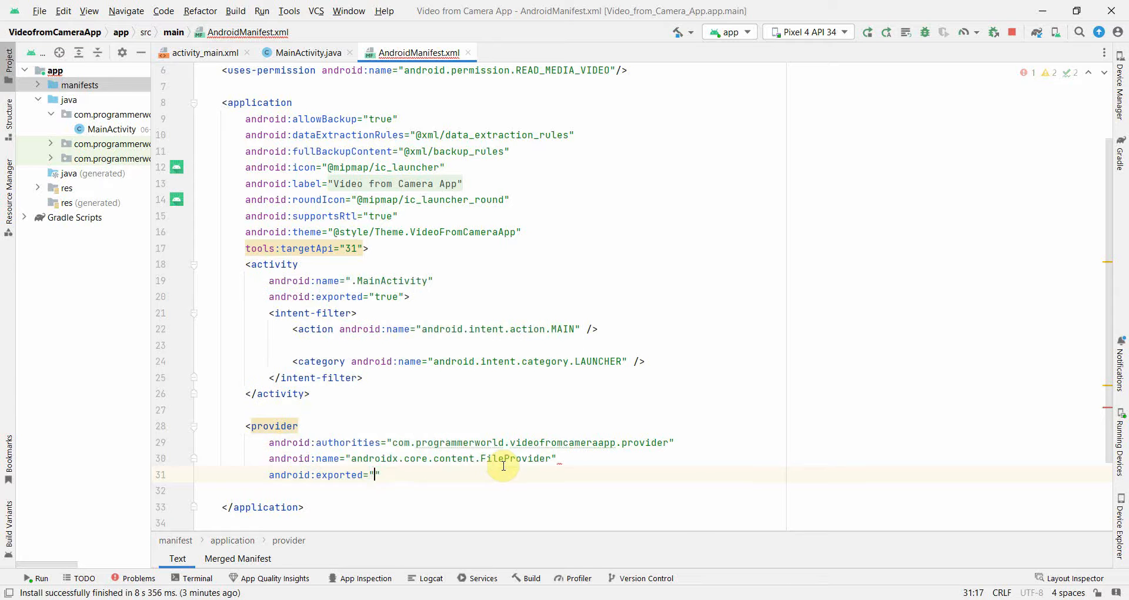
{"action": "type", "text": "false"}
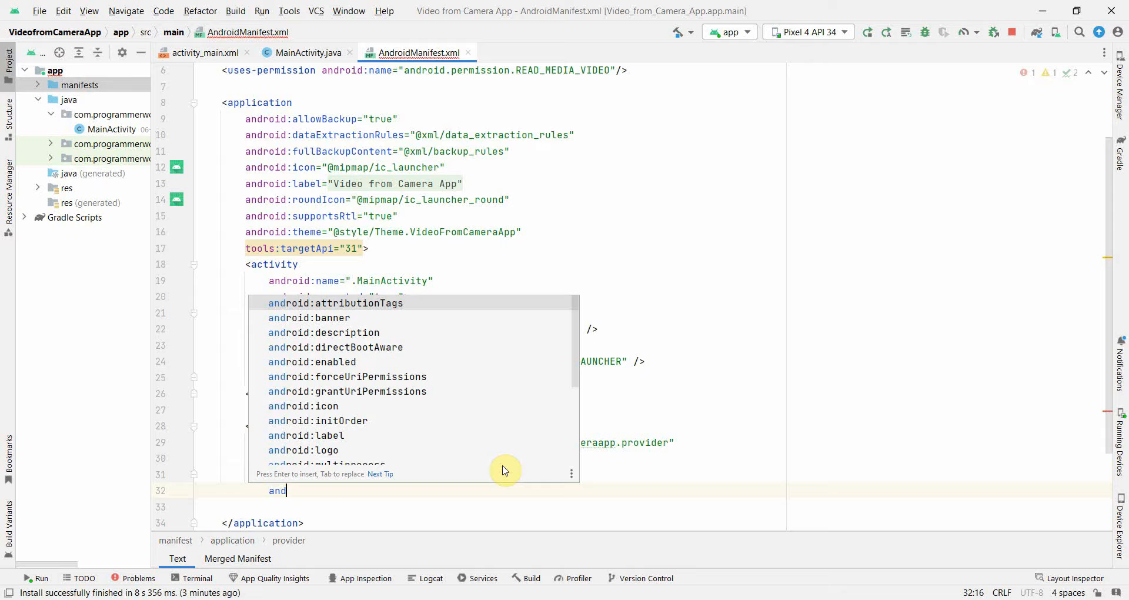
{"action": "type", "text": "android:grantUriPermissions=\"true"}
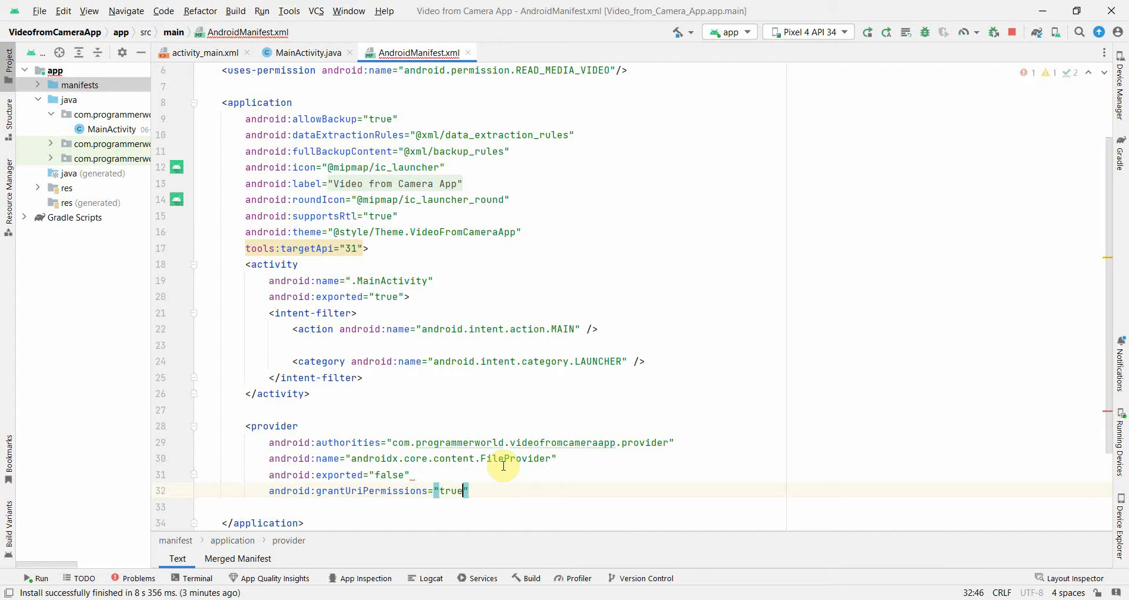
{"action": "key", "text": "Return"}
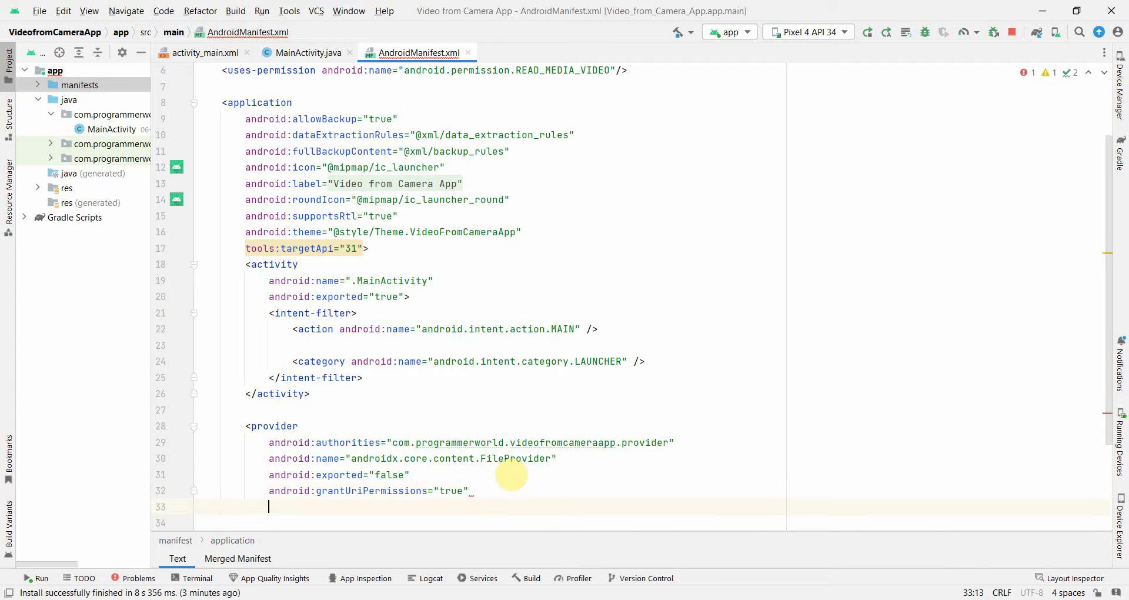
Step: Add a FILE_PROVIDER_PATHS meta-data child with an empty android:resource and close the provider
{"action": "type", "text": "<meta-data"}
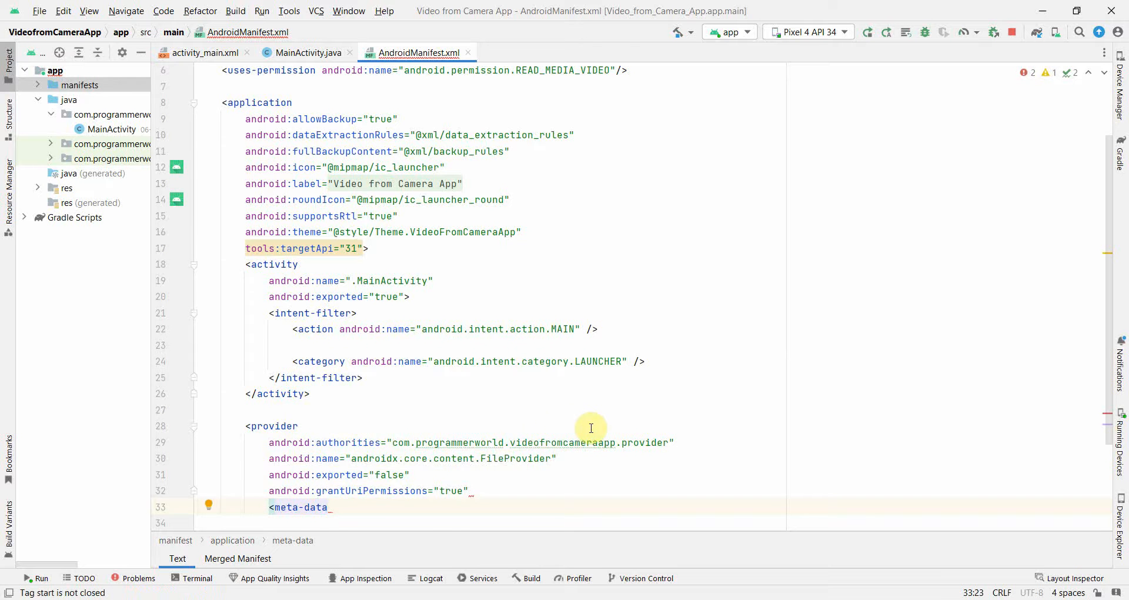
{"action": "scroll", "scroll_direction": "down", "scroll_amount": 3}
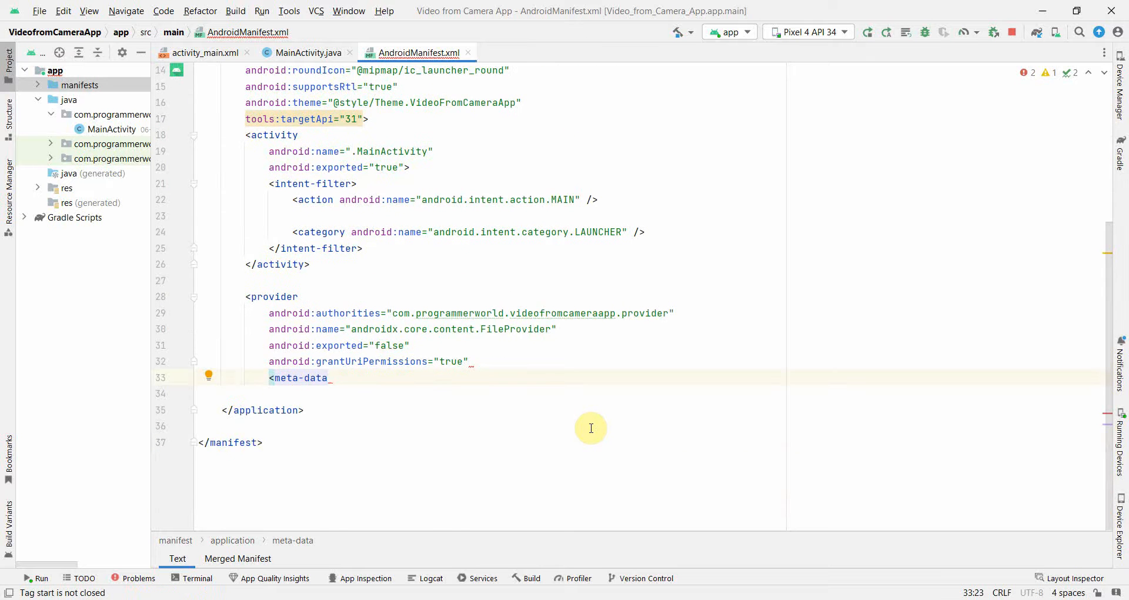
{"action": "type", "text": "android:name=\"\""}
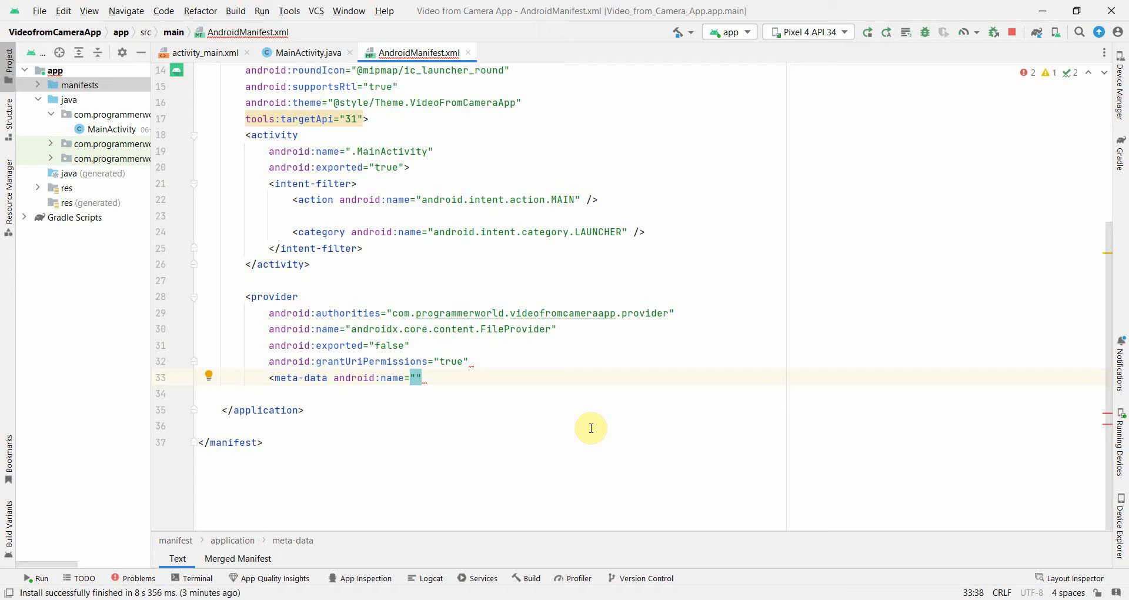
{"action": "type", "text": "android"}
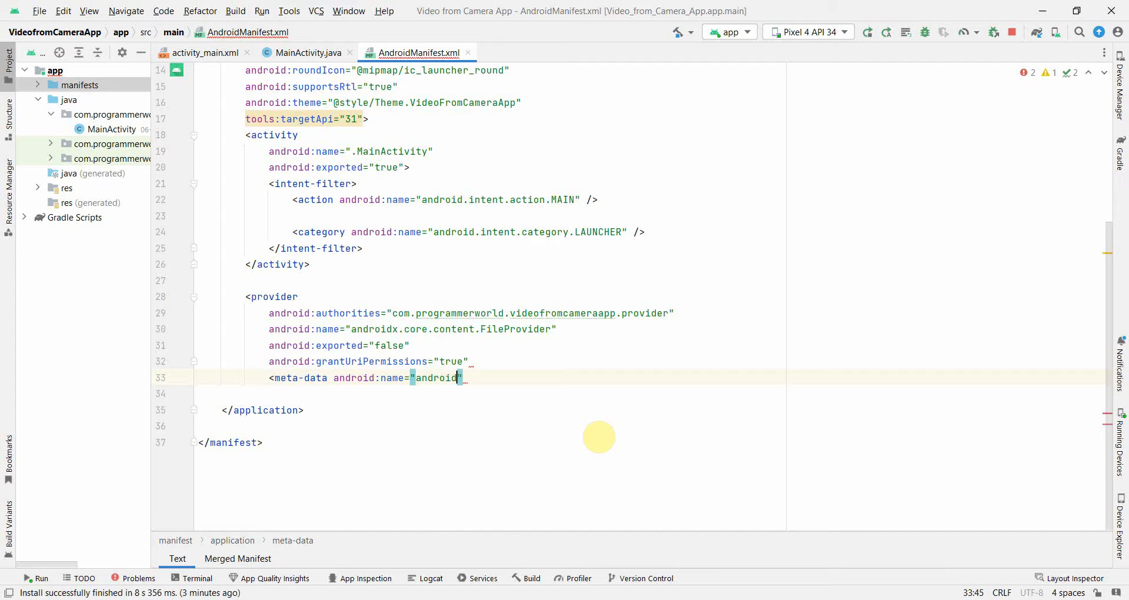
{"action": "type", "text": ".support.FILE_"}
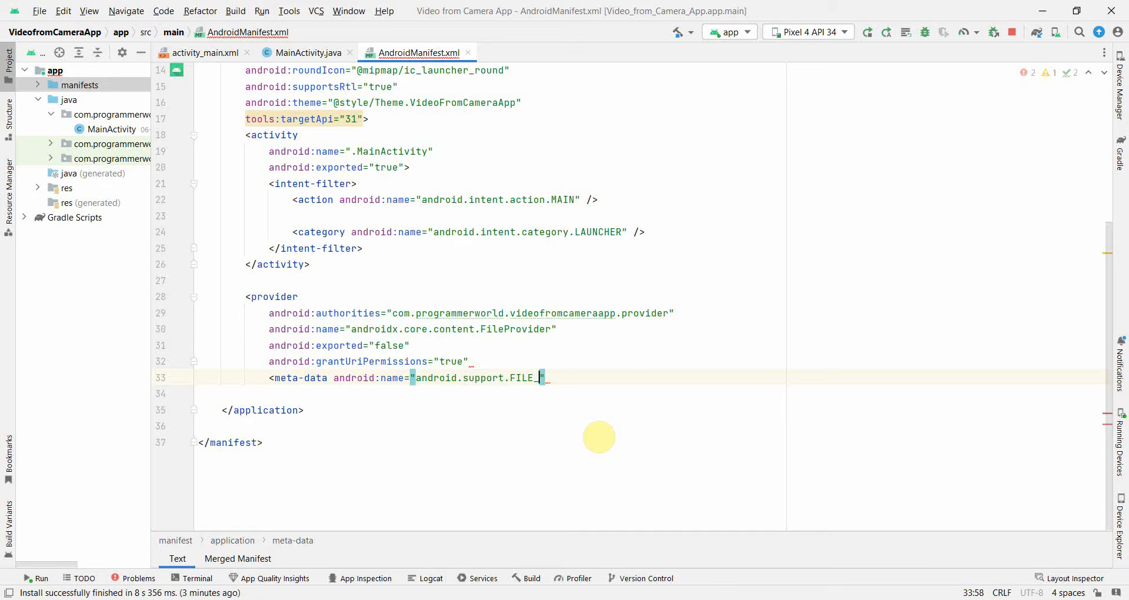
{"action": "type", "text": "PROVIDER"}
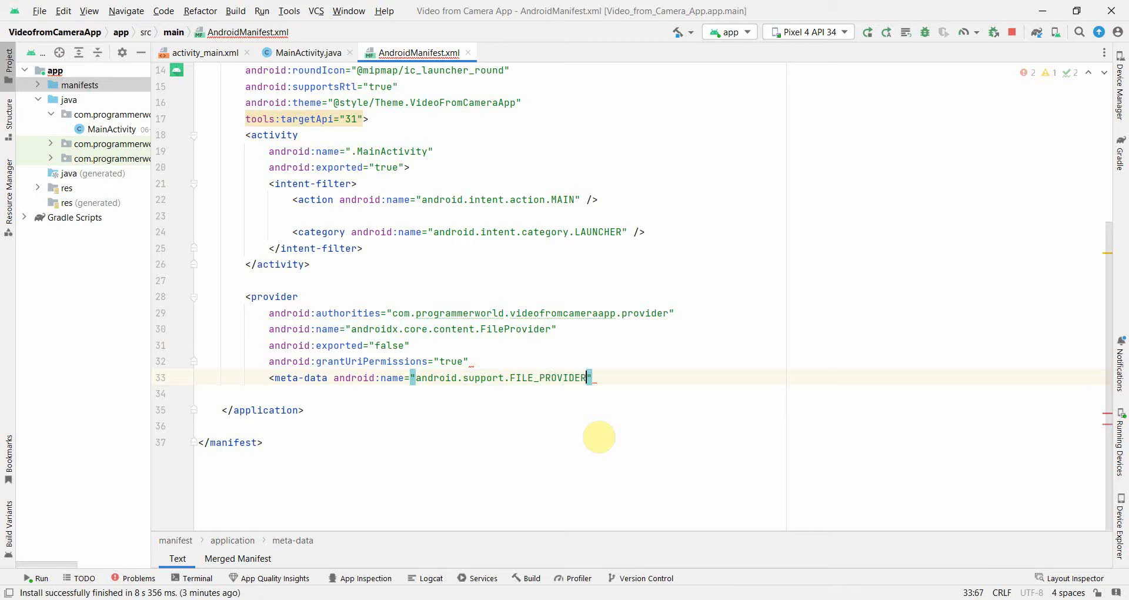
{"action": "type", "text": "_PATHS"}
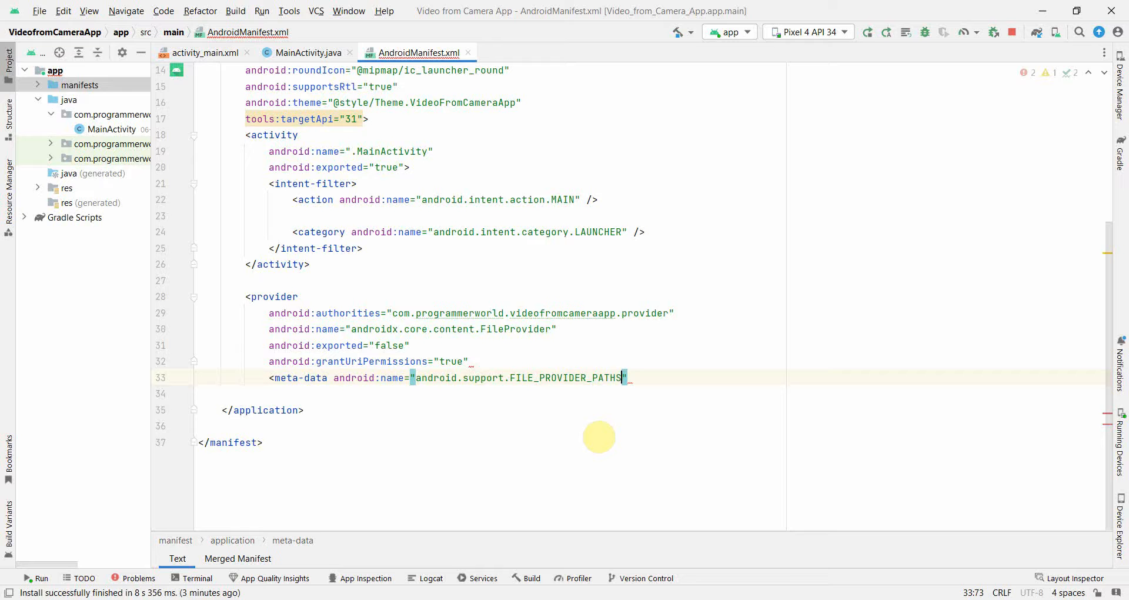
{"action": "key", "text": "enter"}
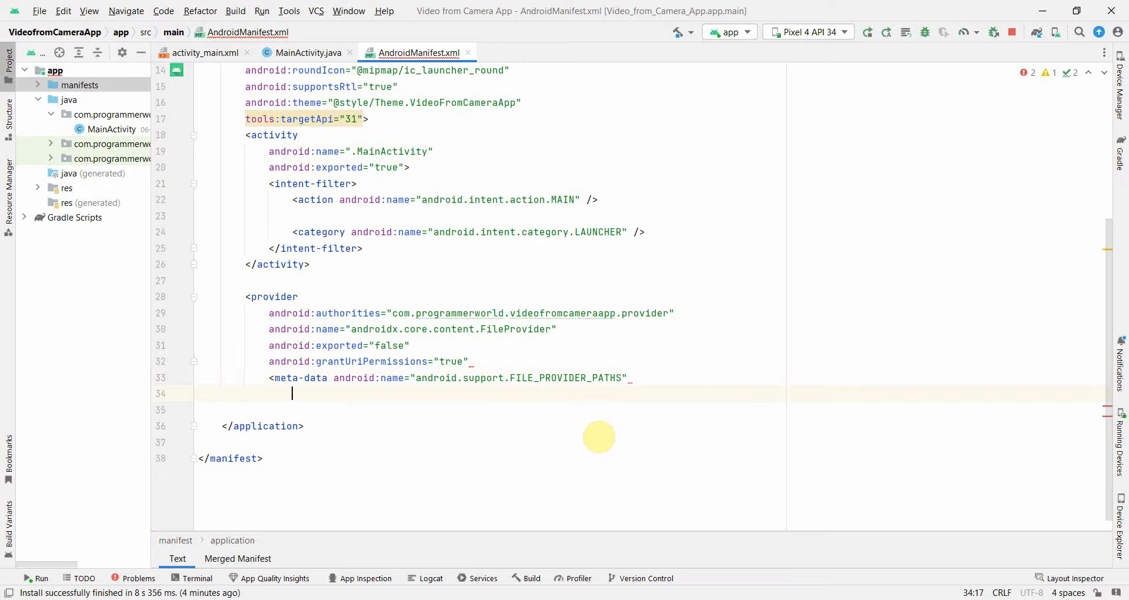
{"action": "type", "text": "android:resource=\"\""}
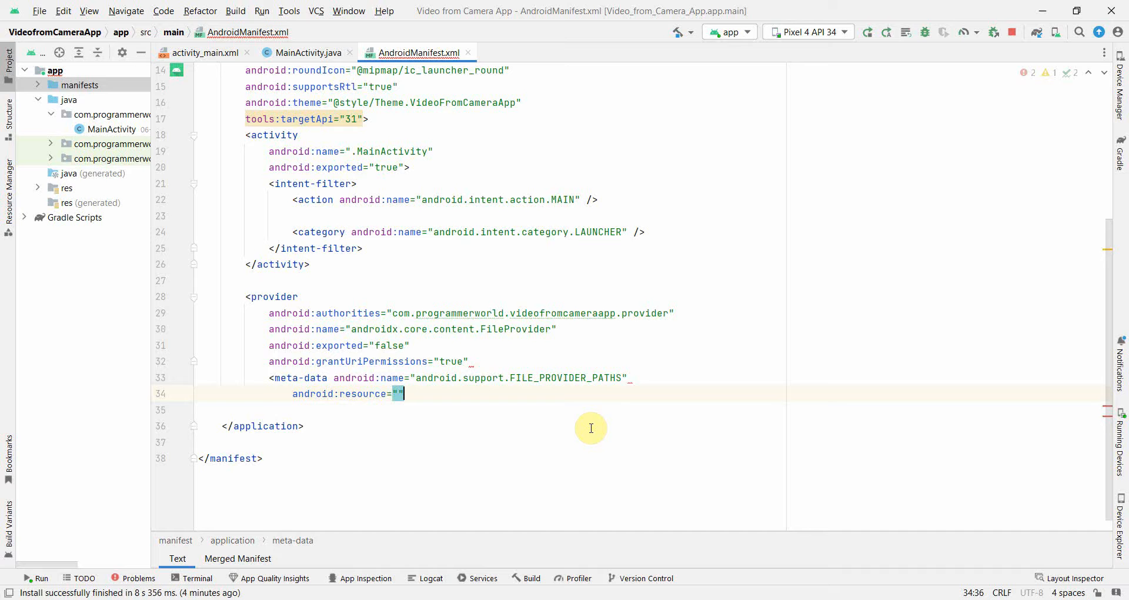
{"action": "key", "text": "Return"}
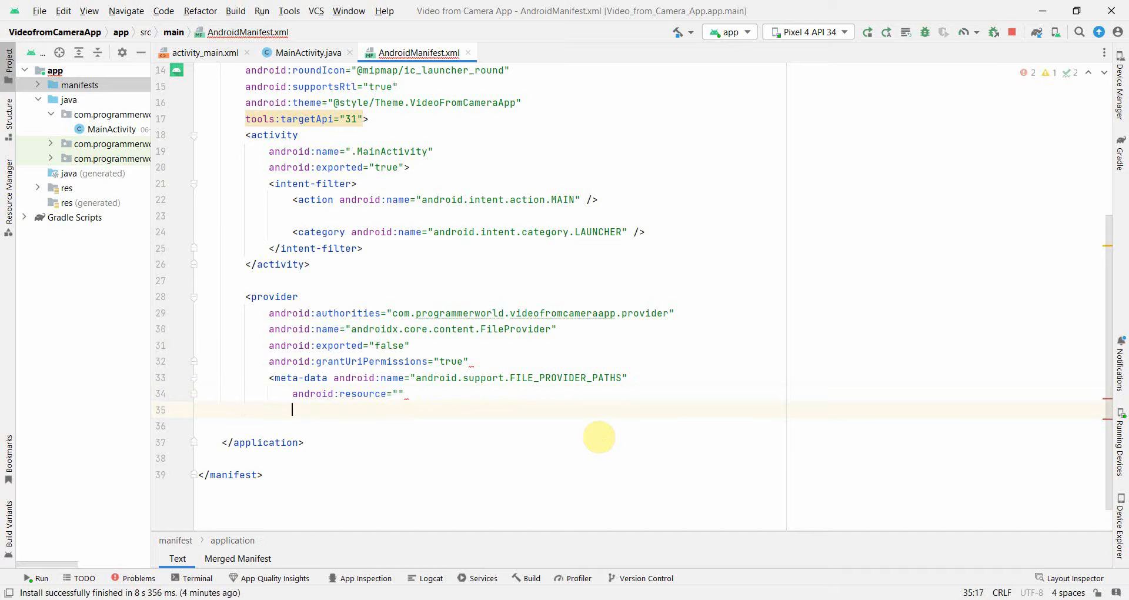
{"action": "type", "text": "/>"}
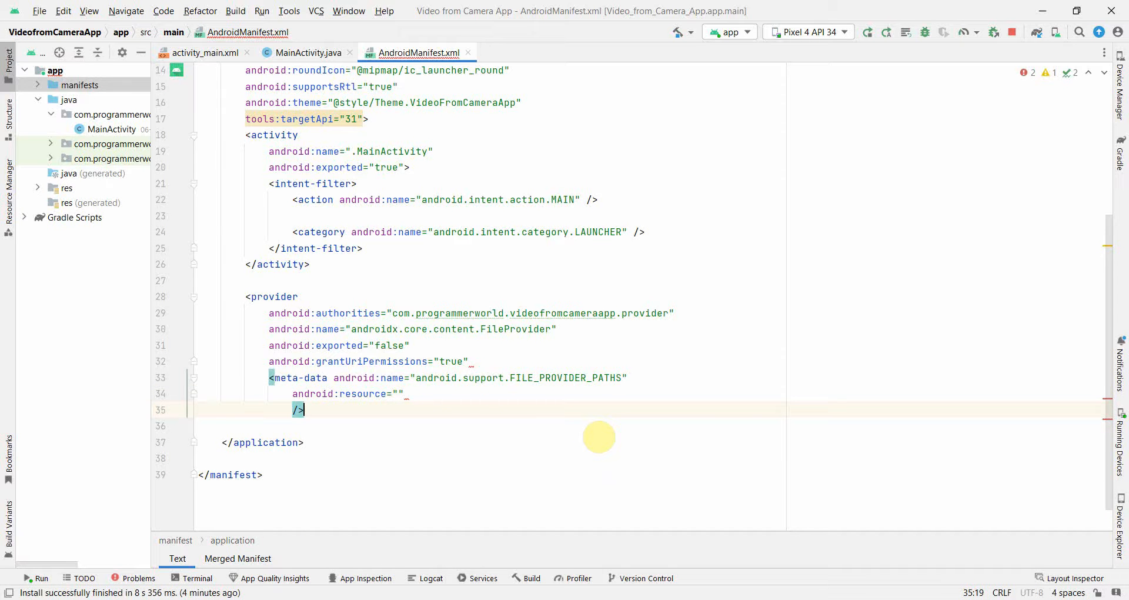
{"action": "key", "text": "Backspace"}
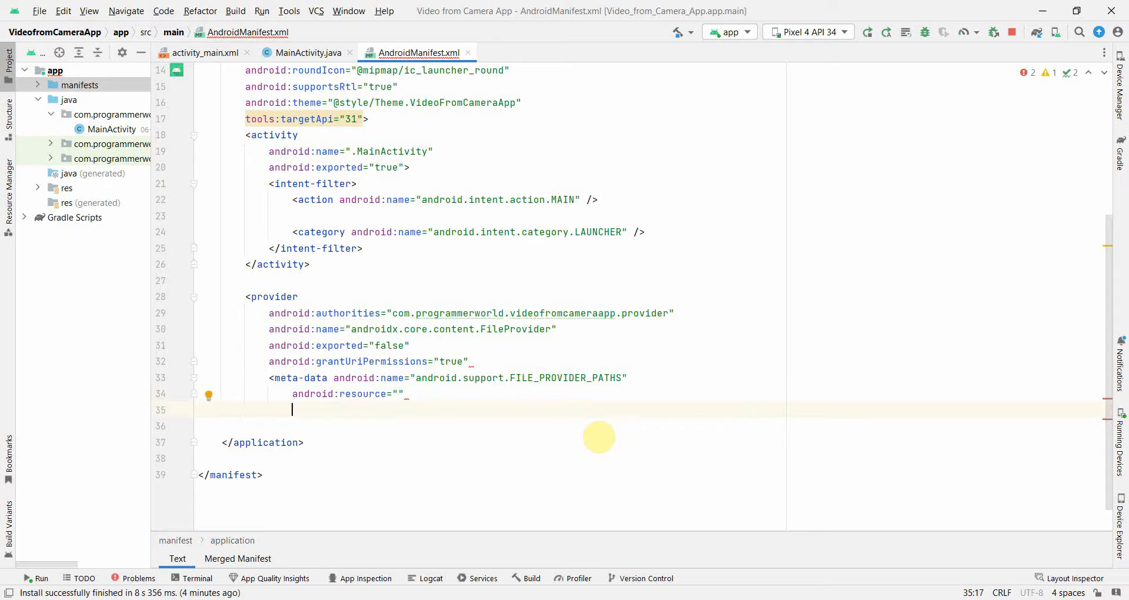
{"action": "type", "text": ">"}
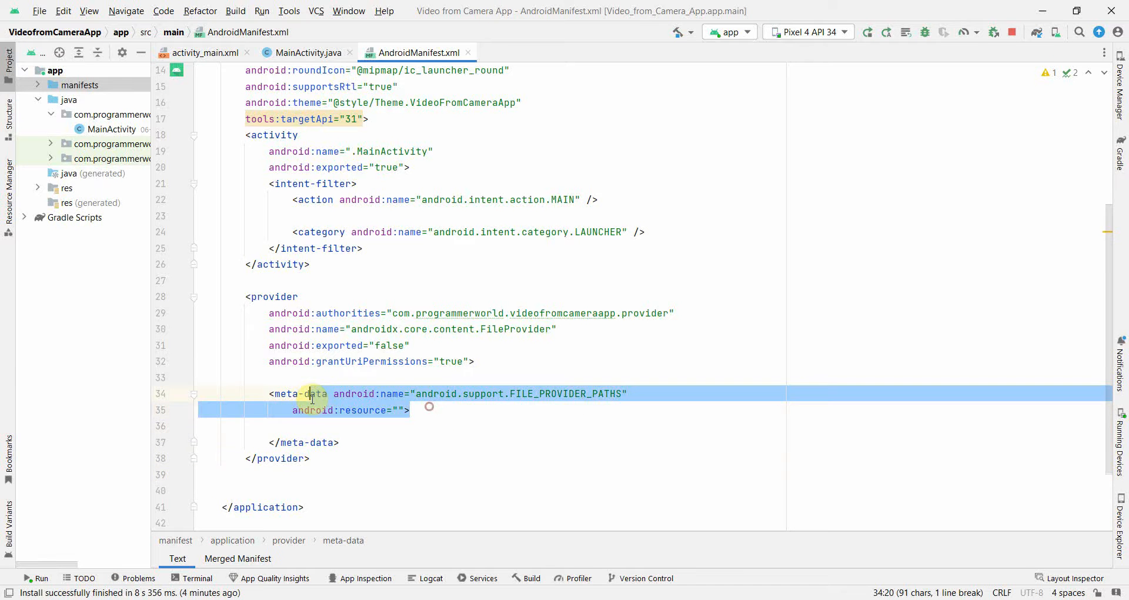
Step: Start a new XML resource file in the res/xml folder
{"action": "left_click", "coordinate": [39, 188]}
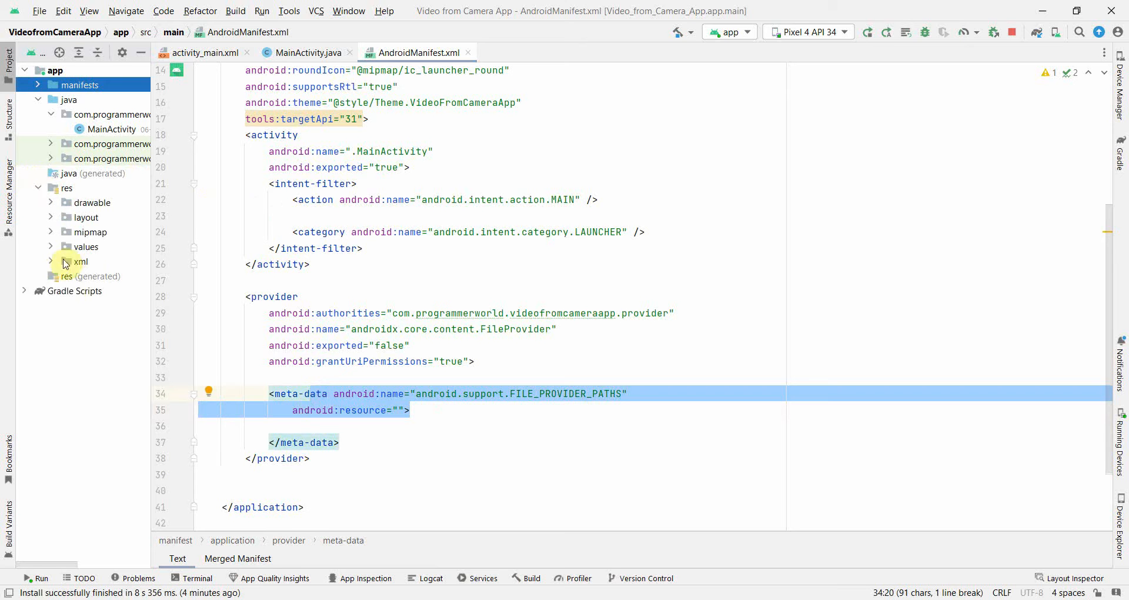
{"action": "left_click", "coordinate": [80, 261]}
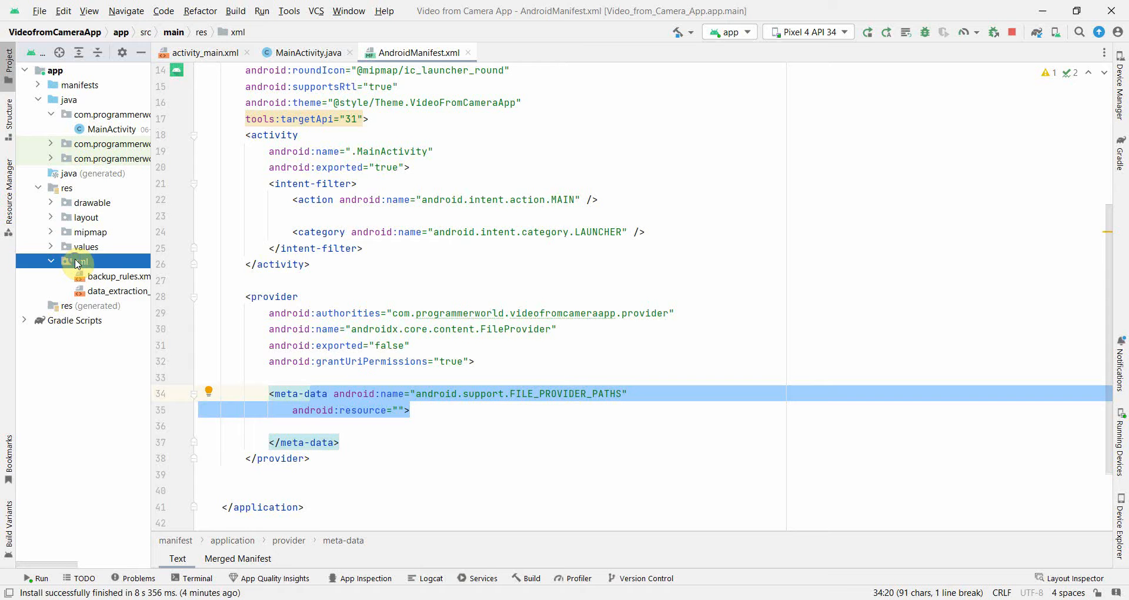
{"action": "right_click", "coordinate": [76, 260]}
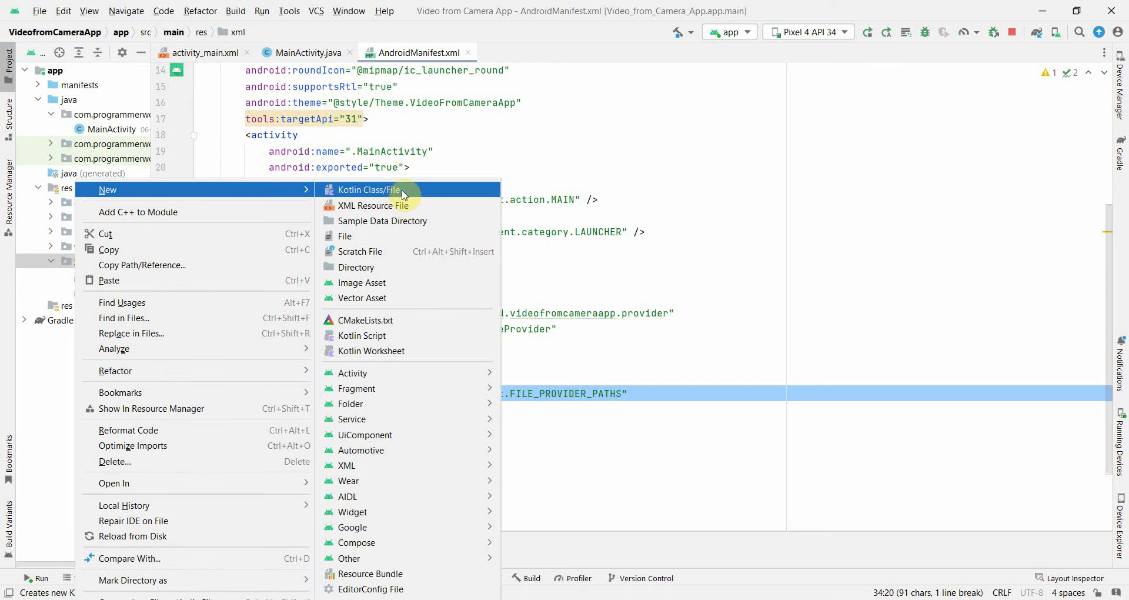
{"action": "left_click", "coordinate": [374, 205]}
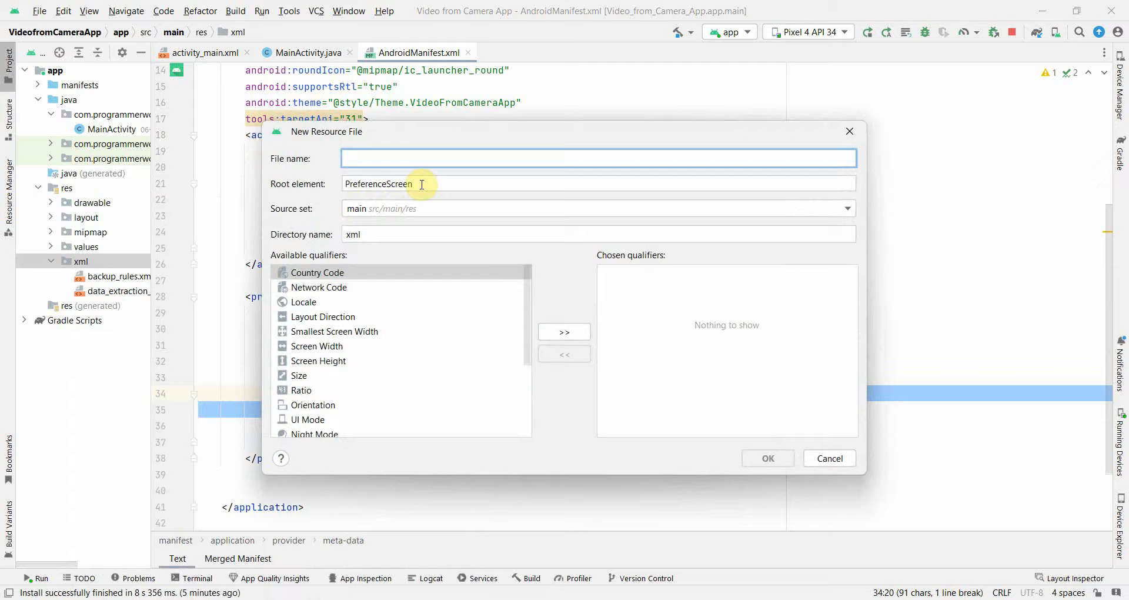
Step: Create file_paths.xml with a paths root element
{"action": "type", "text": "file_"}
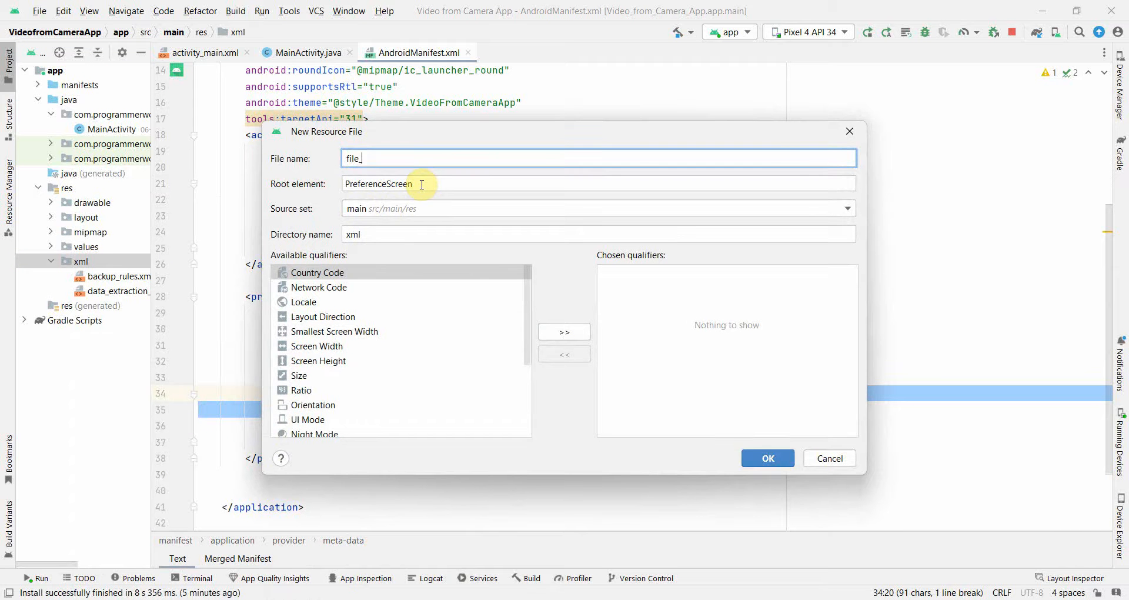
{"action": "type", "text": "paths"}
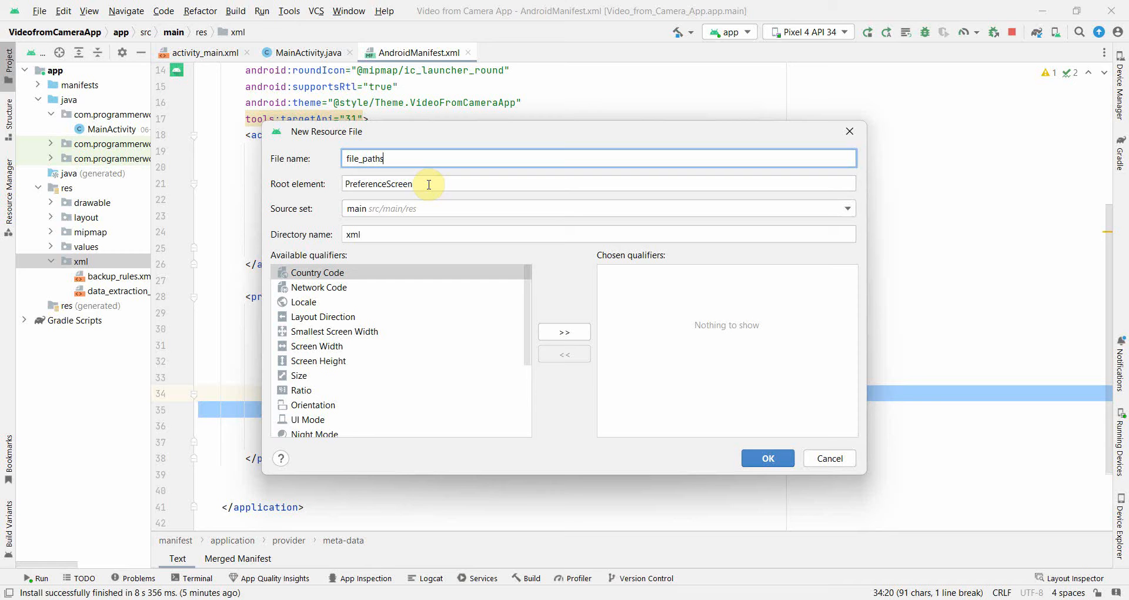
{"action": "left_click", "coordinate": [429, 184]}
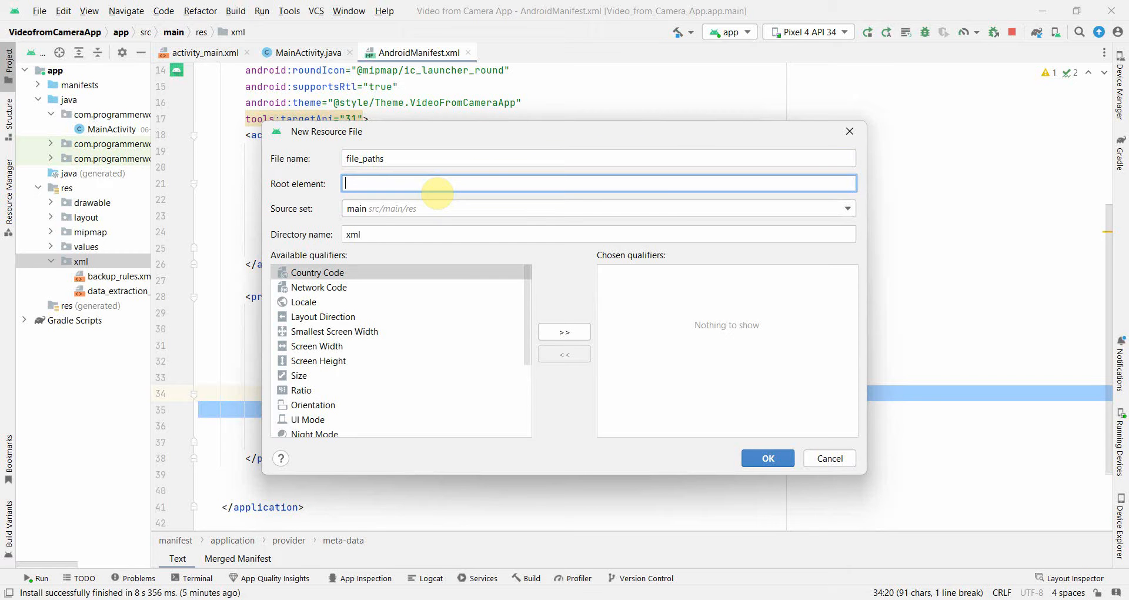
{"action": "type", "text": "paths"}
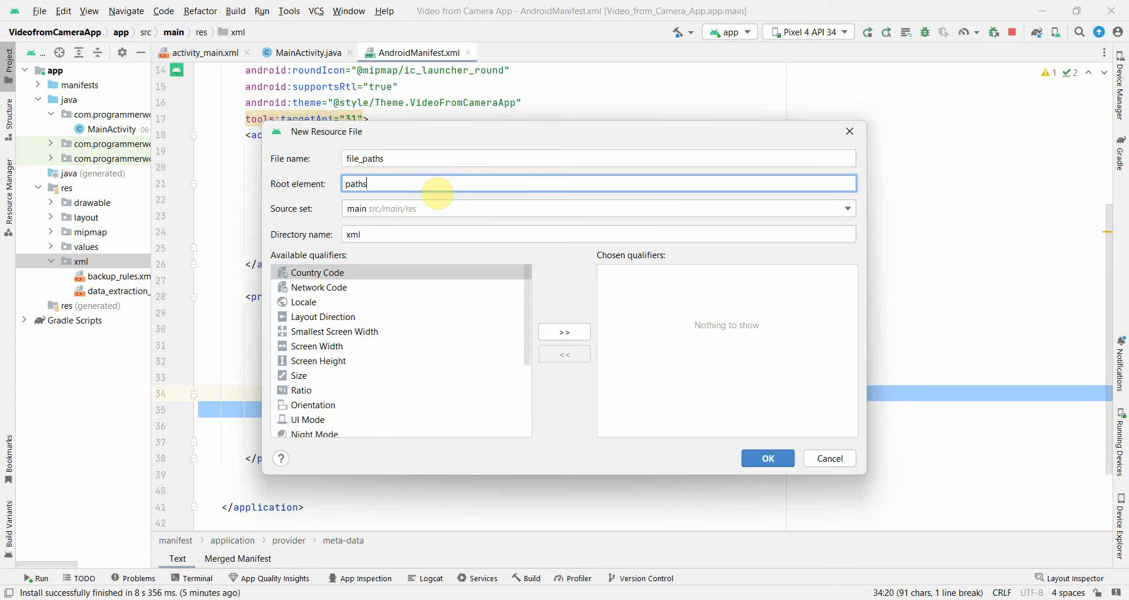
{"action": "mouse_move", "coordinate": [711, 435]}
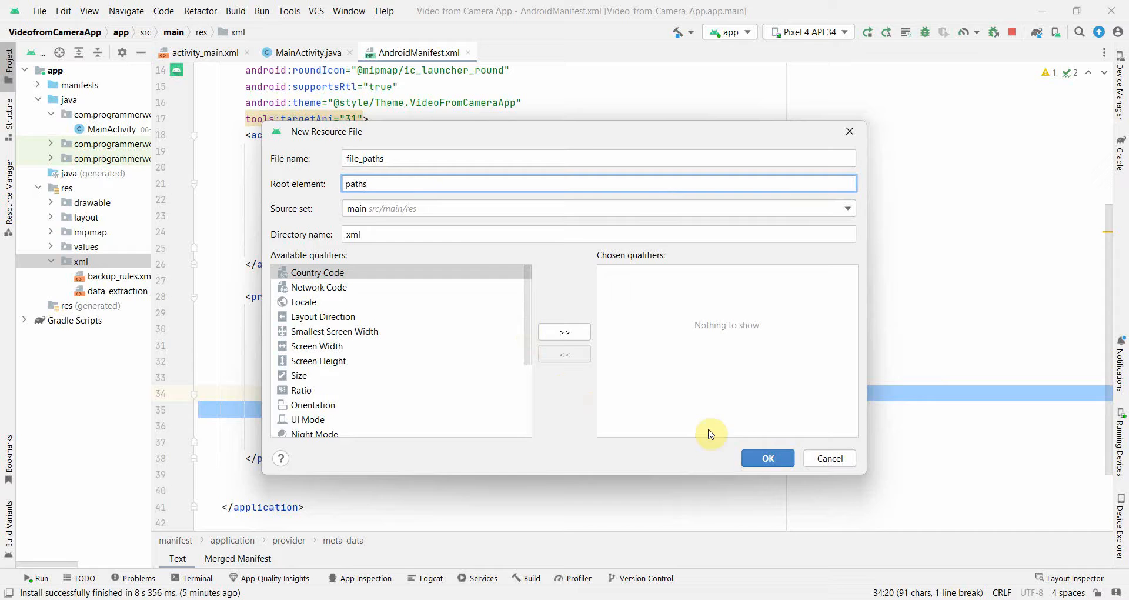
{"action": "left_click", "coordinate": [767, 458]}
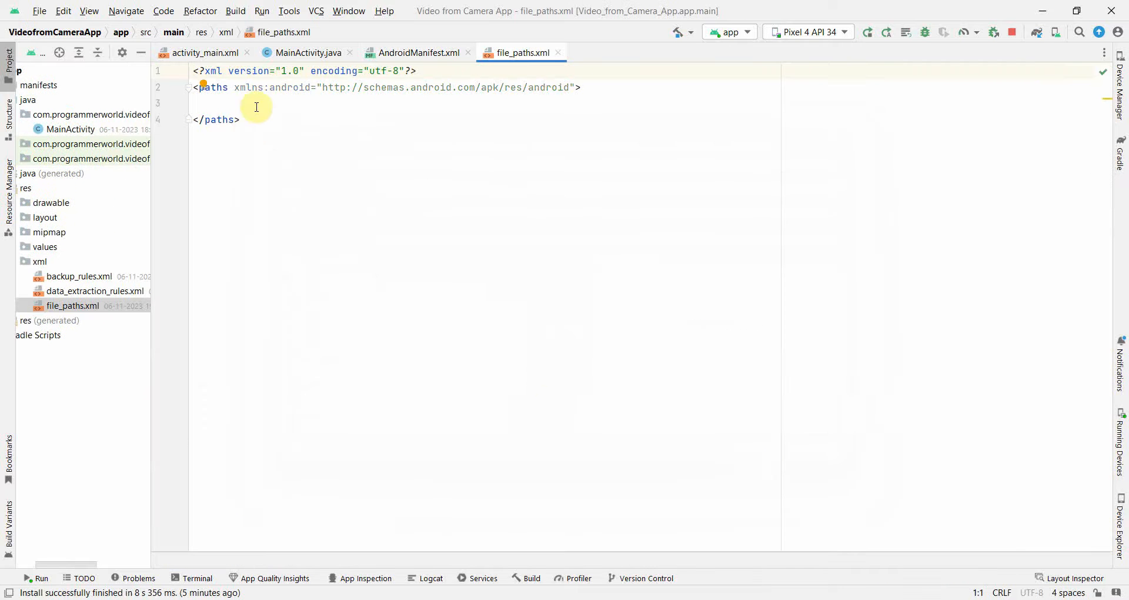
Step: Declare <external-path name="external_files" path="."/> inside the paths element
{"action": "left_click", "coordinate": [315, 103]}
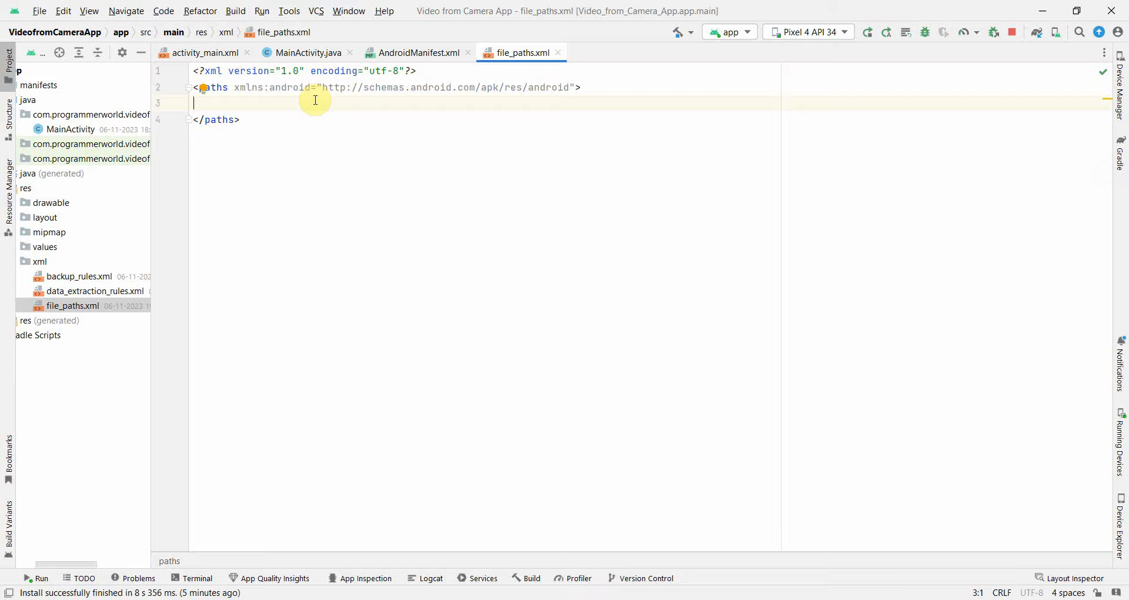
{"action": "type", "text": "<"}
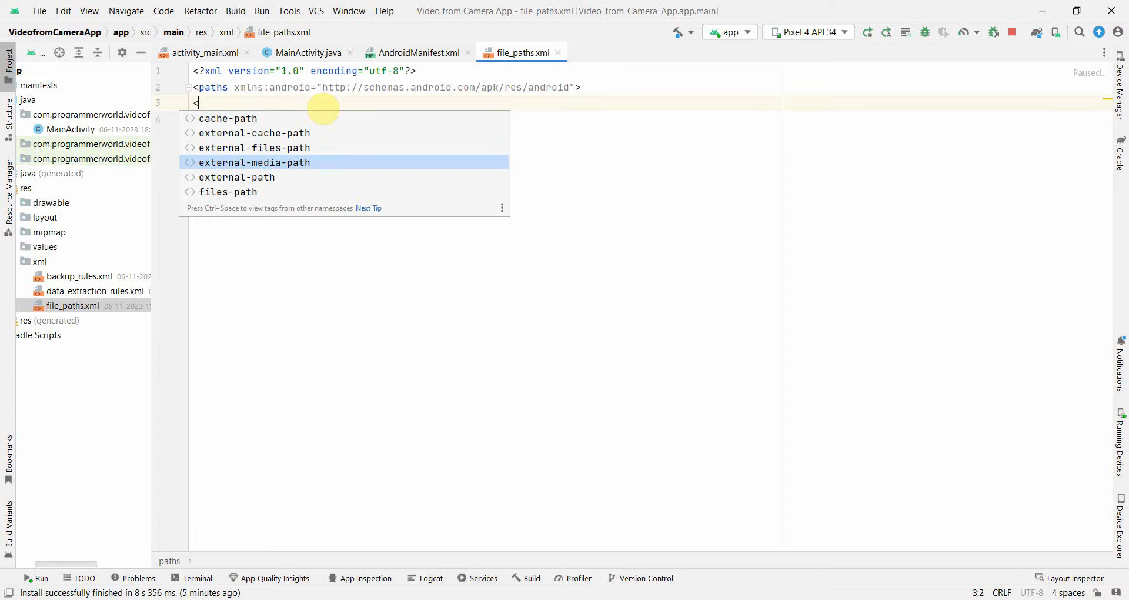
{"action": "left_click", "coordinate": [237, 178]}
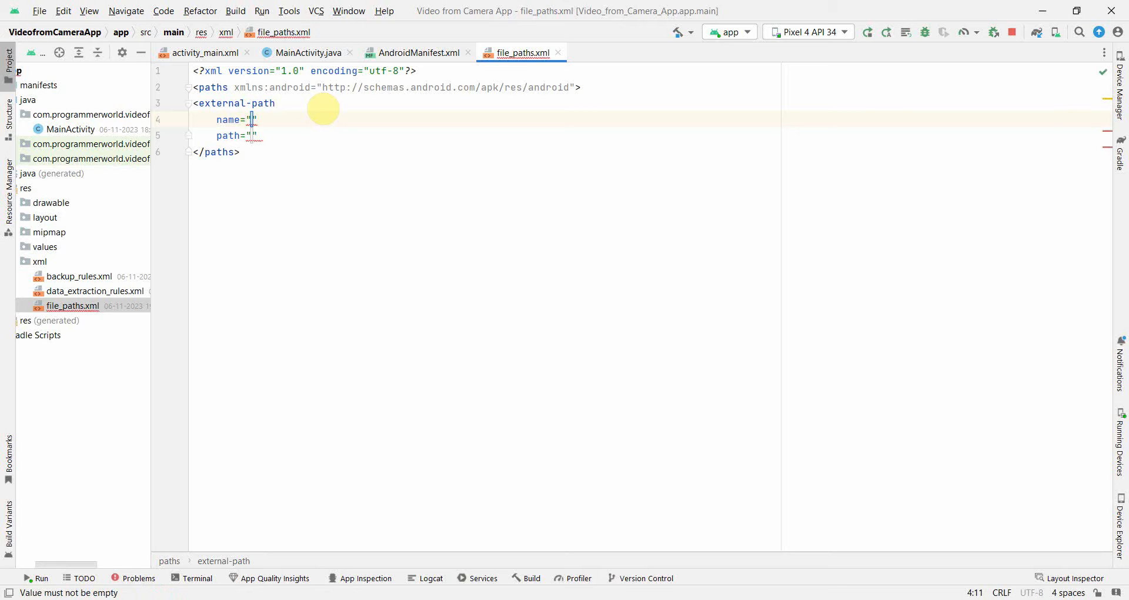
{"action": "type", "text": "e"}
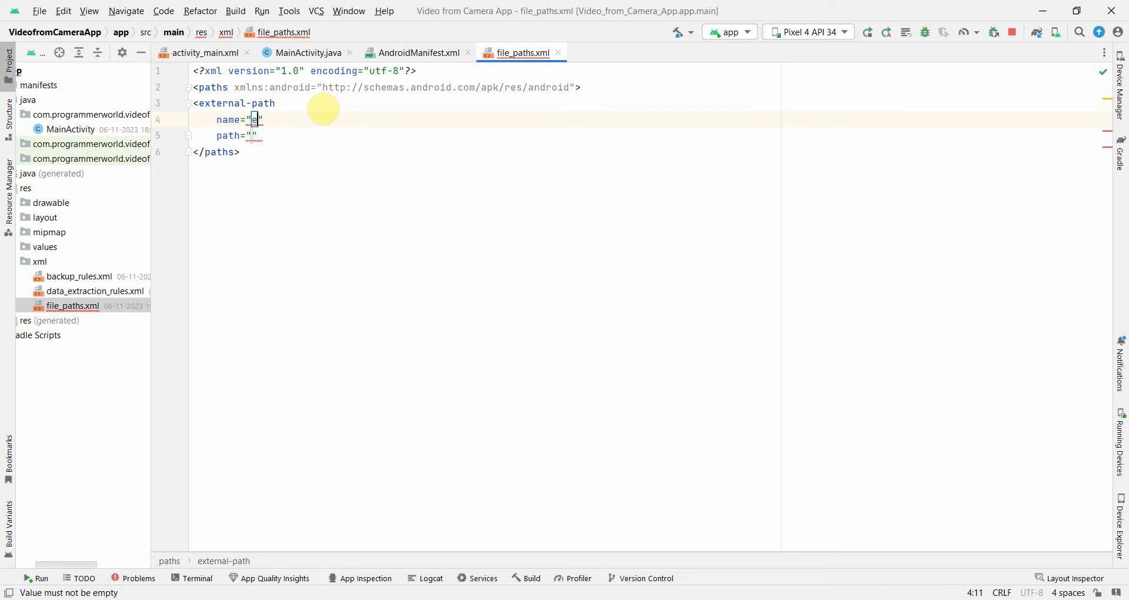
{"action": "type", "text": "xternal_"}
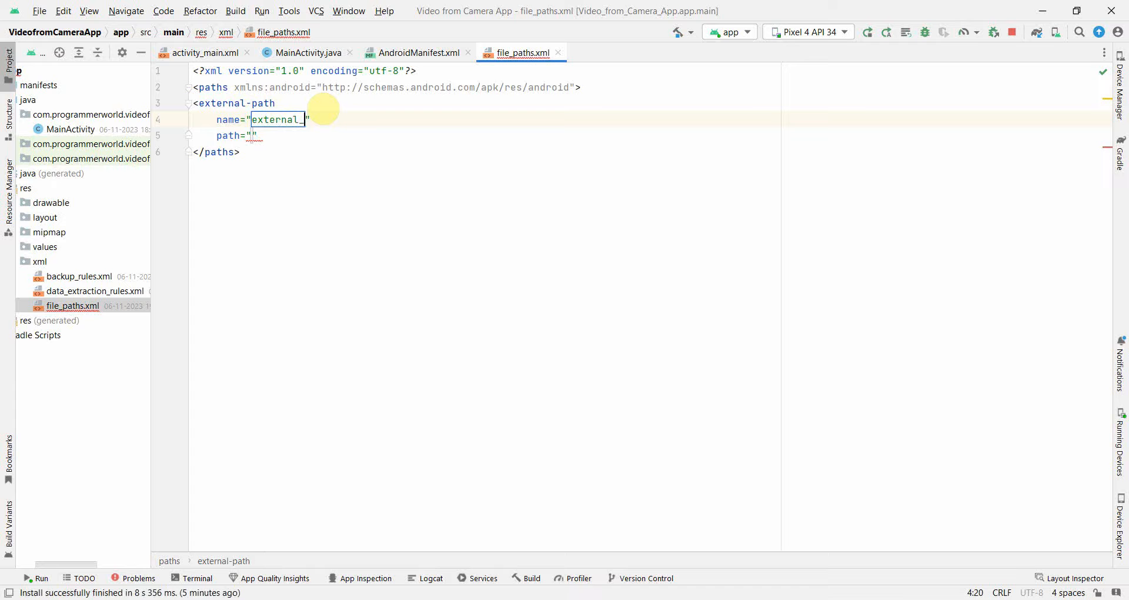
{"action": "type", "text": "file"}
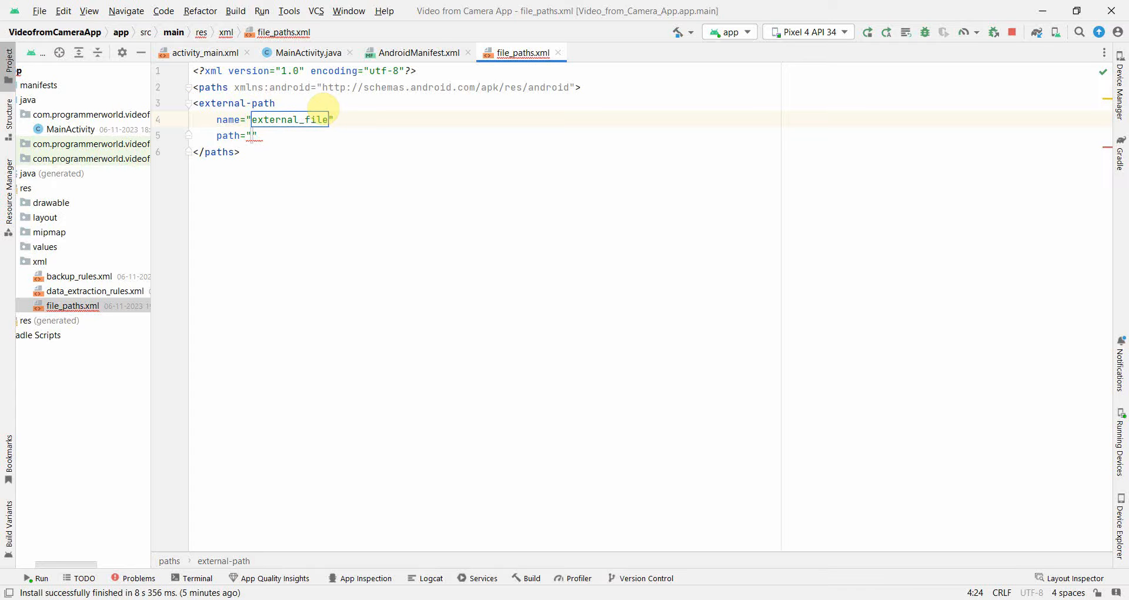
{"action": "type", "text": "s"}
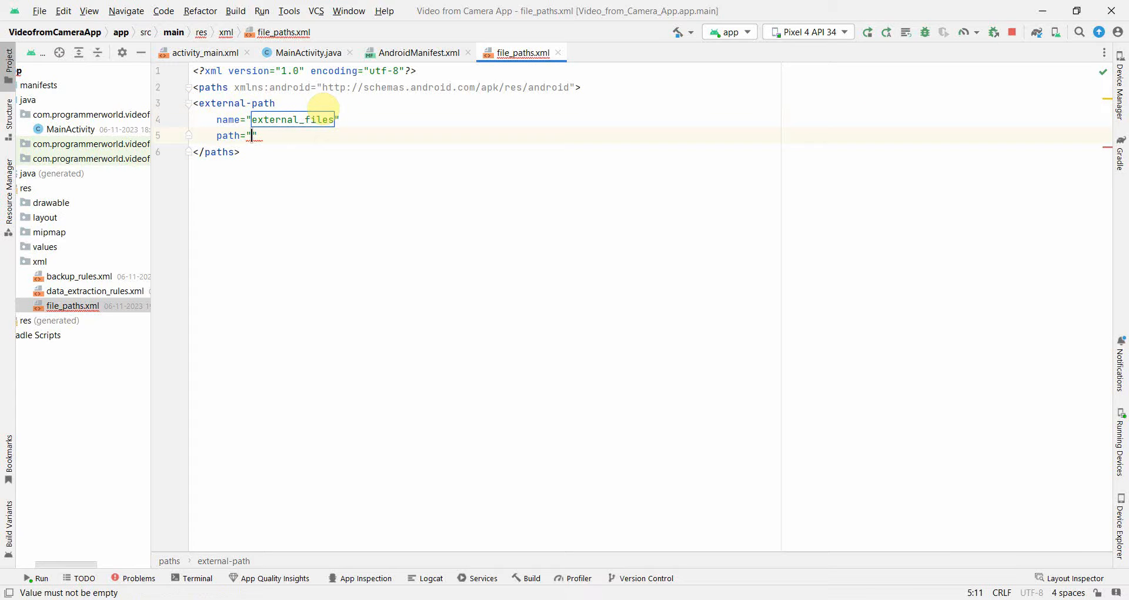
{"action": "type", "text": "."}
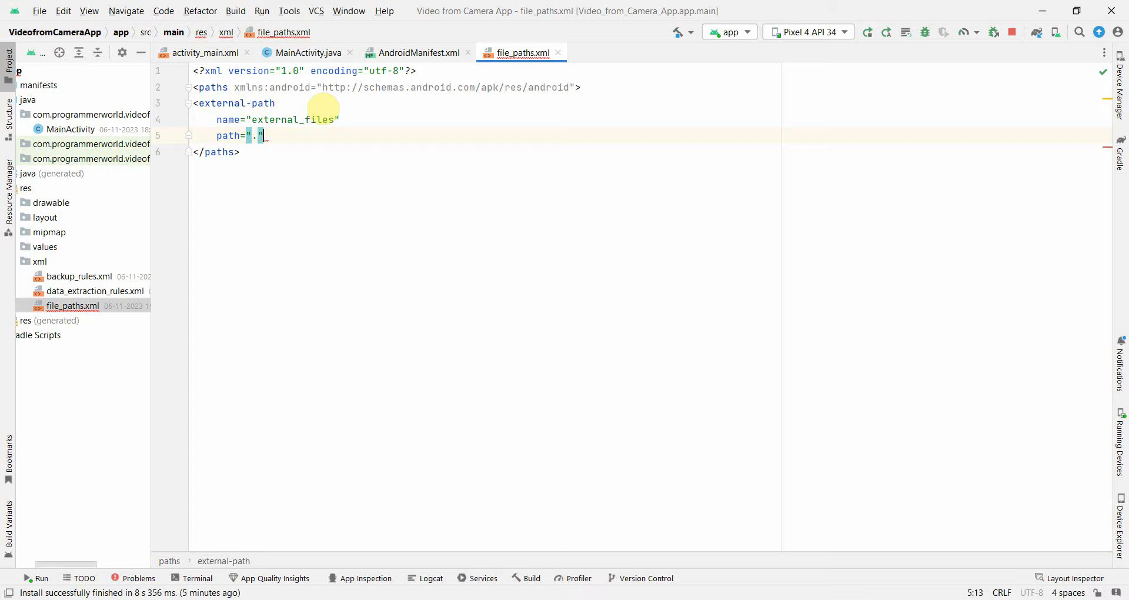
{"action": "type", "text": "/>"}
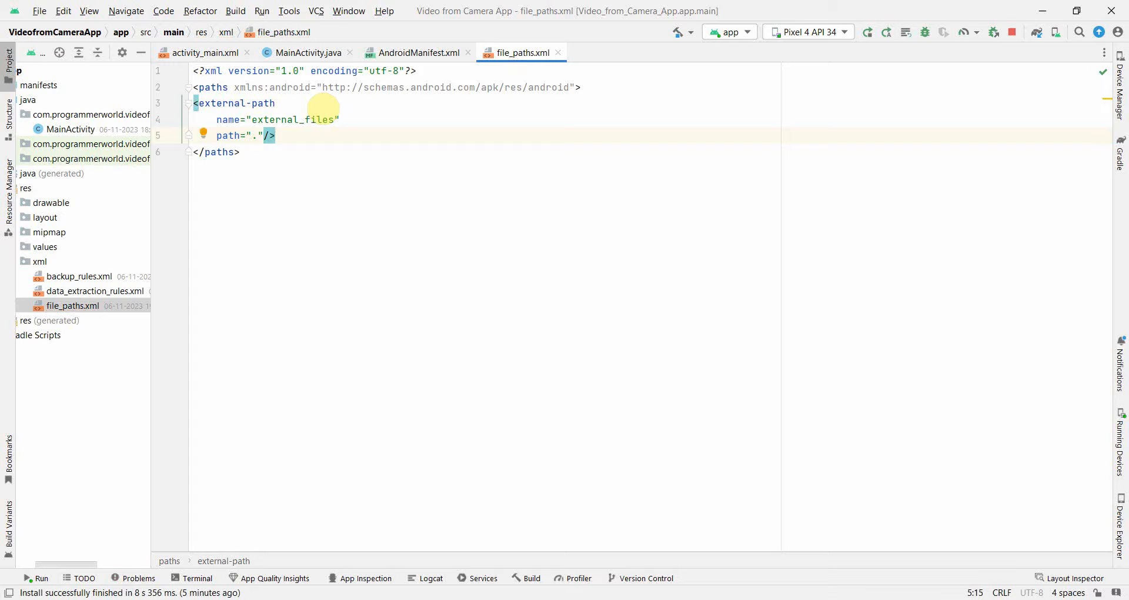
{"action": "mouse_move", "coordinate": [314, 10]}
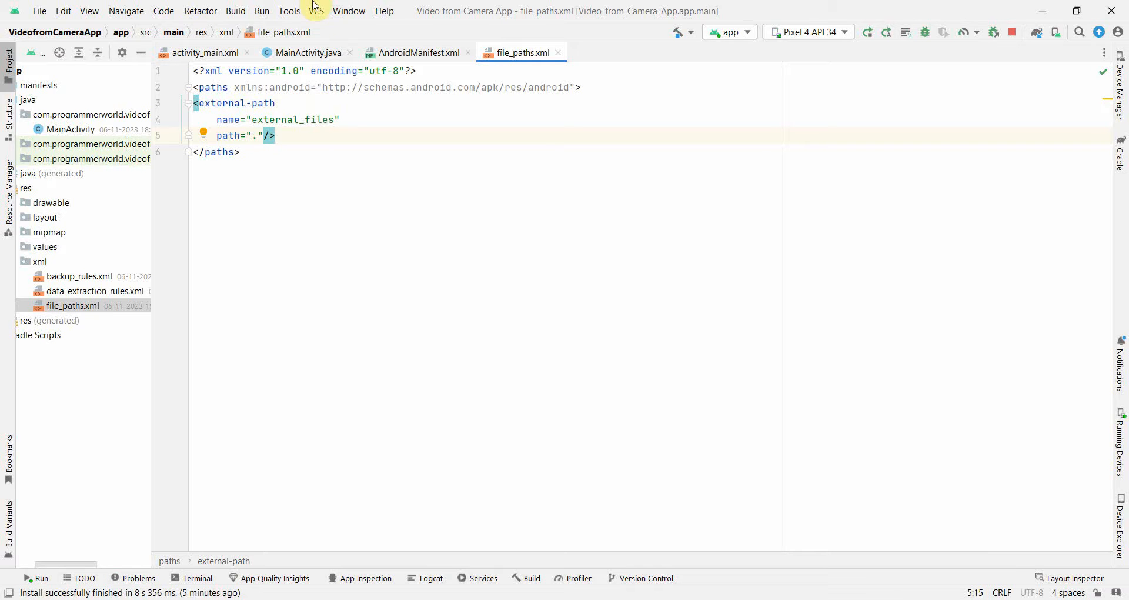
{"action": "left_click", "coordinate": [416, 52]}
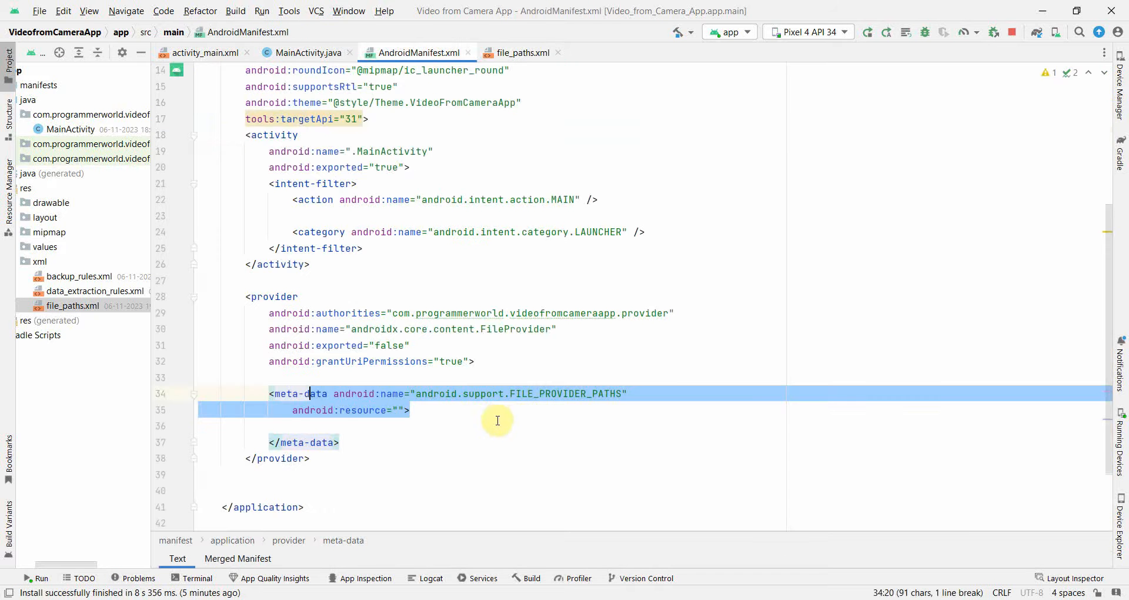
{"action": "left_click", "coordinate": [396, 410]}
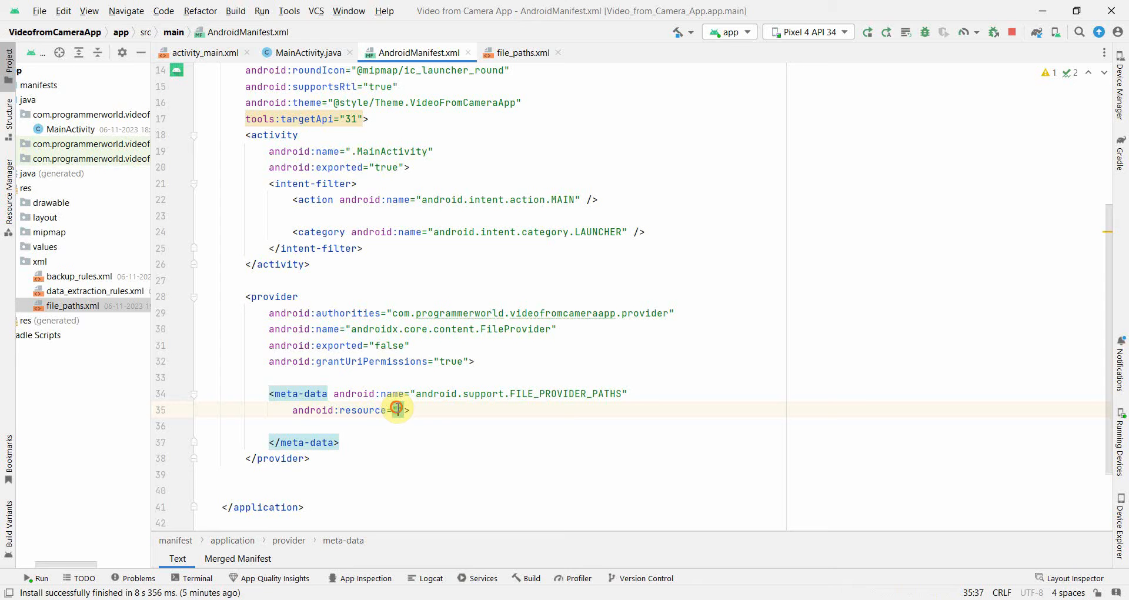
{"action": "mouse_move", "coordinate": [473, 427]}
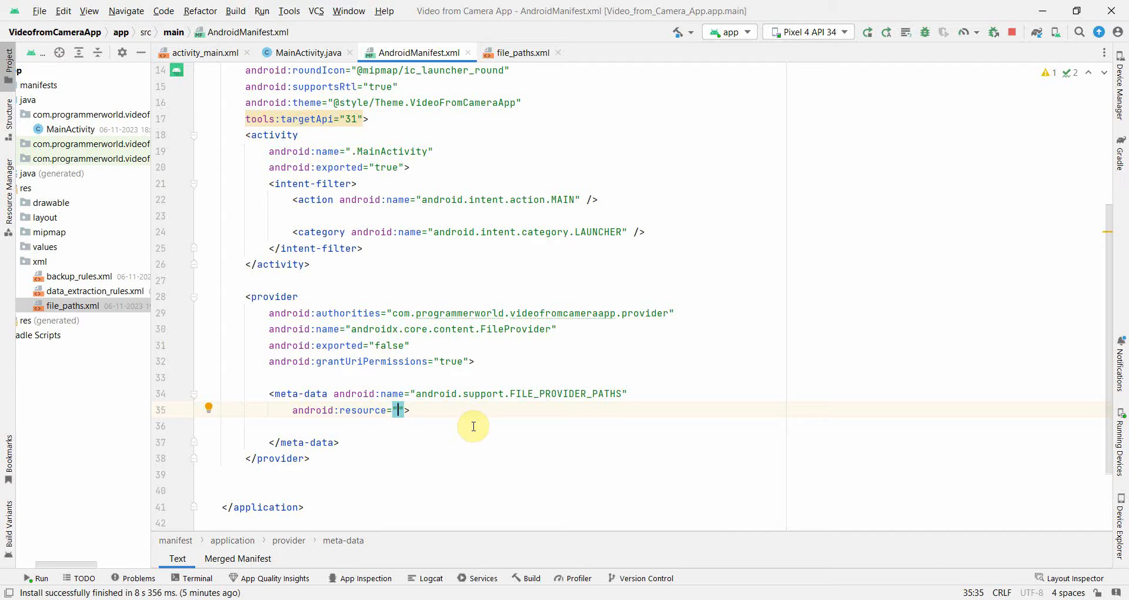
{"action": "type", "text": "@xml"}
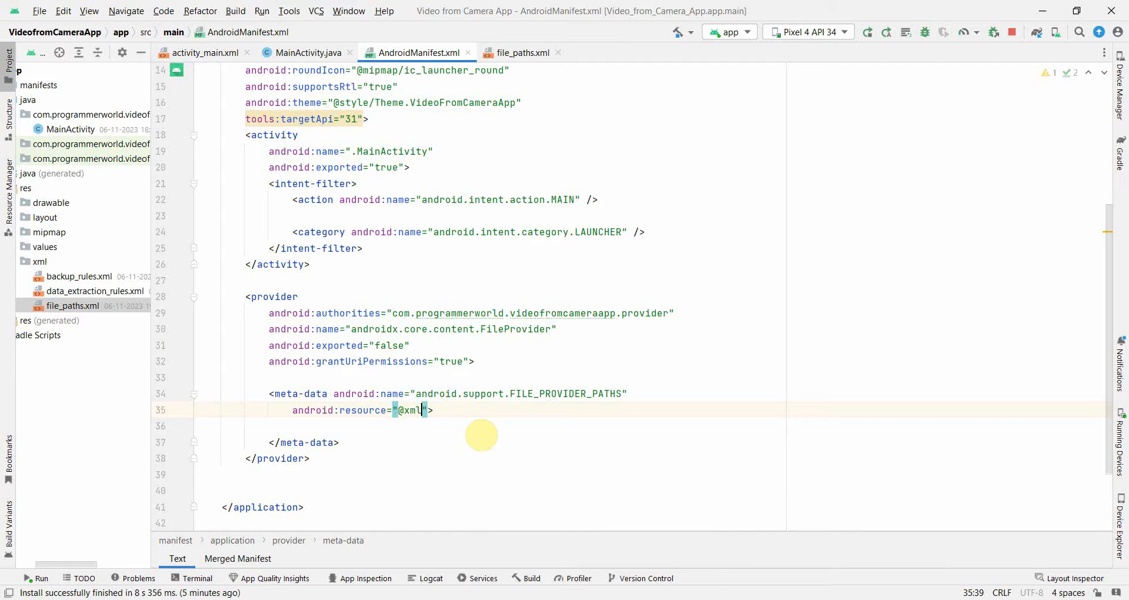
{"action": "key", "text": "Backspace"}
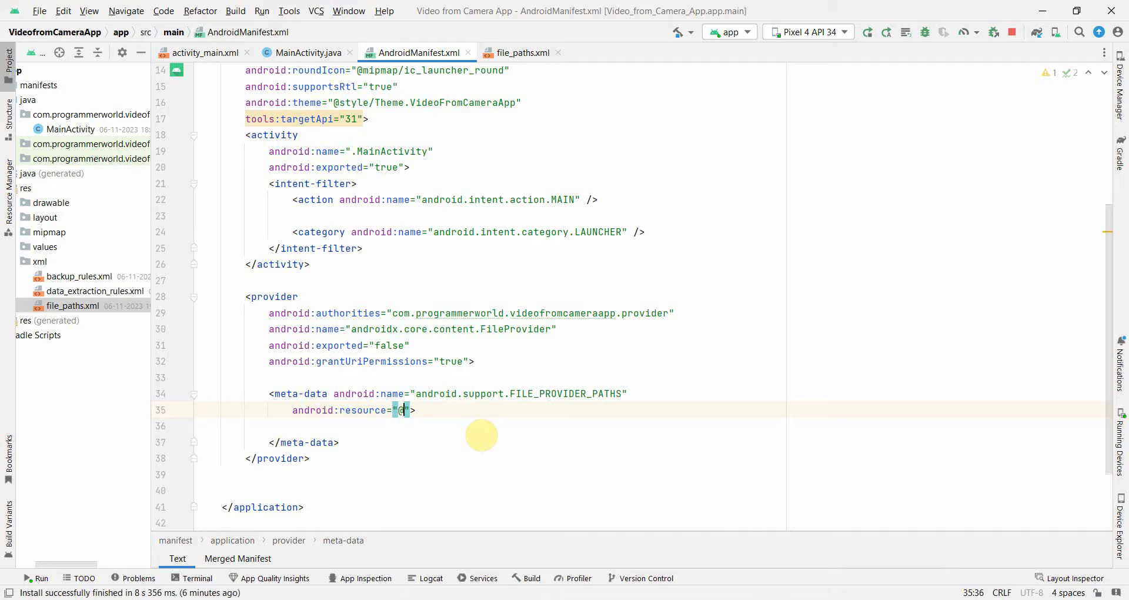
{"action": "type", "text": "@"}
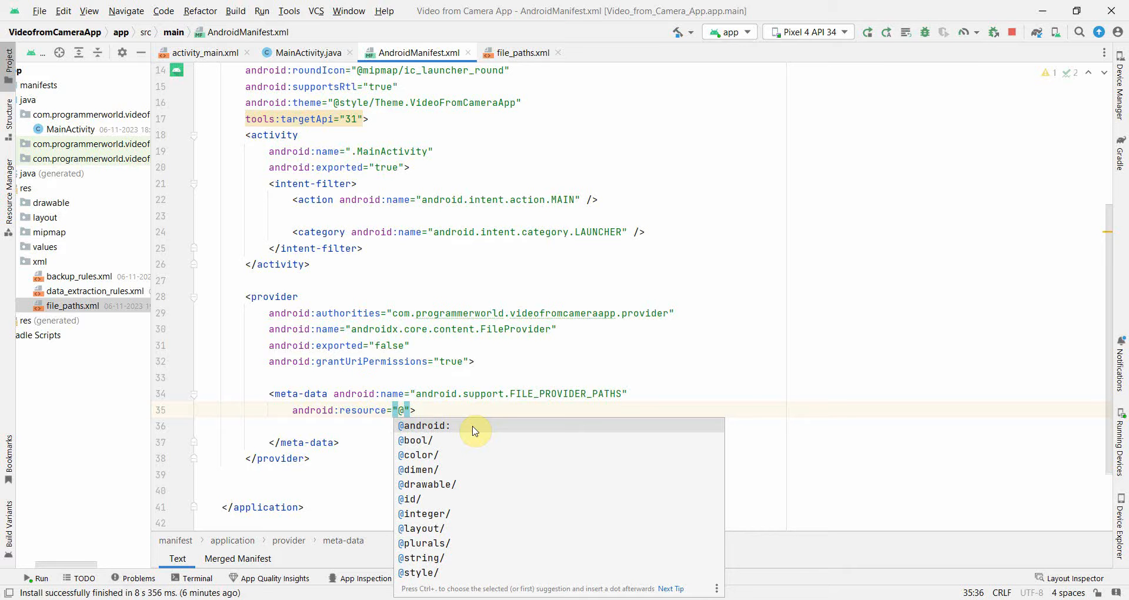
{"action": "type", "text": "xml"}
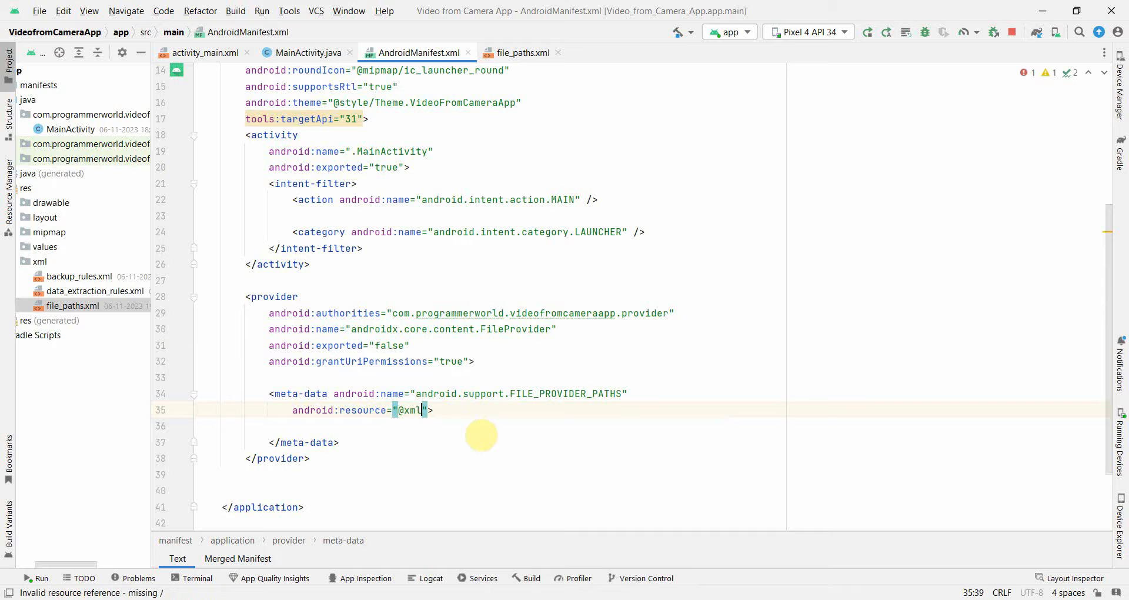
{"action": "type", "text": "/"}
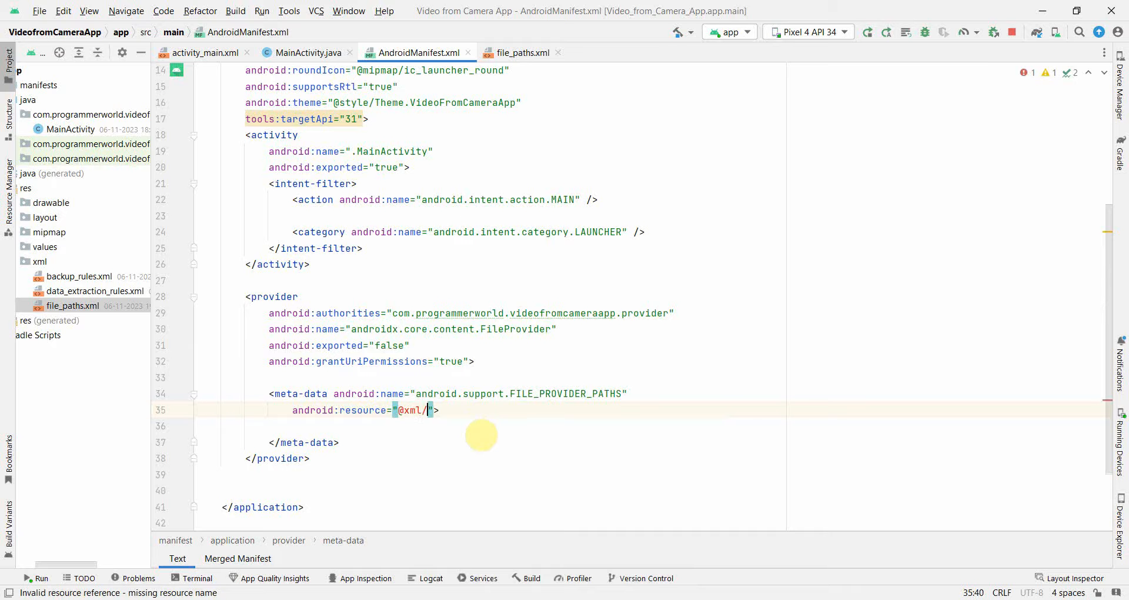
{"action": "type", "text": "file_paths"}
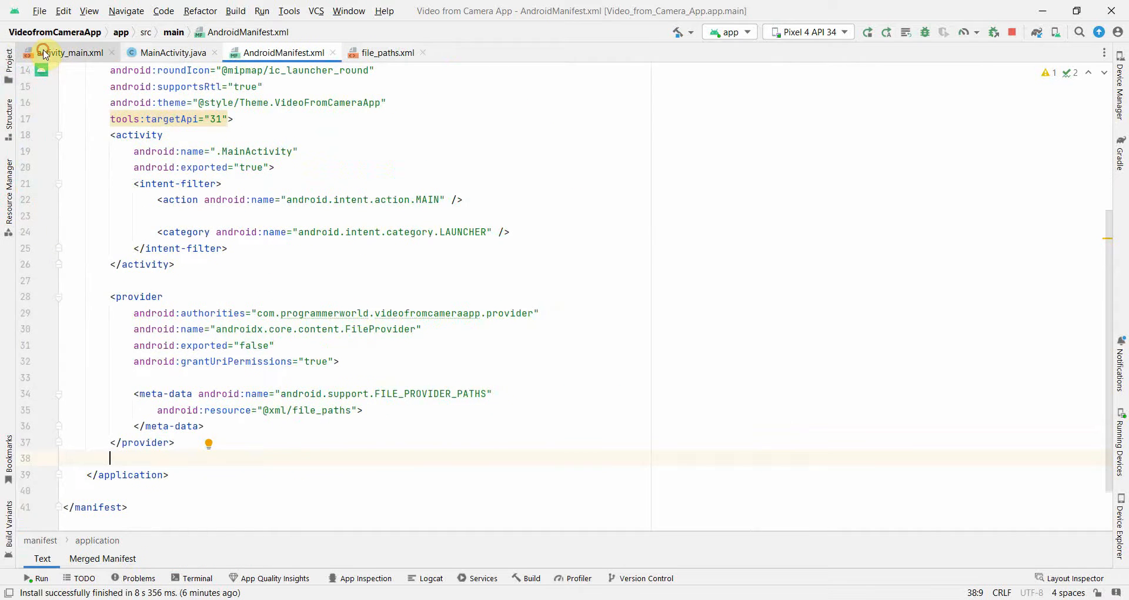
Step: Add a constrained button labelled Capture the Video near the top of activity_main.xml
{"action": "left_click", "coordinate": [64, 52]}
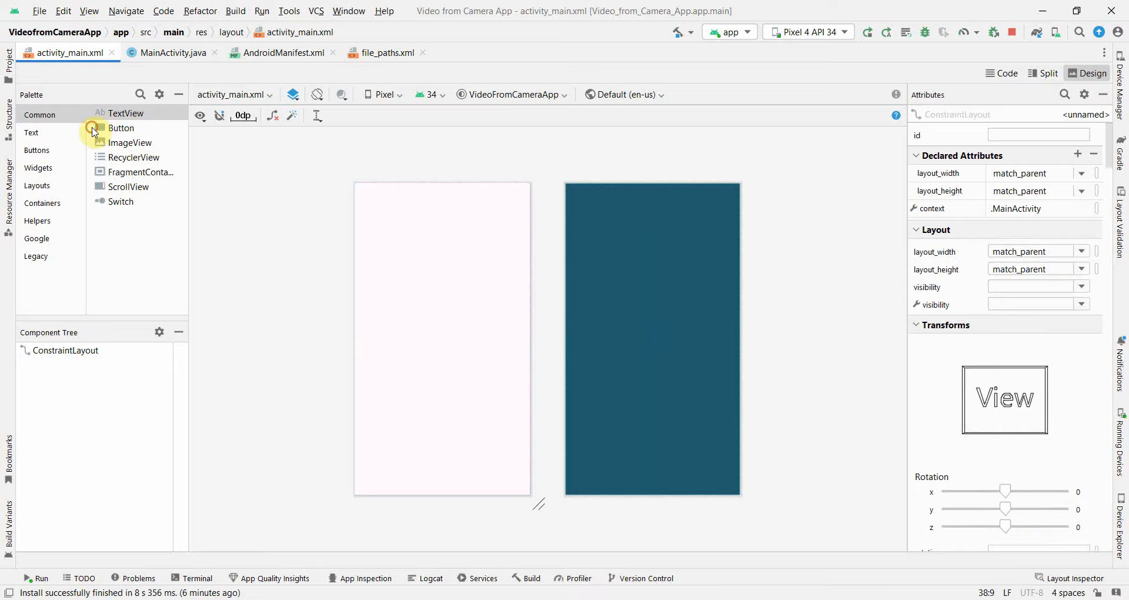
{"action": "left_click_drag", "start_coordinate": [121, 127], "coordinate": [423, 252]}
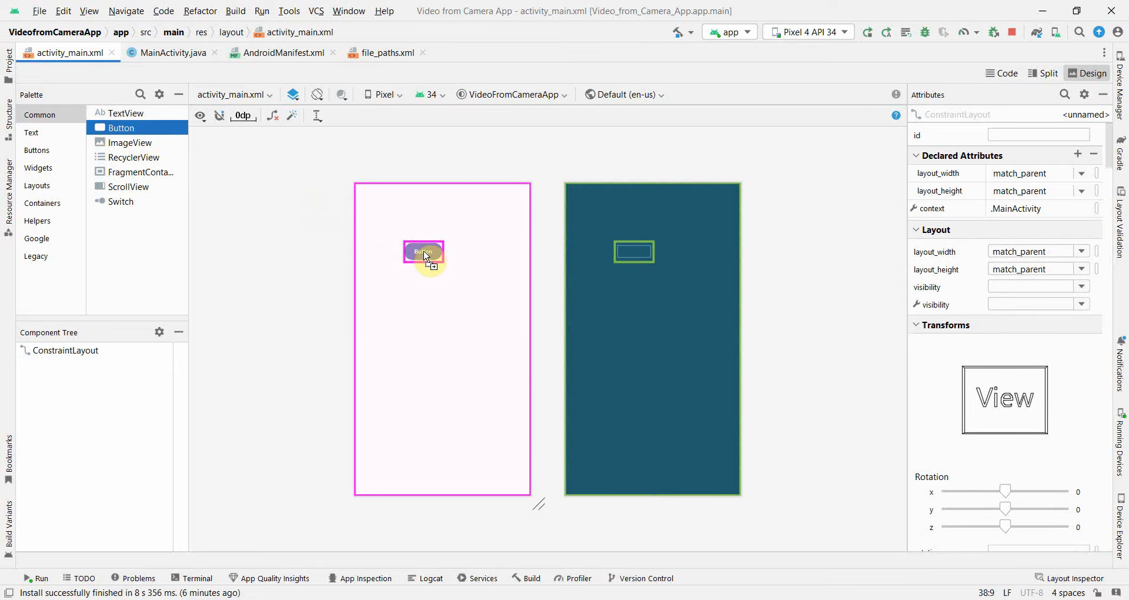
{"action": "left_click", "coordinate": [423, 251]}
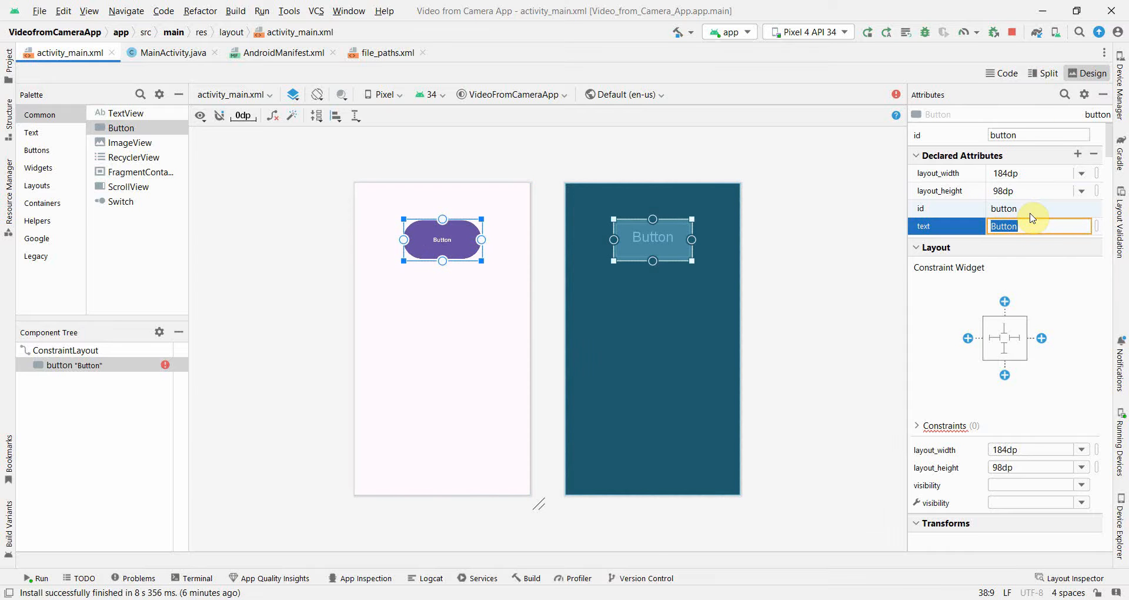
{"action": "type", "text": "Capture the"}
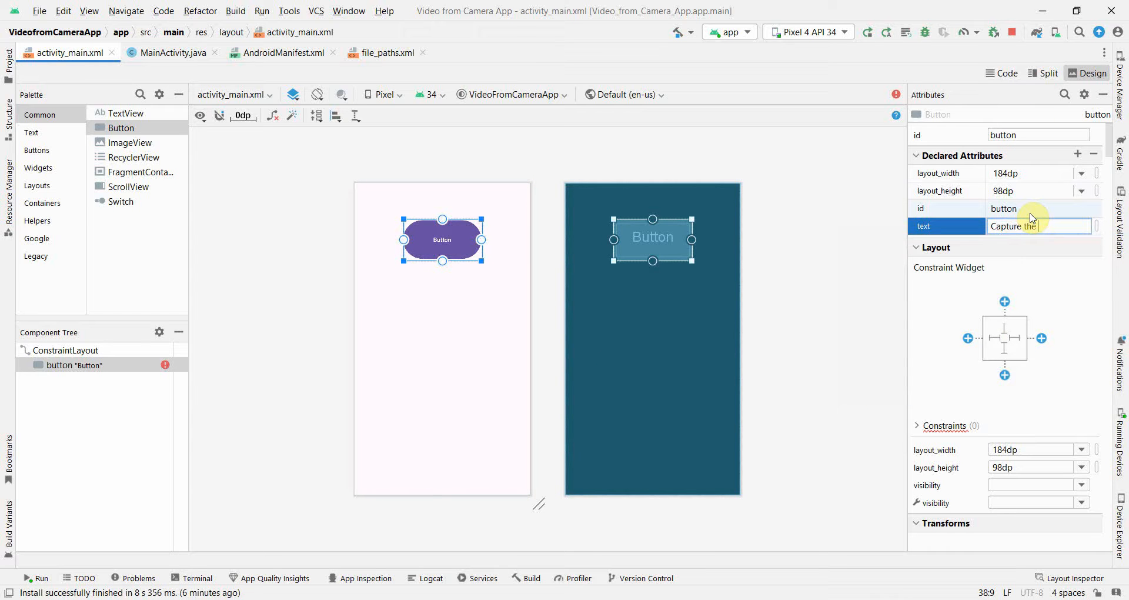
{"action": "type", "text": "Video"}
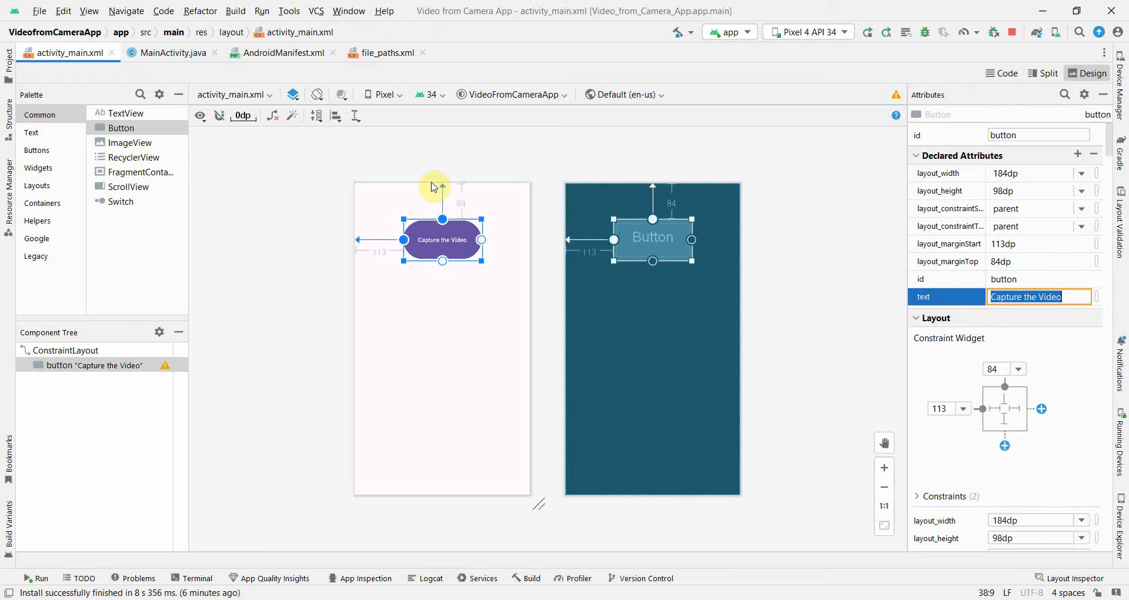
{"action": "left_click", "coordinate": [172, 52]}
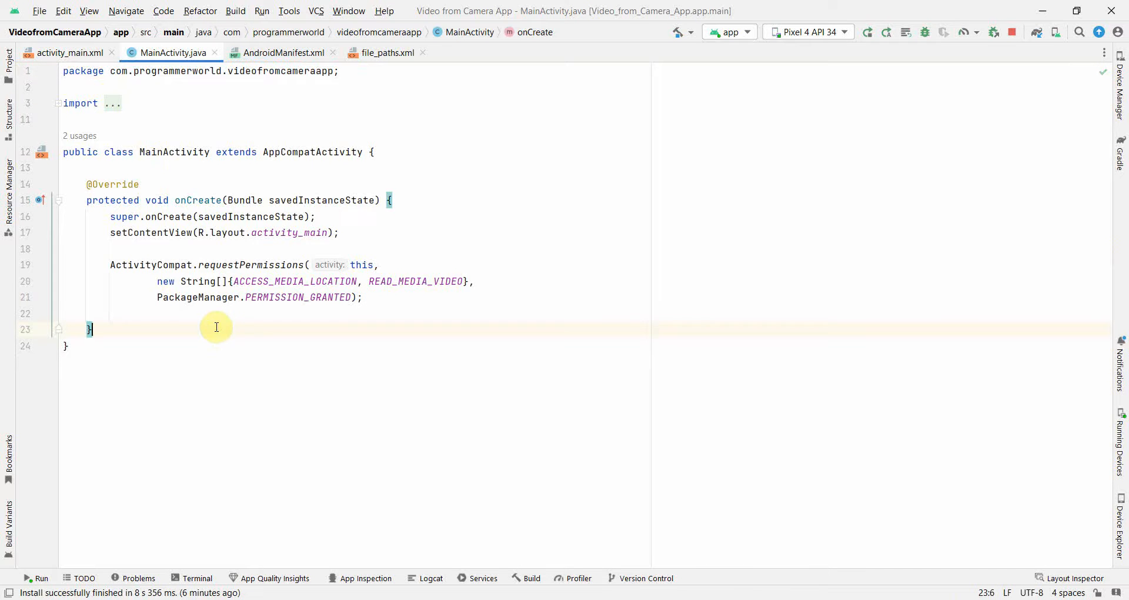
Step: Write an empty public void buttonCaptureVideo(View view) method in MainActivity
{"action": "type", "text": "pub"}
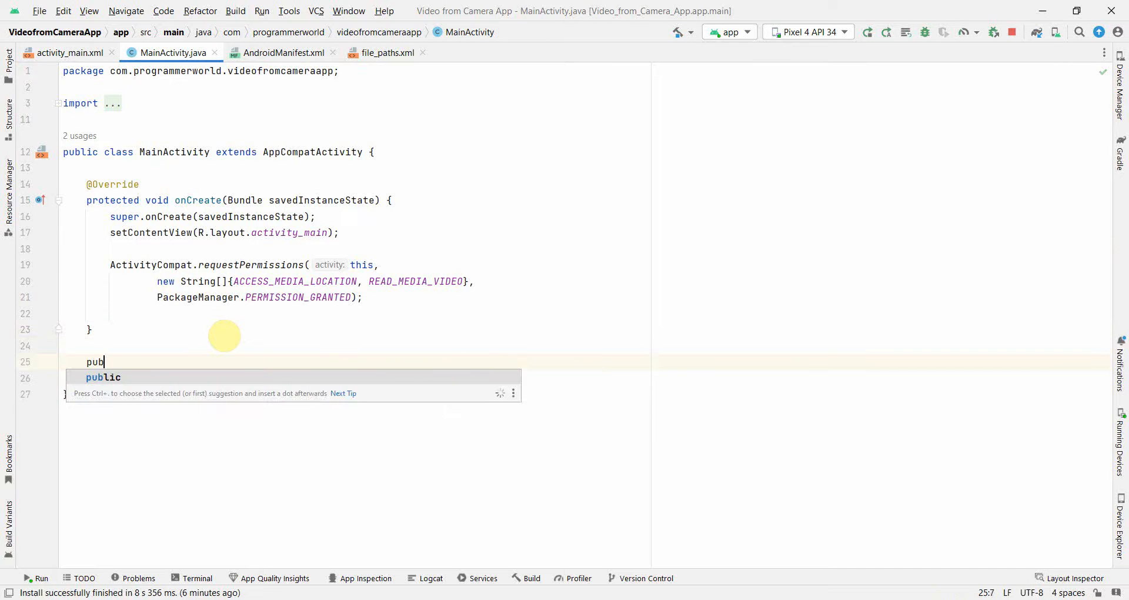
{"action": "type", "text": "lic void"}
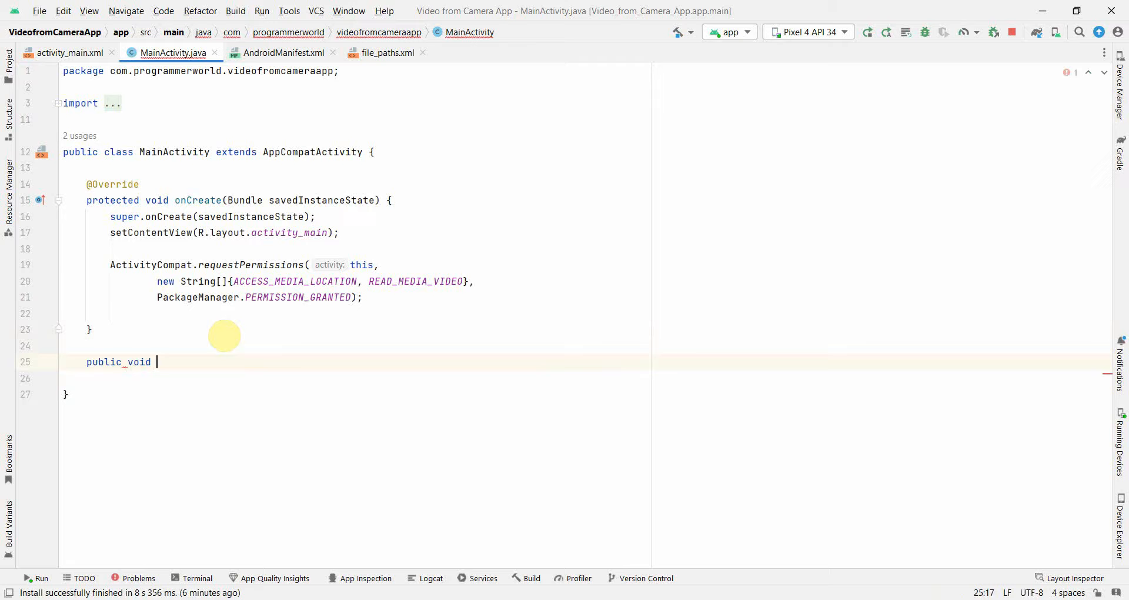
{"action": "type", "text": "buttonCapture"}
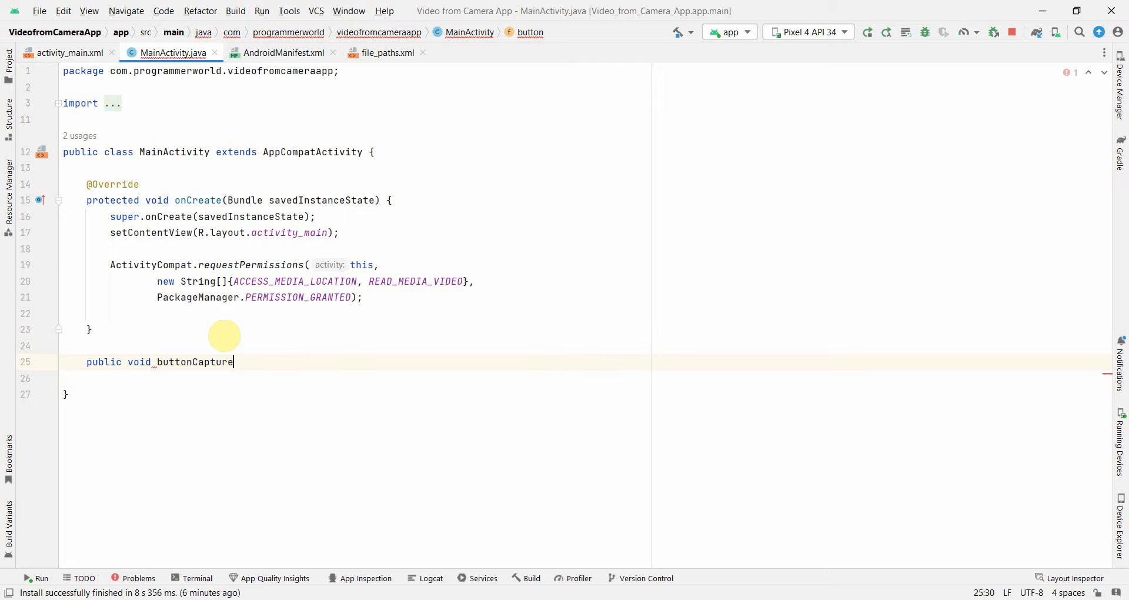
{"action": "type", "text": "Video(View view){"}
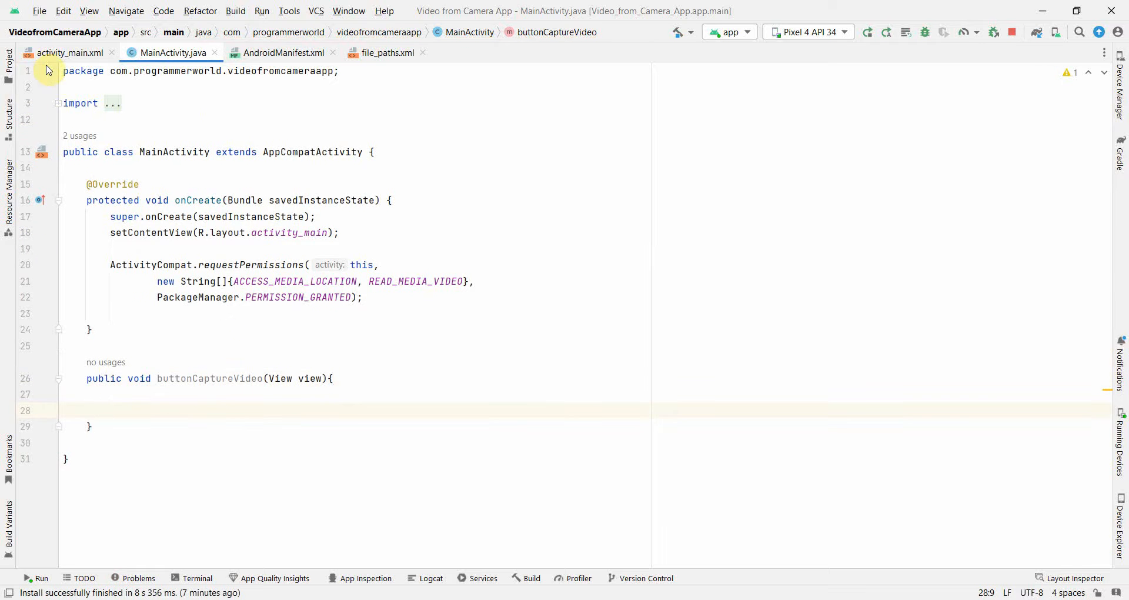
Step: Make buttonCaptureVideo the Capture the Video button's onClick handler in the layout
{"action": "left_click", "coordinate": [69, 52]}
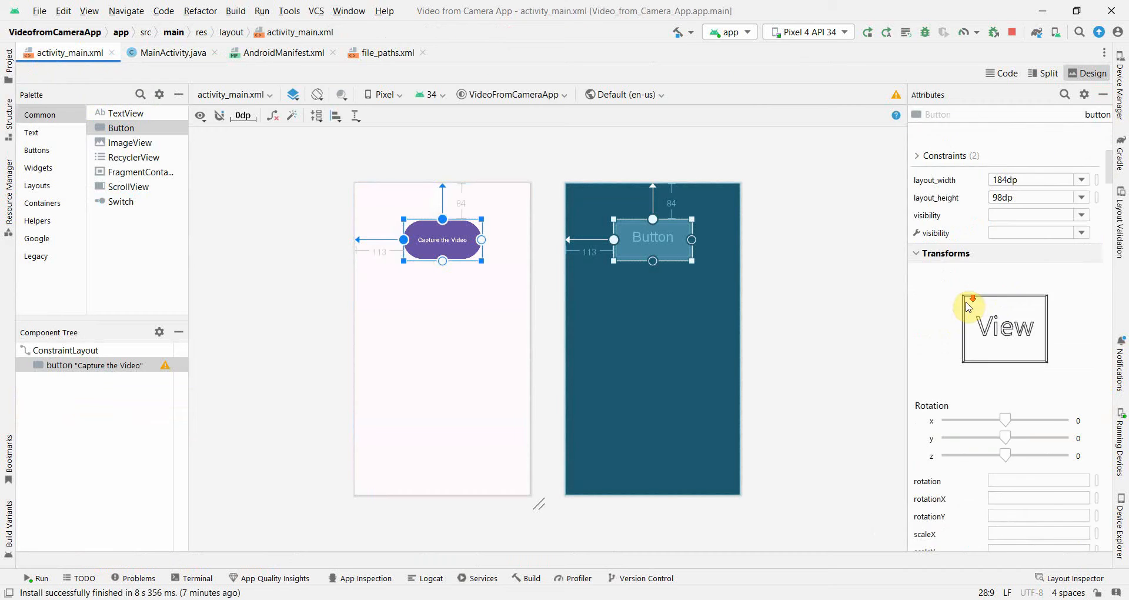
{"action": "scroll", "scroll_direction": "down", "scroll_amount": 3}
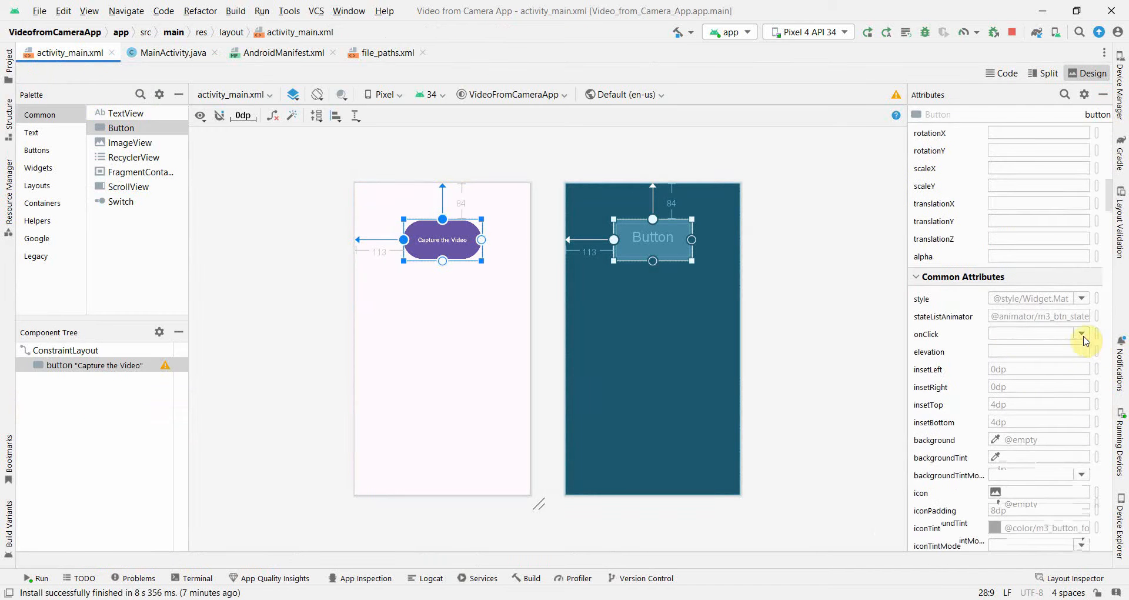
{"action": "left_click", "coordinate": [1080, 333]}
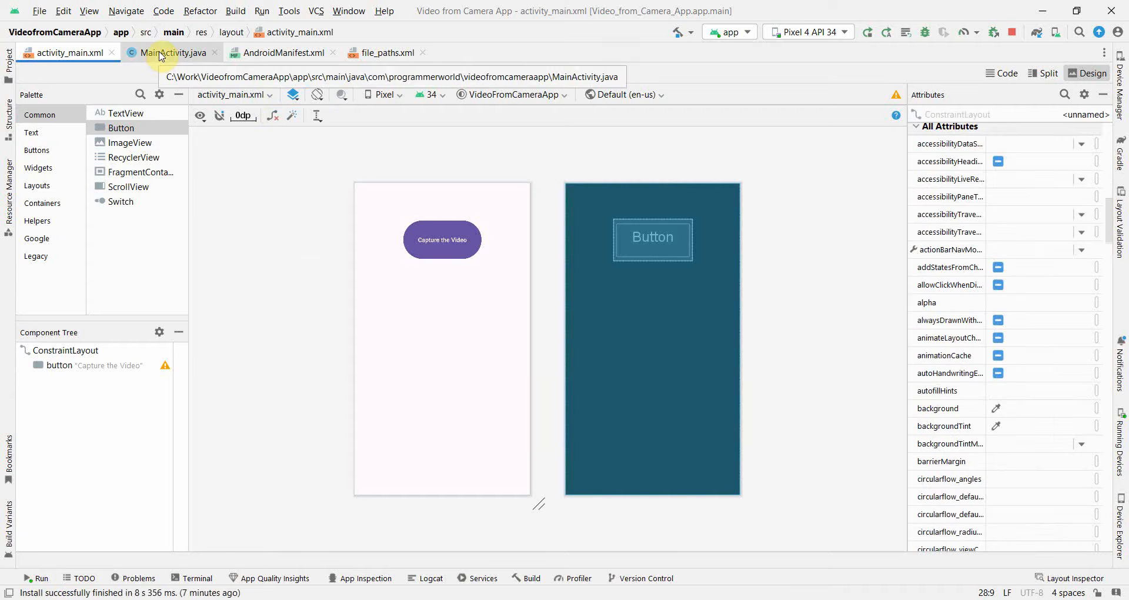
{"action": "left_click", "coordinate": [170, 53]}
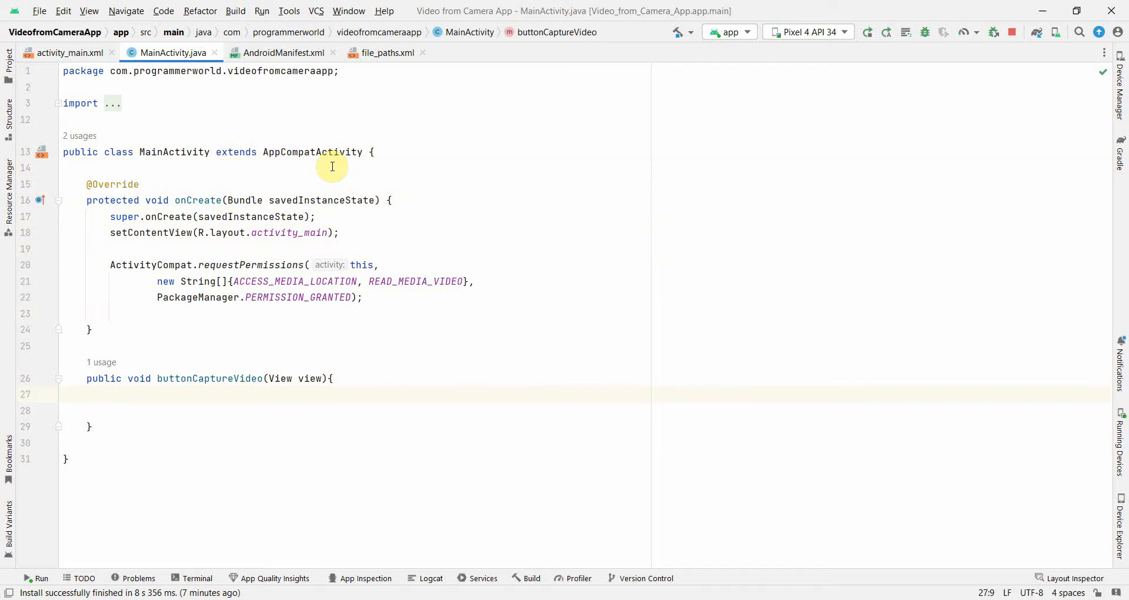
Step: Declare a StorageManager from getSystemService(STORAGE_SERVICE), applying the cast quick-fix
{"action": "type", "text": "StorageManager storageManager"}
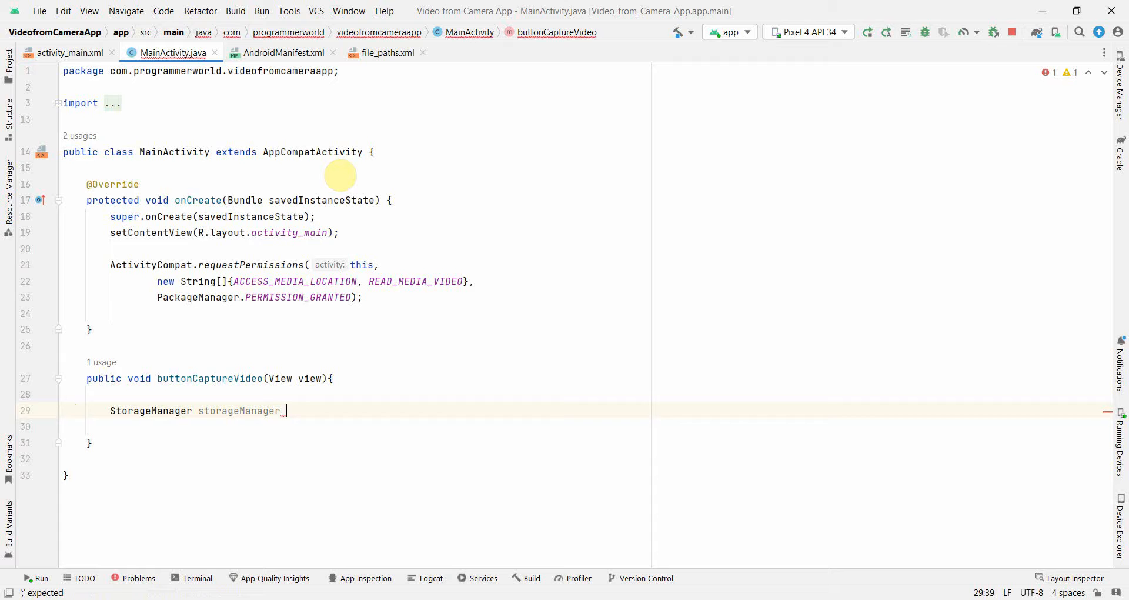
{"action": "type", "text": "= getSystemService("}
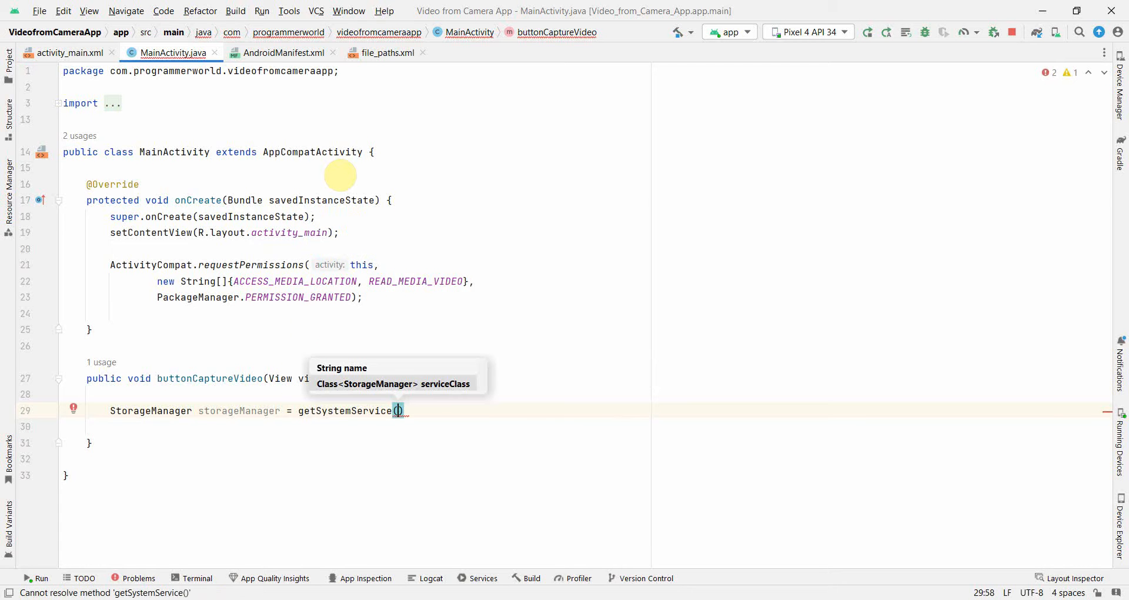
{"action": "type", "text": "STORAGE_SERVICE"}
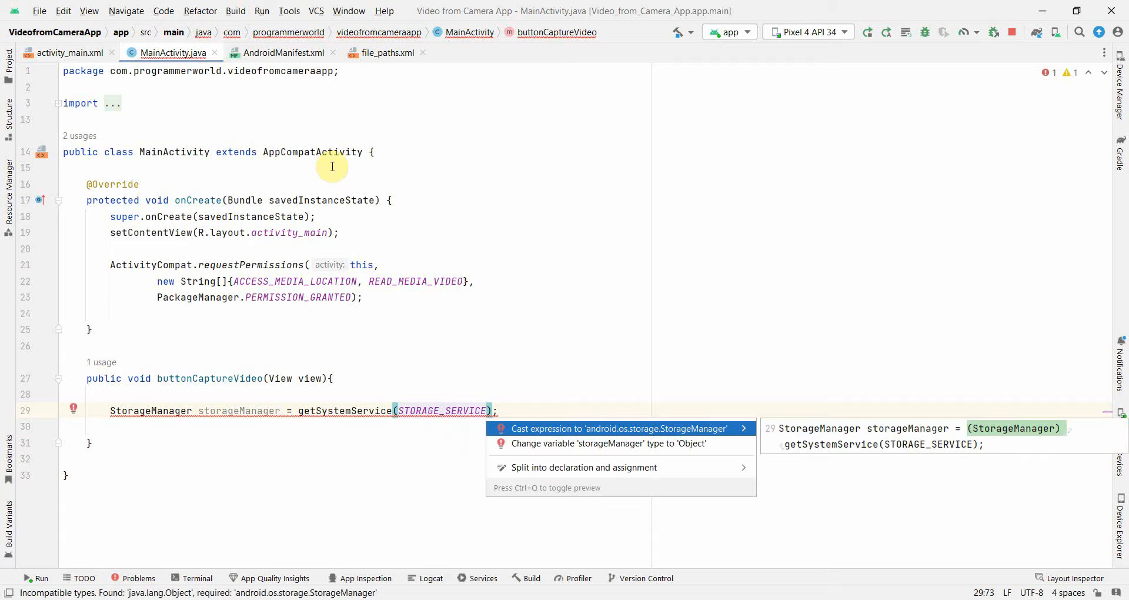
{"action": "left_click", "coordinate": [616, 427]}
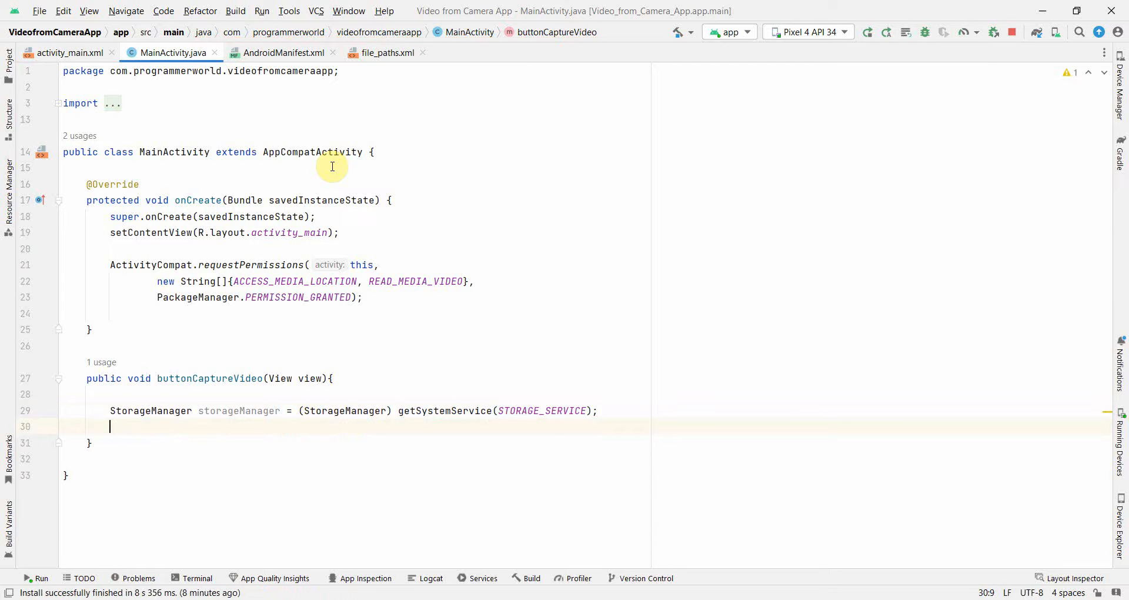
Step: Declare StorageVolume storageVolume = storageManager.getStorageVolumes().get(0) with a comment that 0 is internal storage
{"action": "type", "text": "Stor"}
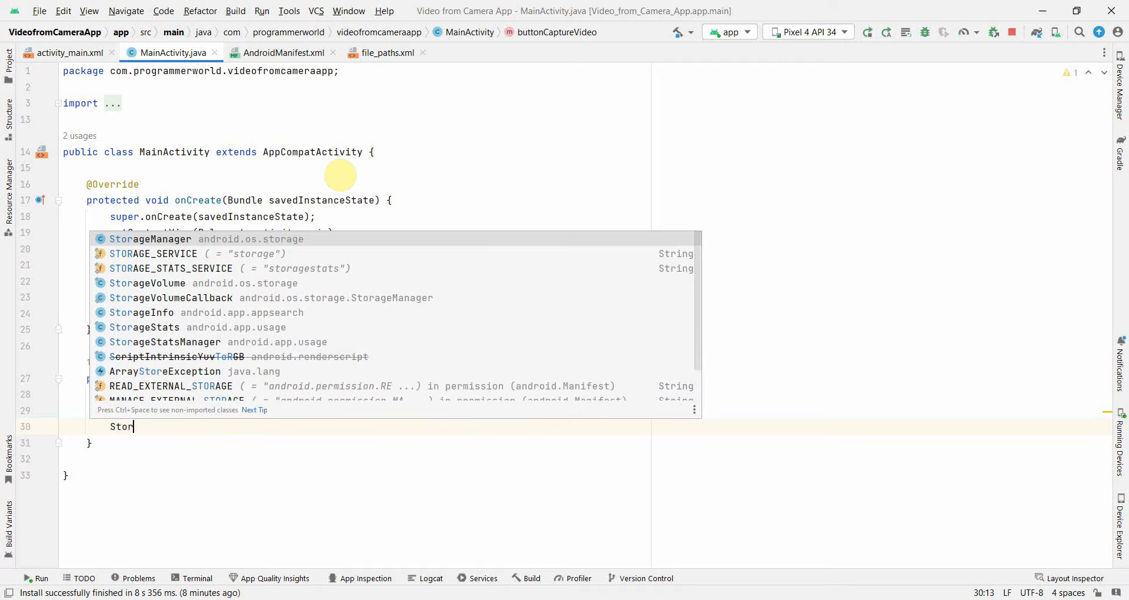
{"action": "left_click", "coordinate": [147, 283]}
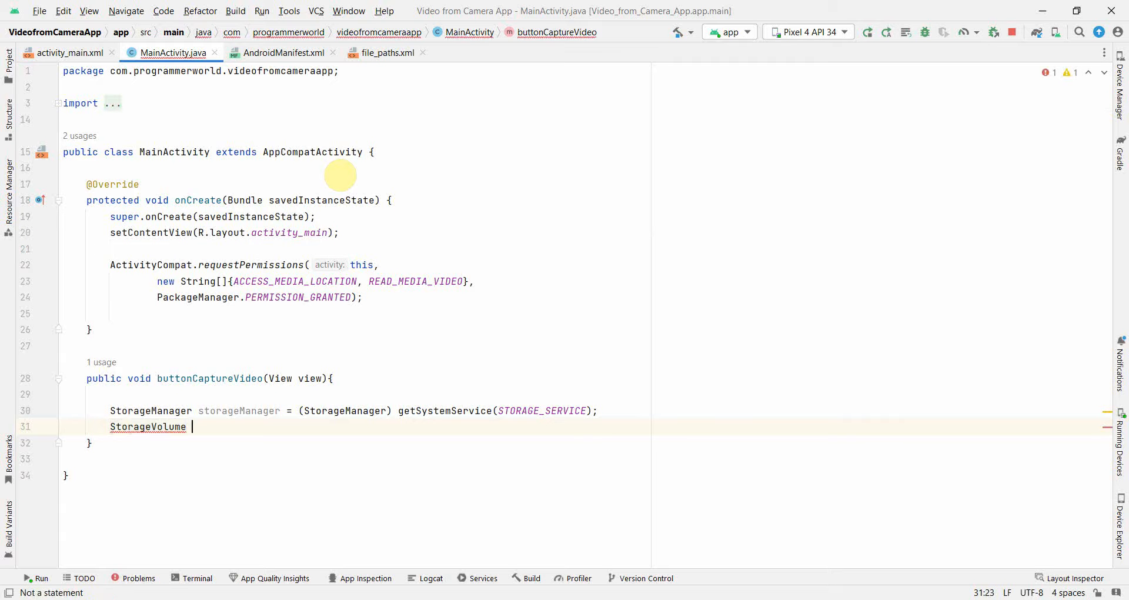
{"action": "type", "text": "storageVolume_"}
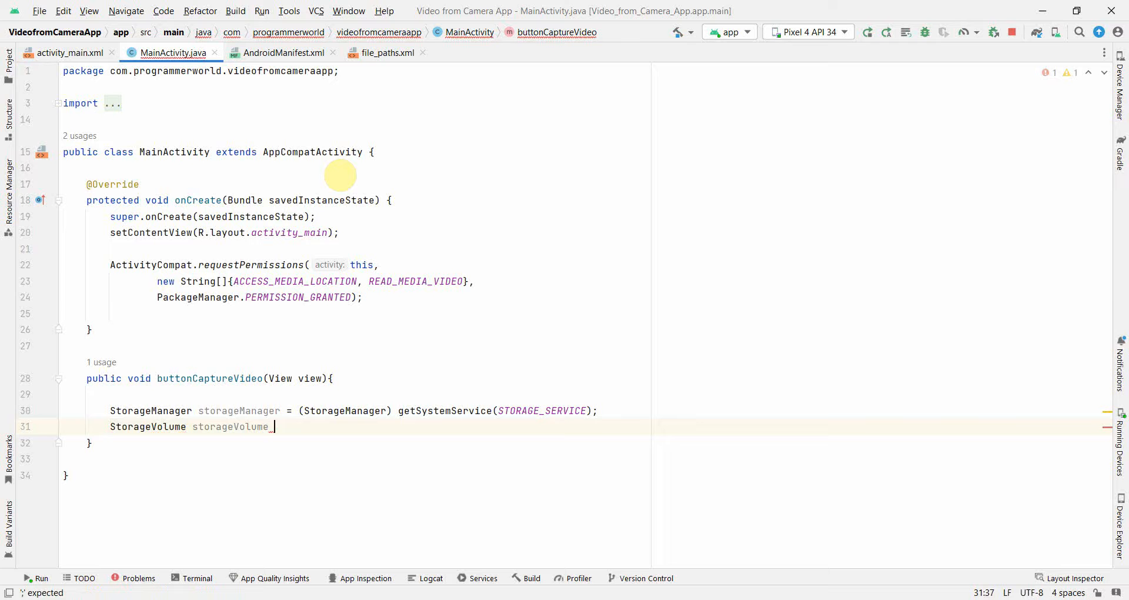
{"action": "type", "text": "= _storageManager.getStorageVolumes("}
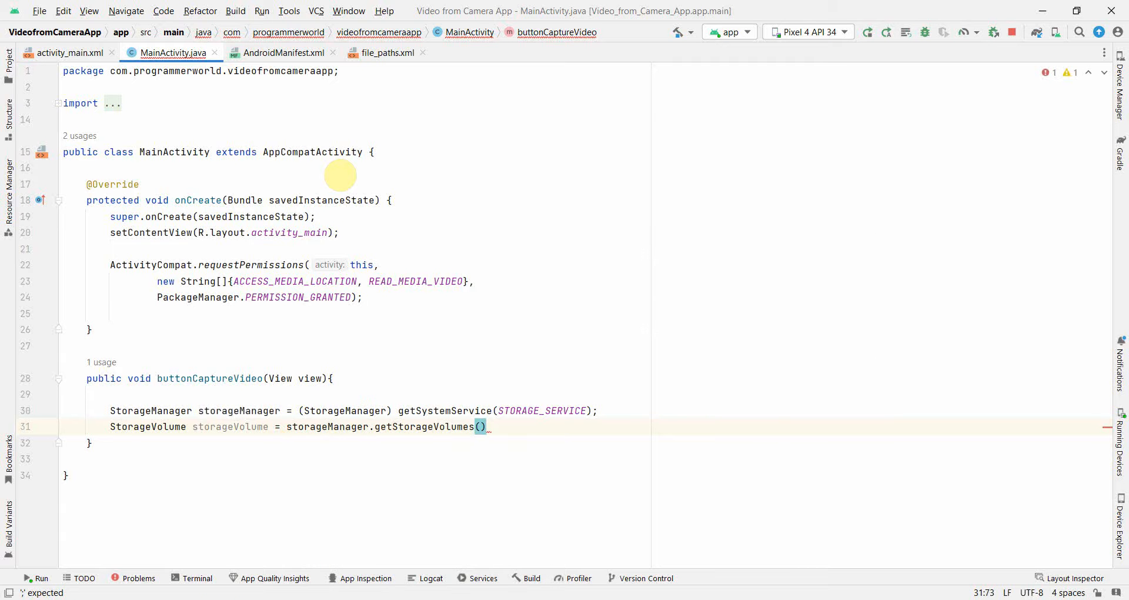
{"action": "type", "text": ".get(0"}
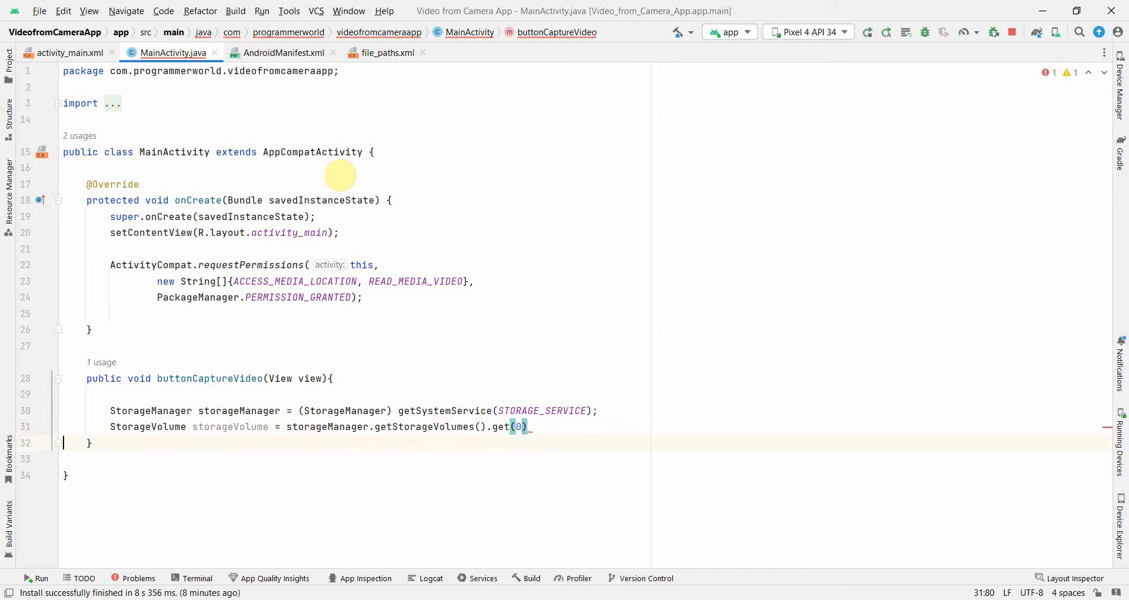
{"action": "type", "text": "; // 0"}
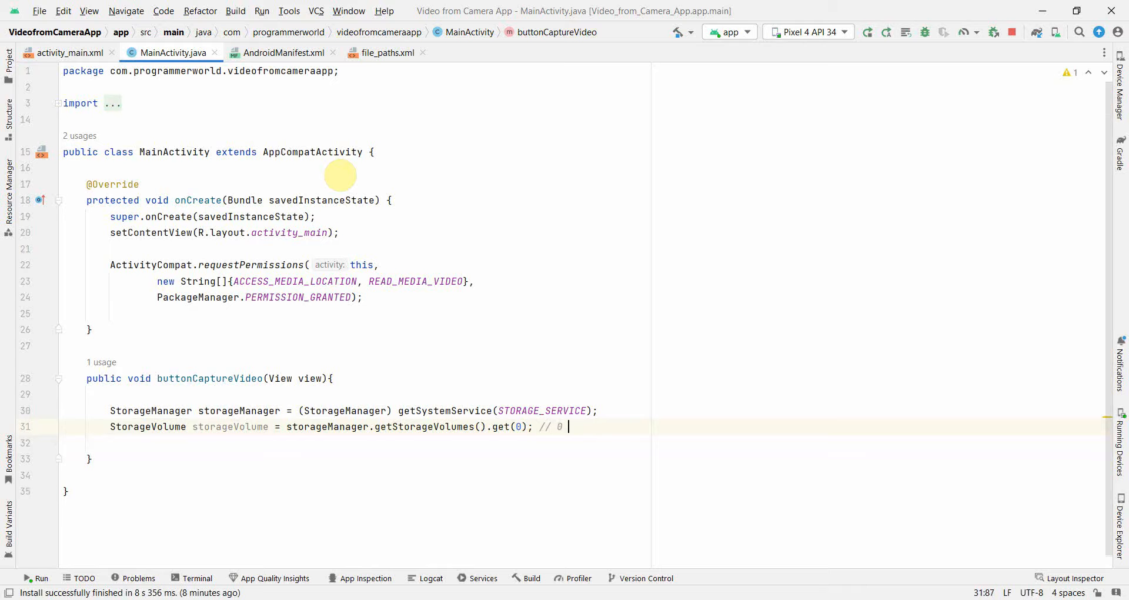
{"action": "type", "text": "is for internal storage"}
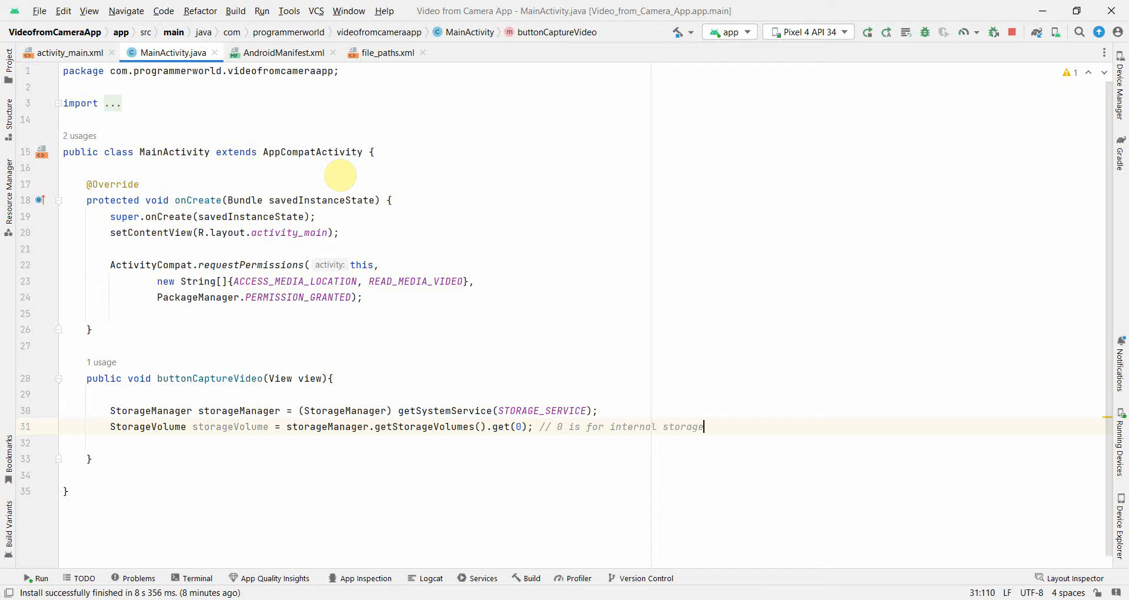
{"action": "key", "text": "enter"}
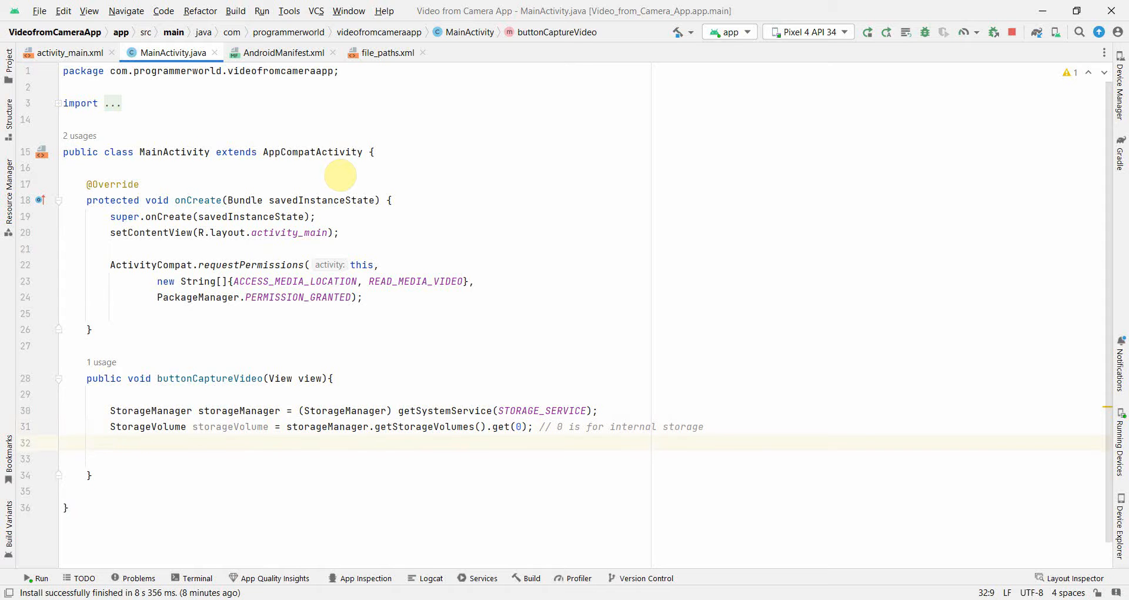
{"action": "type", "text": "File"}
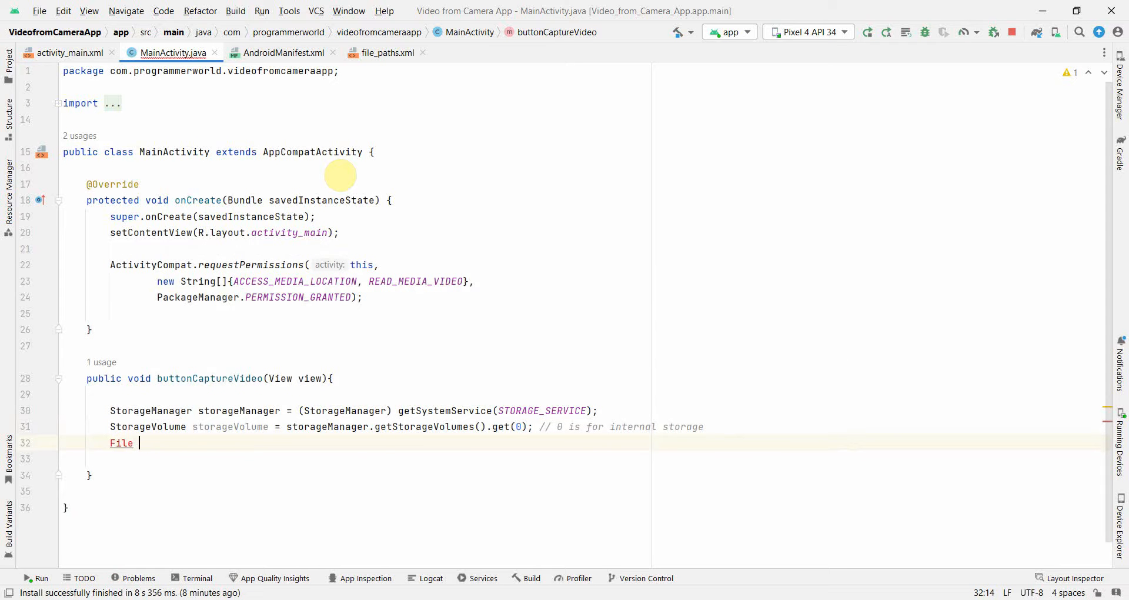
Step: Begin File fileVideo = new File(...) rooted at the storage volume's directory
{"action": "type", "text": "fileVideo"}
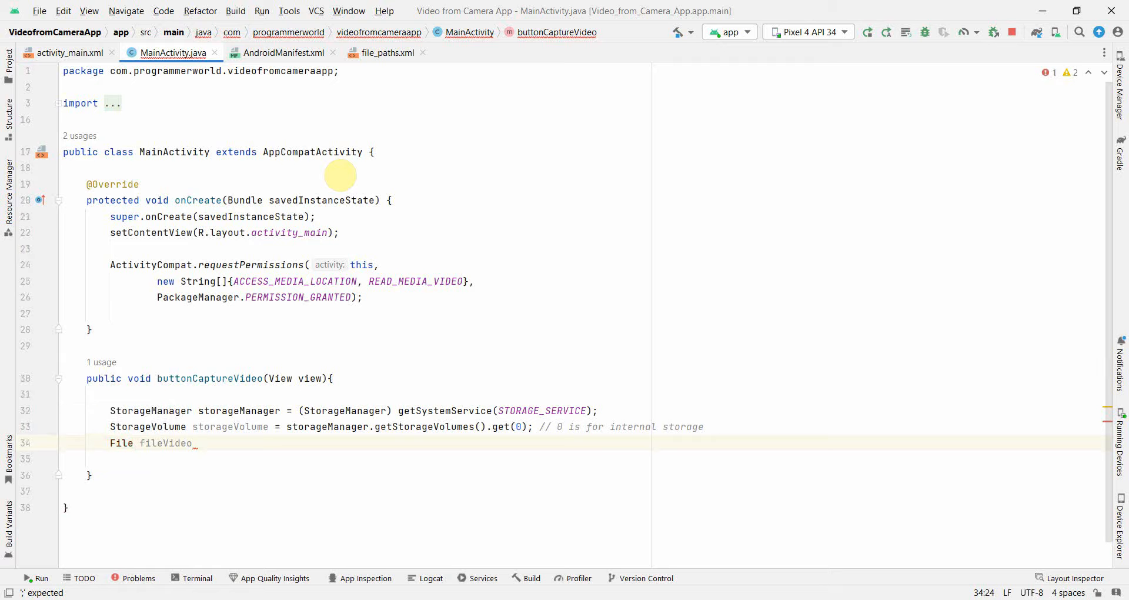
{"action": "type", "text": "="}
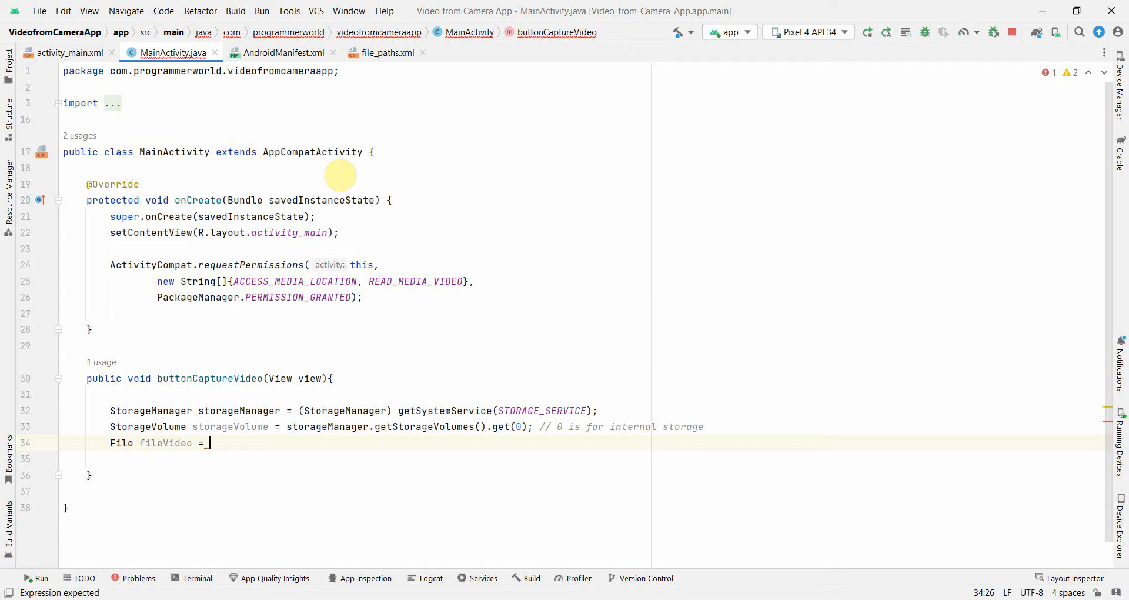
{"action": "type", "text": "new"}
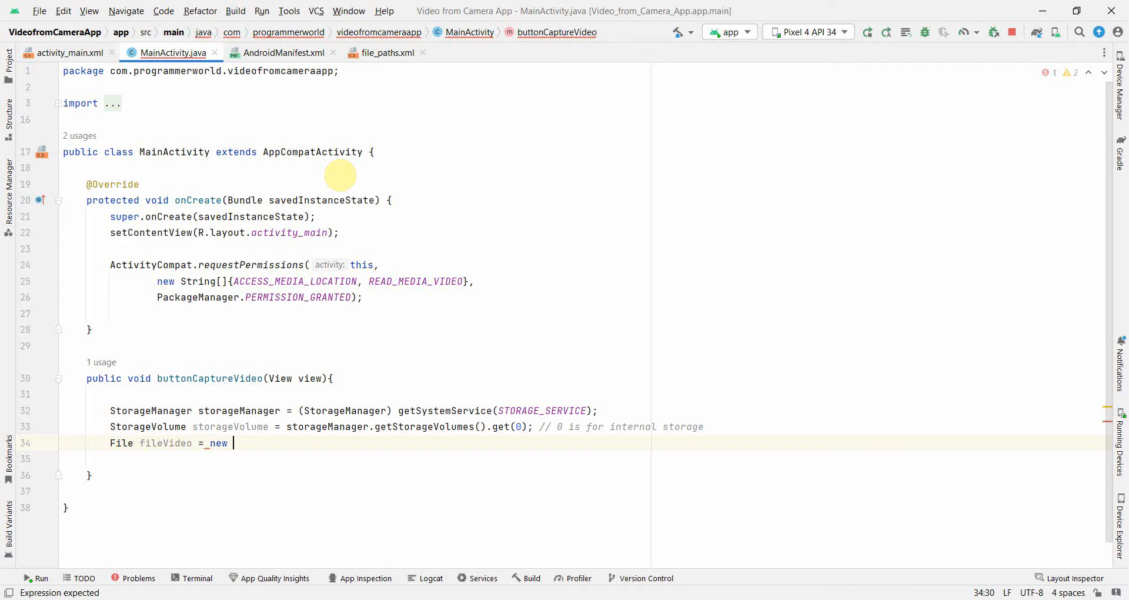
{"action": "type", "text": "File()"}
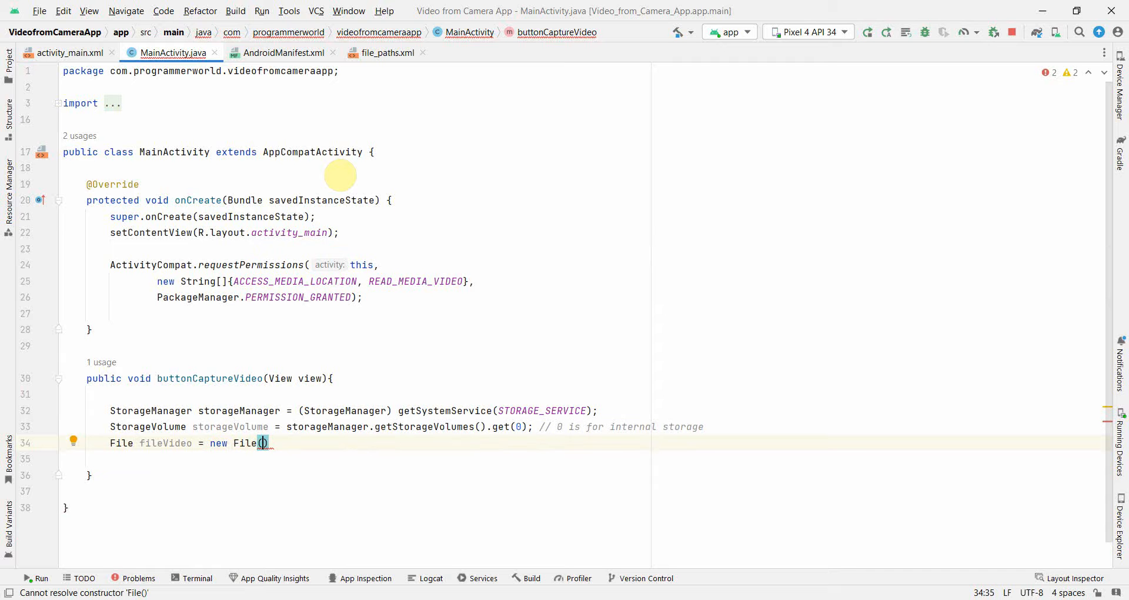
{"action": "type", "text": "s"}
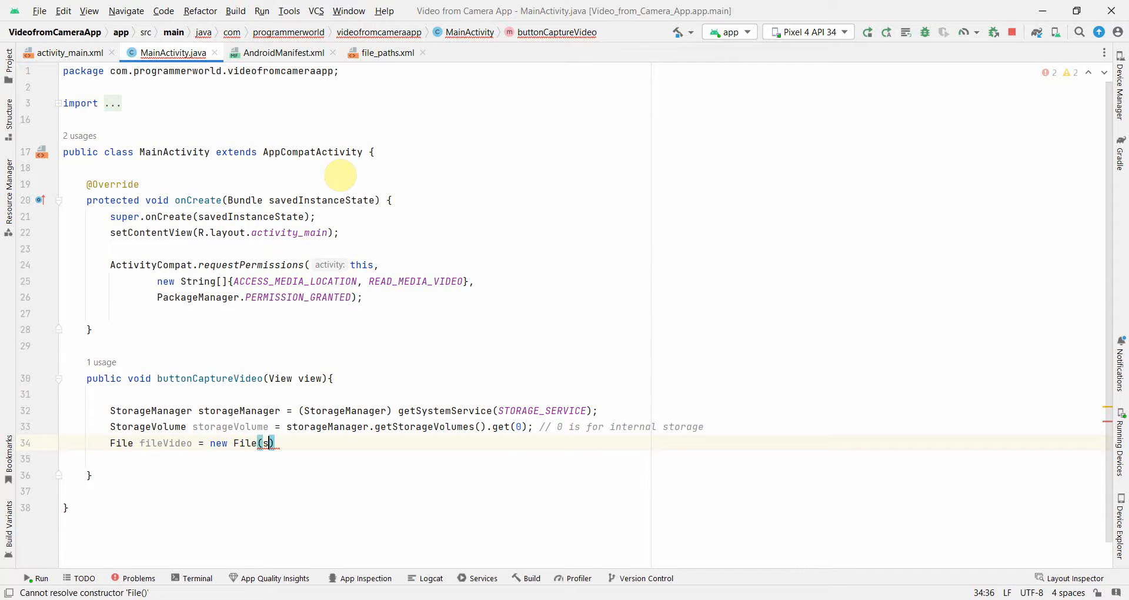
{"action": "type", "text": "torageVolume.getDirectory("}
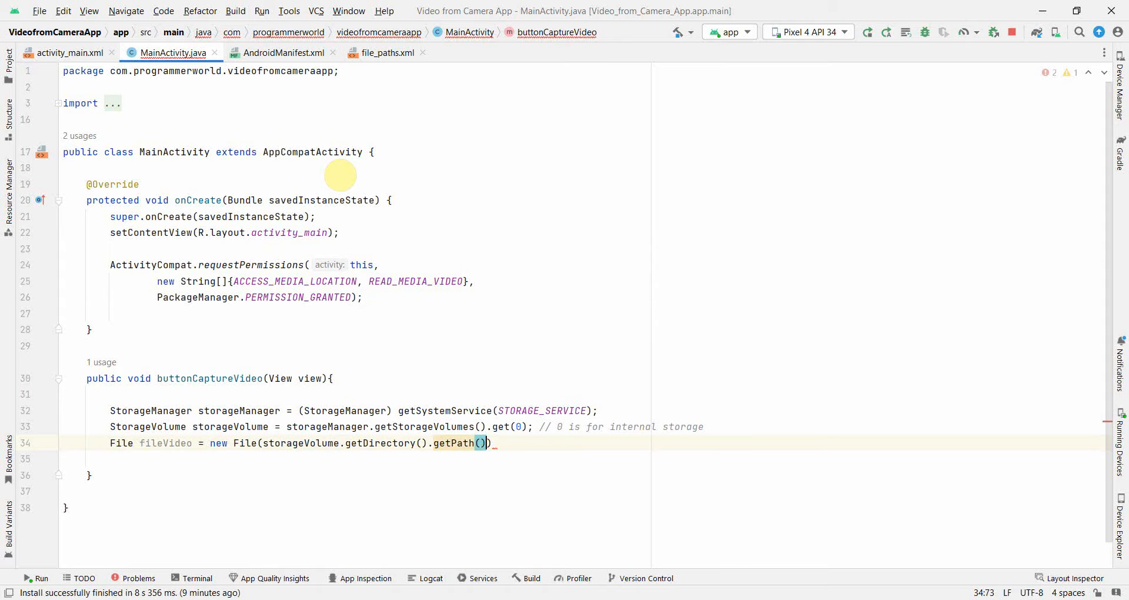
Step: Name the file "/Download/" + System.currentTimeMillis() + ".mp4"
{"action": "type", "text": "+"}
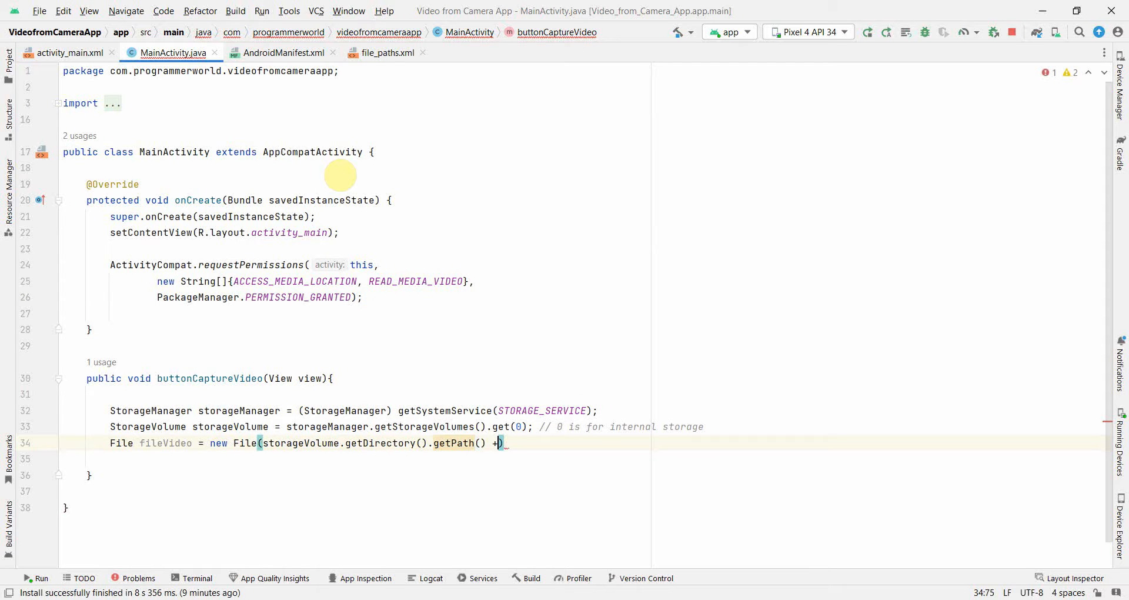
{"action": "type", "text": "\""}
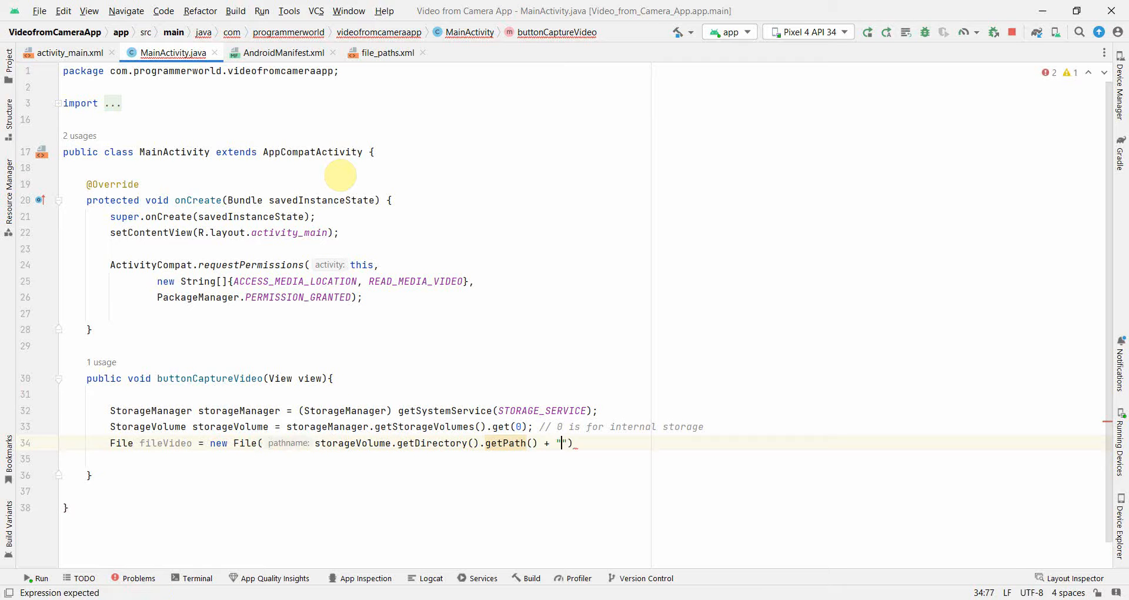
{"action": "type", "text": "/Download"}
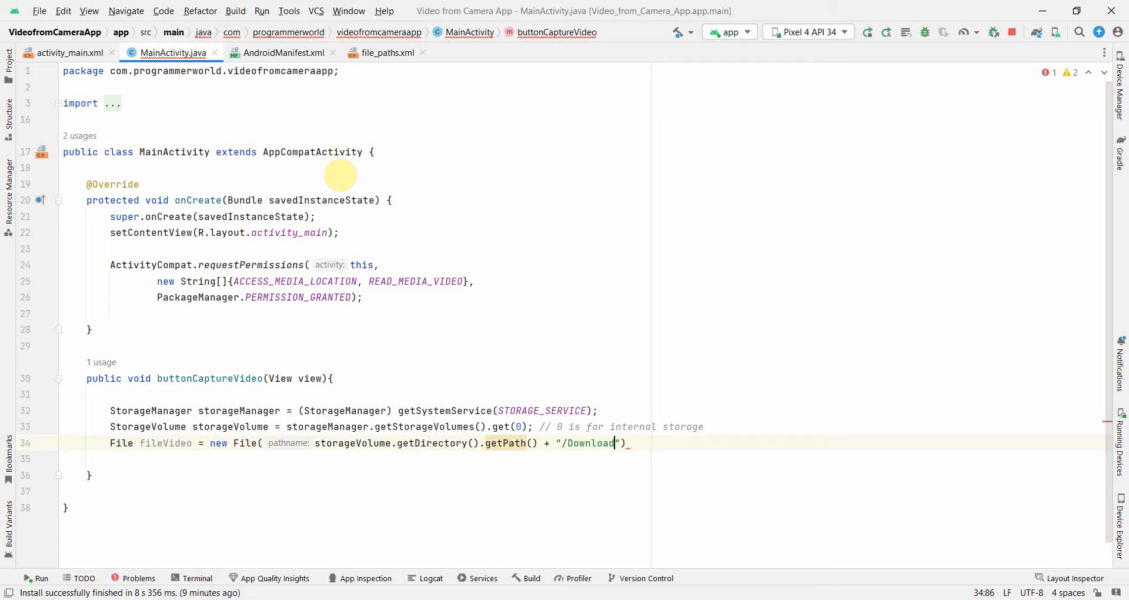
{"action": "type", "text": "/"}
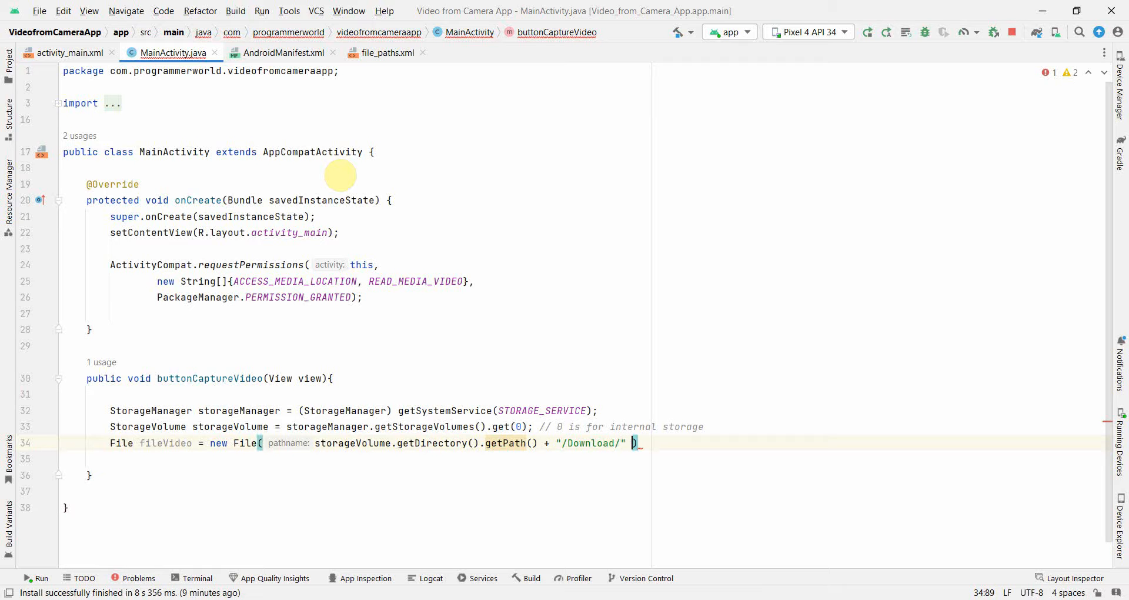
{"action": "type", "text": "+"}
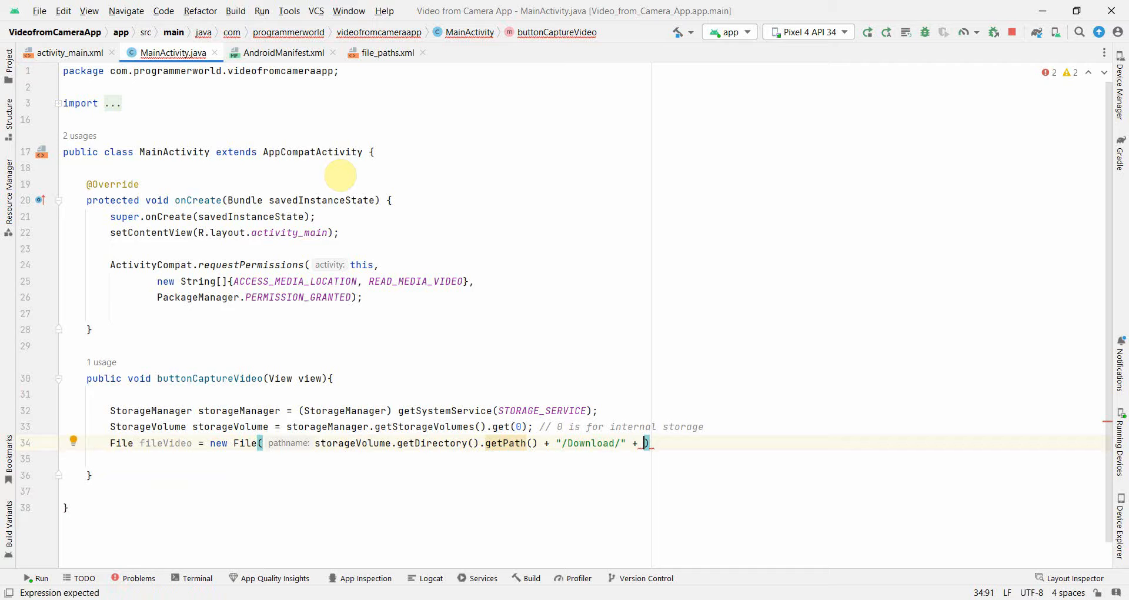
{"action": "type", "text": "System."}
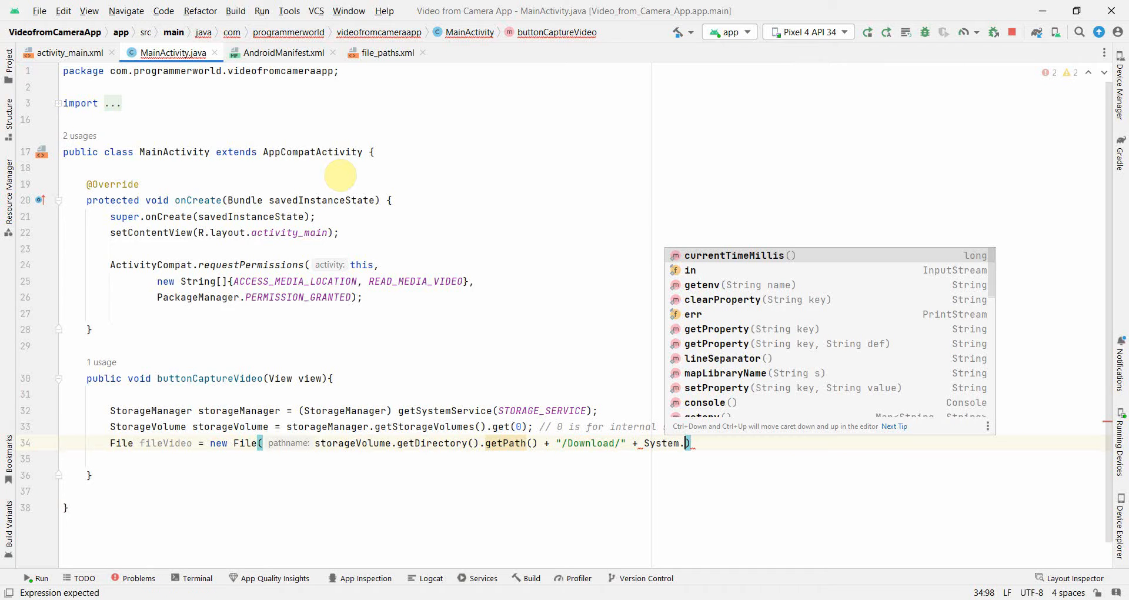
{"action": "left_click", "coordinate": [733, 254]}
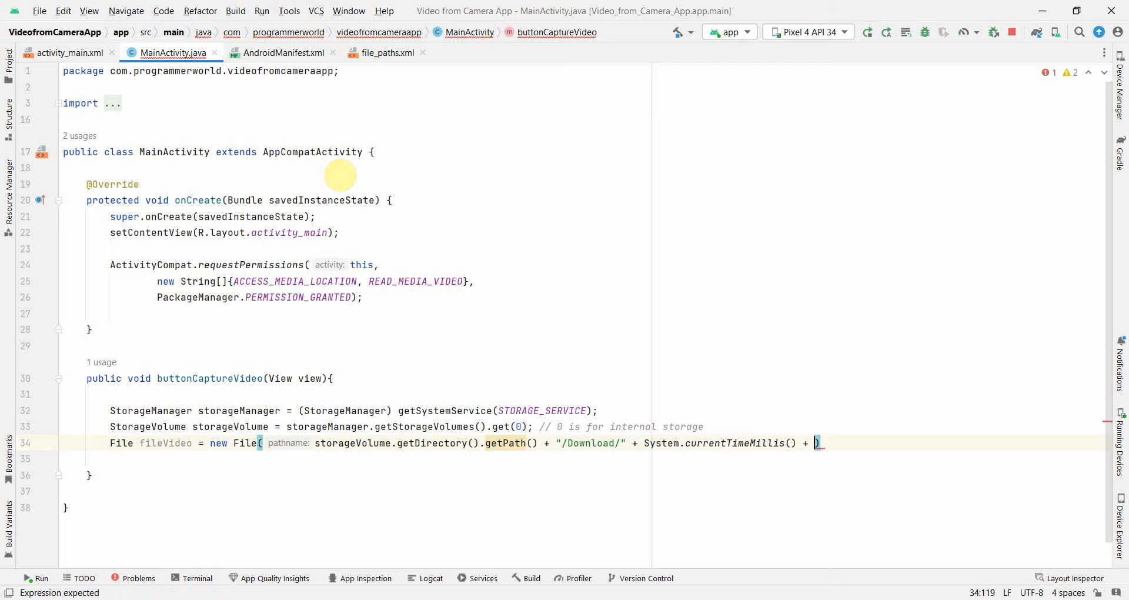
{"action": "type", "text": "\"\""}
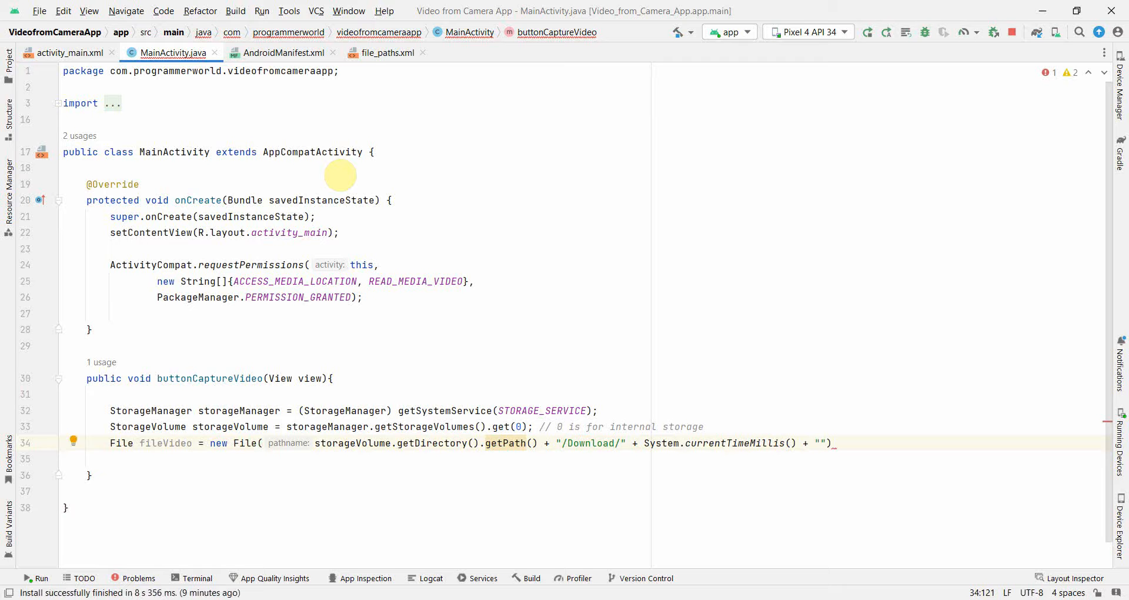
{"action": "type", "text": ".mp4"}
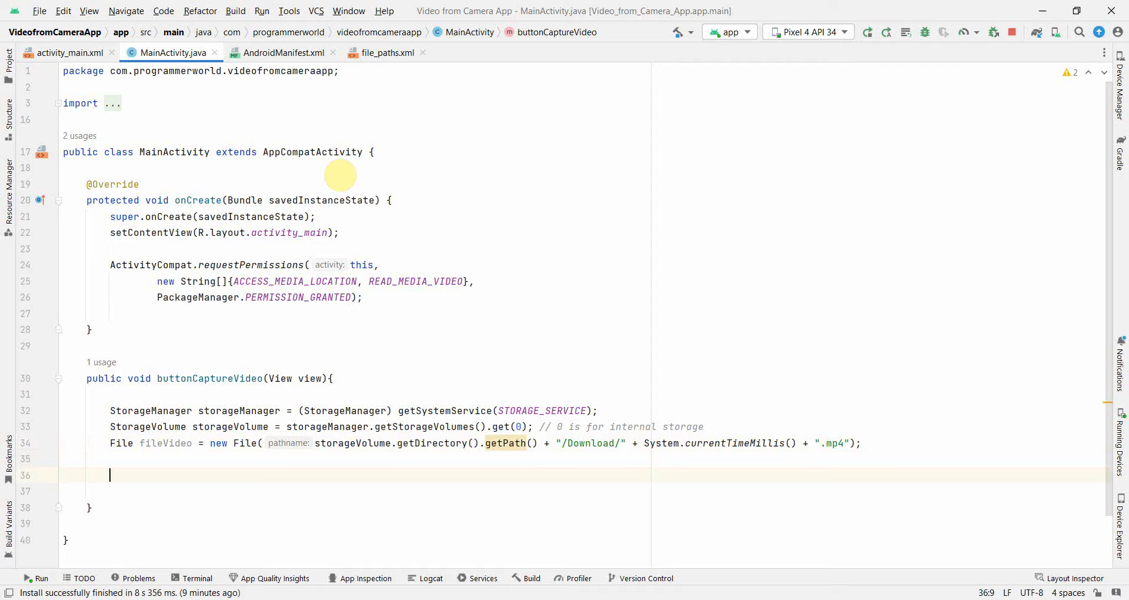
Step: Declare Uri uriVideoFile = FileProvider.getUriForFile(this, ... with remaining arguments on a new line
{"action": "type", "text": "Uri"}
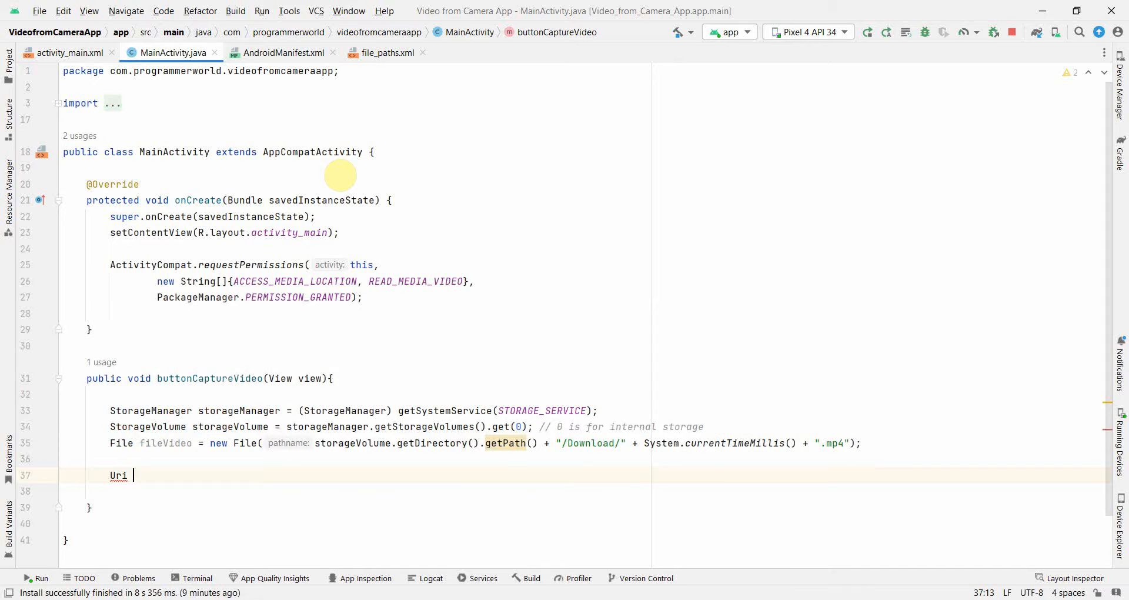
{"action": "type", "text": "uriVideo"}
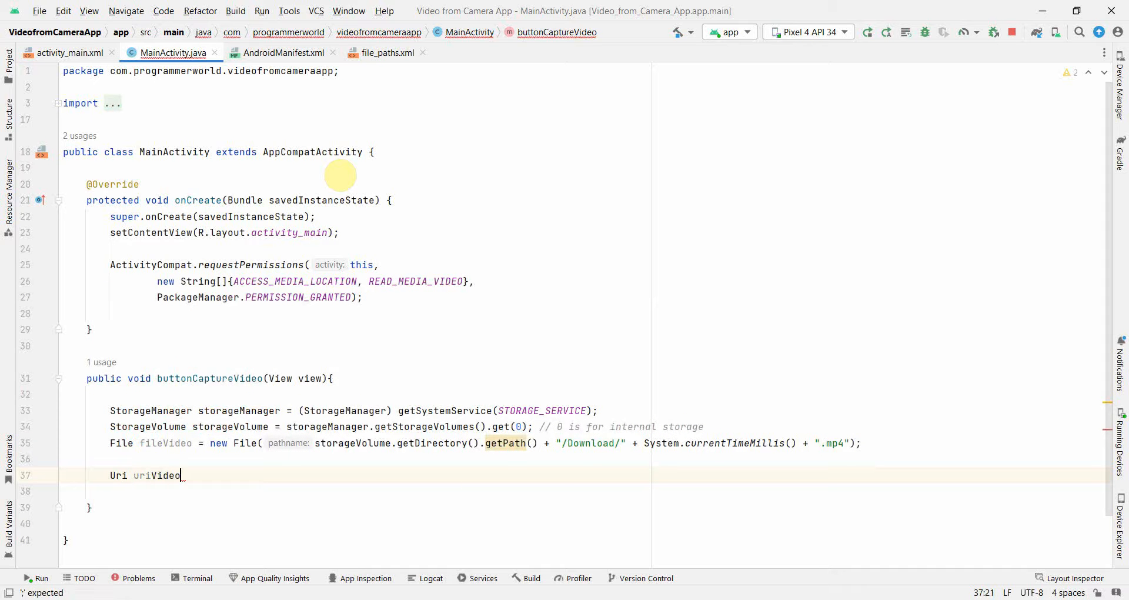
{"action": "type", "text": "File ="}
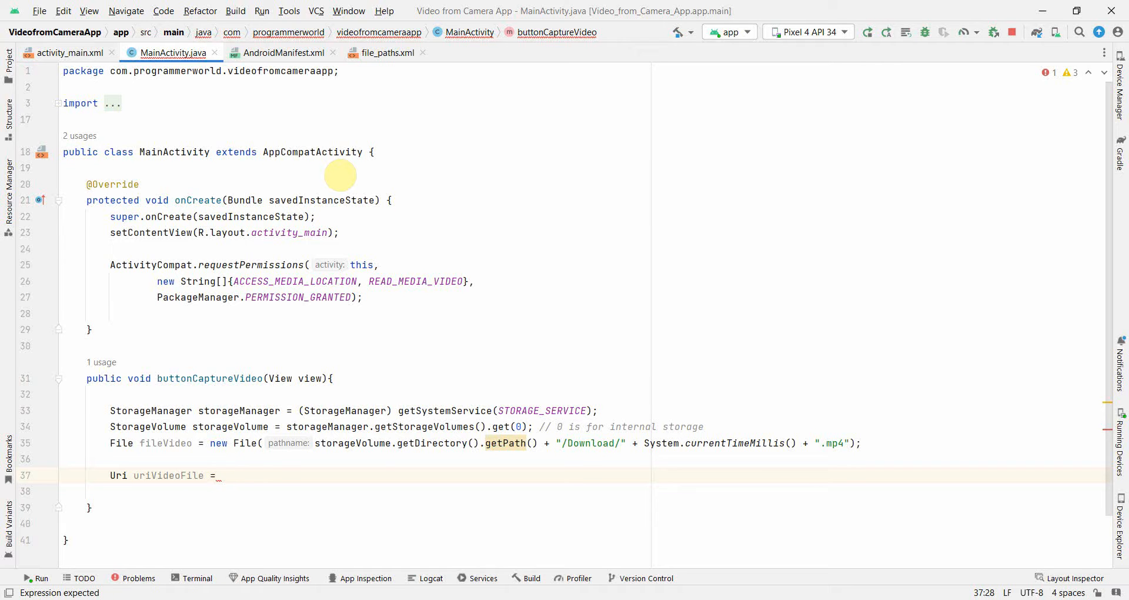
{"action": "type", "text": "FileProvider."}
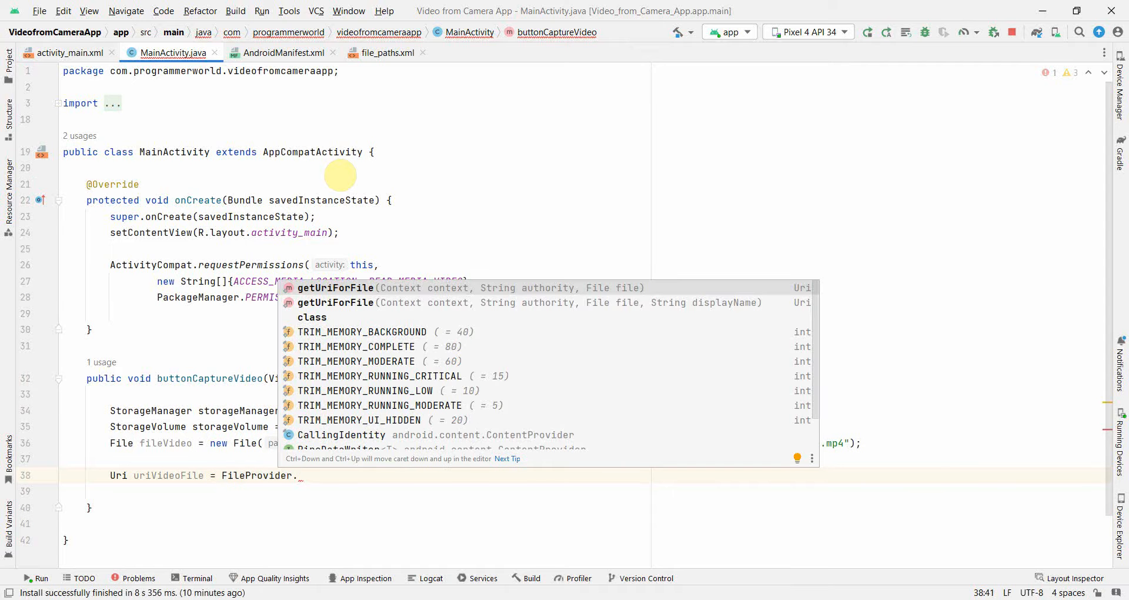
{"action": "type", "text": "getUriForFile("}
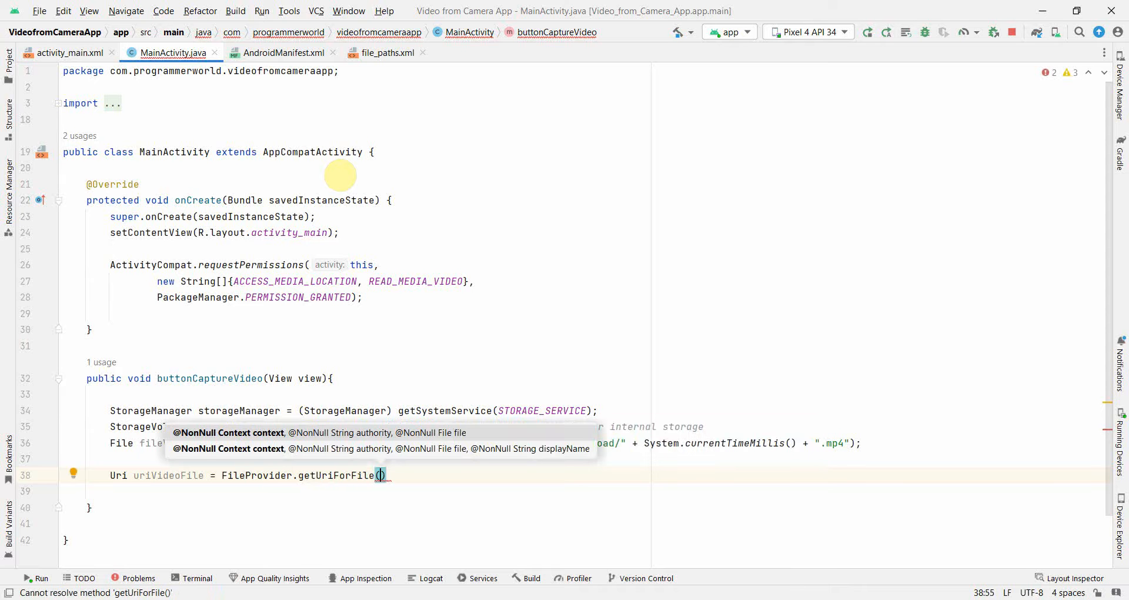
{"action": "type", "text": "this"}
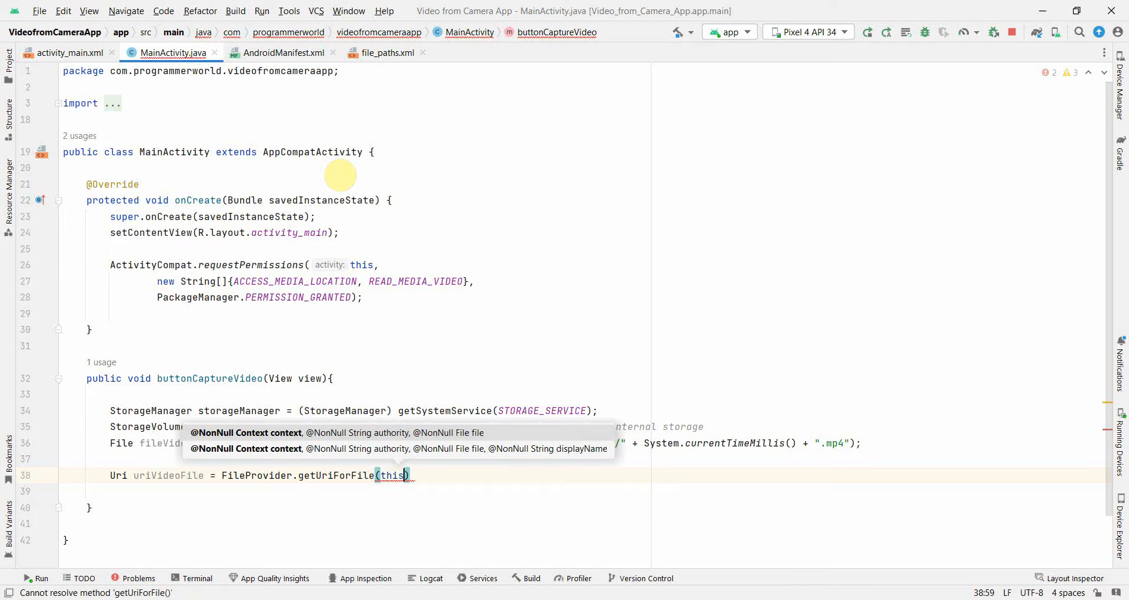
{"action": "type", "text": ","}
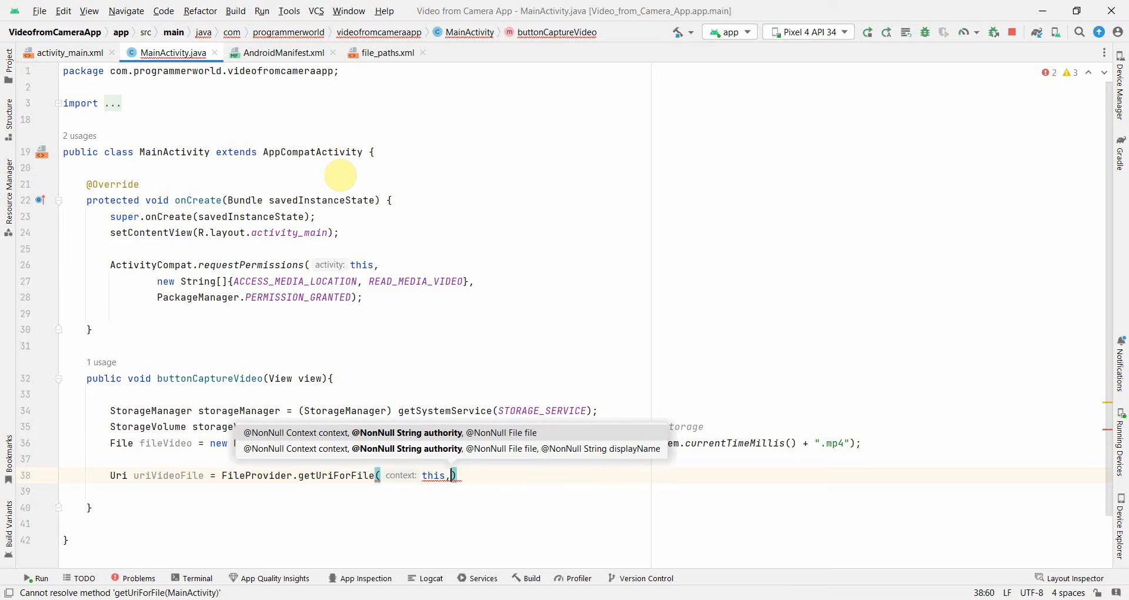
{"action": "key", "text": "enter"}
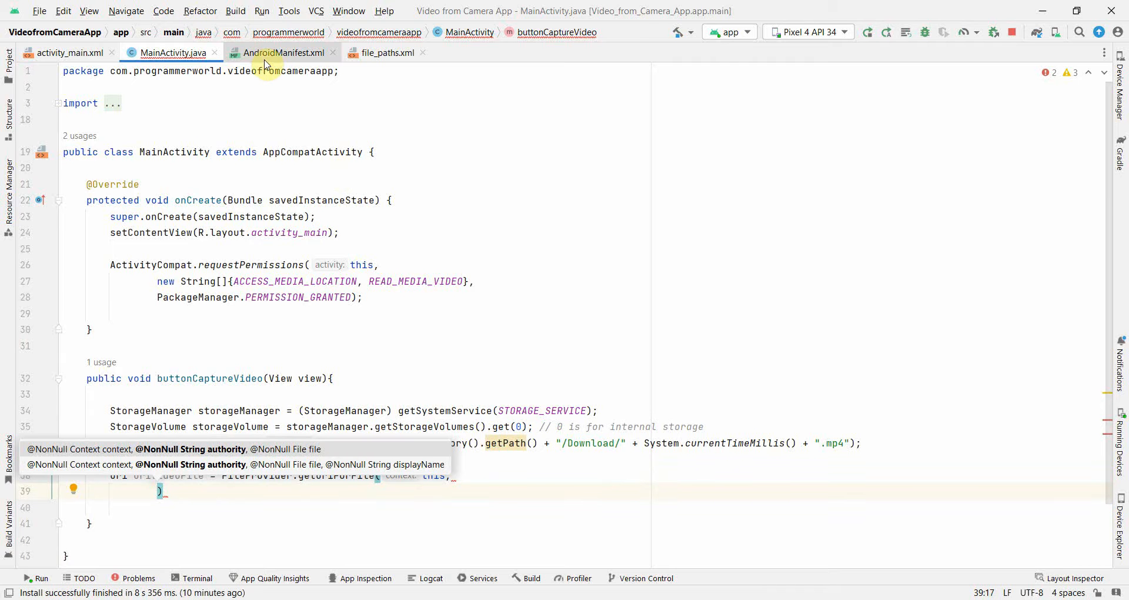
Step: Copy the authority "com.programmerworld.videofromcameraapp.provider" from the manifest and pass fileVideo
{"action": "left_click", "coordinate": [283, 53]}
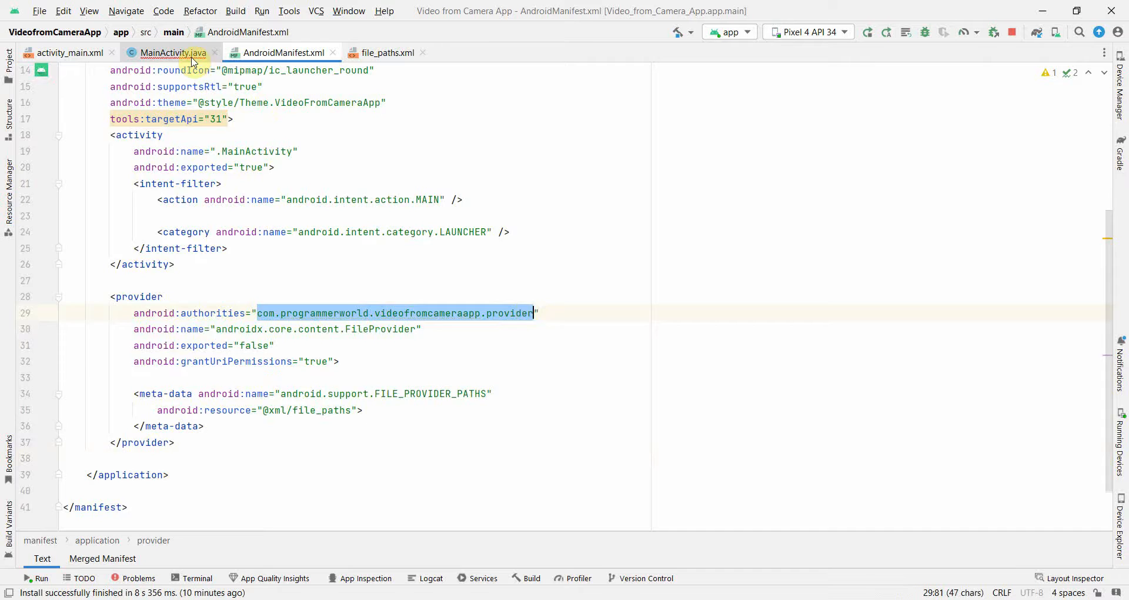
{"action": "left_click", "coordinate": [172, 52]}
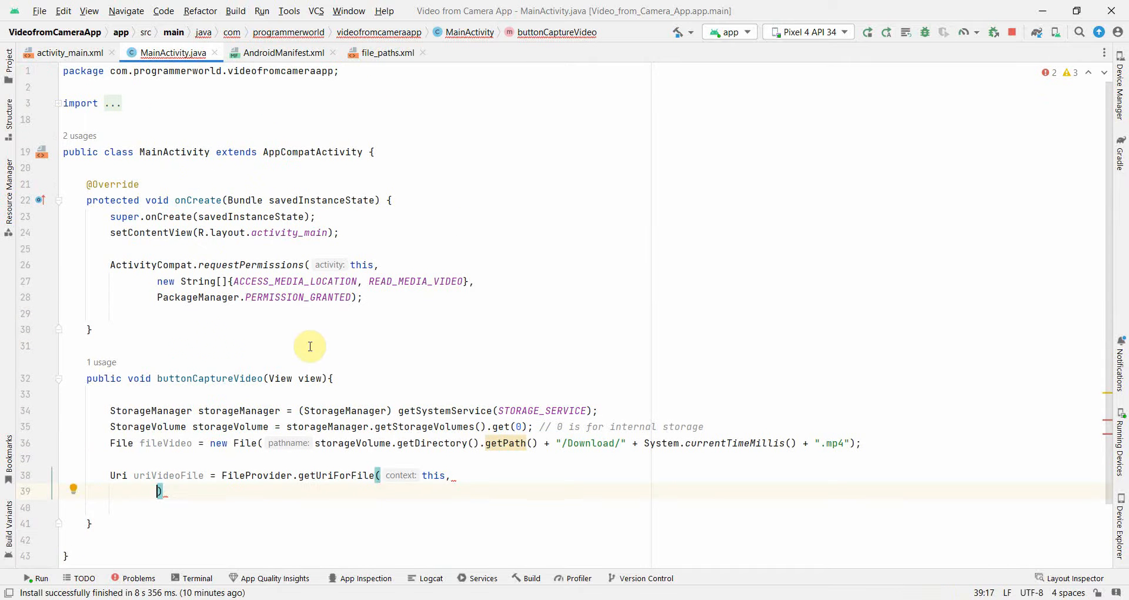
{"action": "type", "text": "\"com.programmerworld.videofromcameraapp.provider\","}
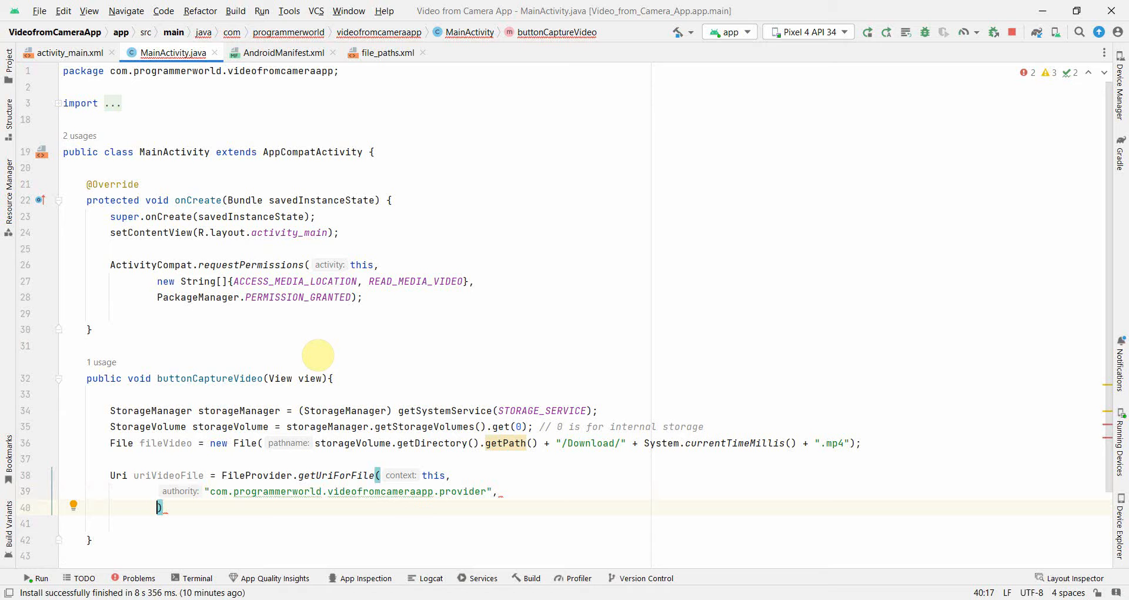
{"action": "type", "text": "fil"}
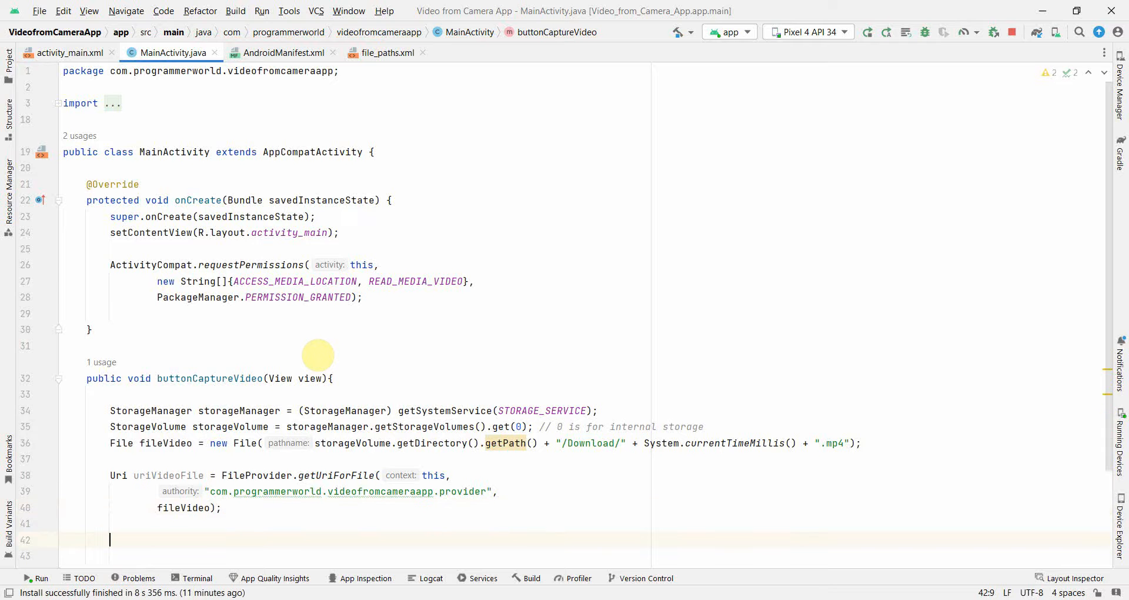
{"action": "scroll", "scroll_direction": "down", "scroll_amount": 3}
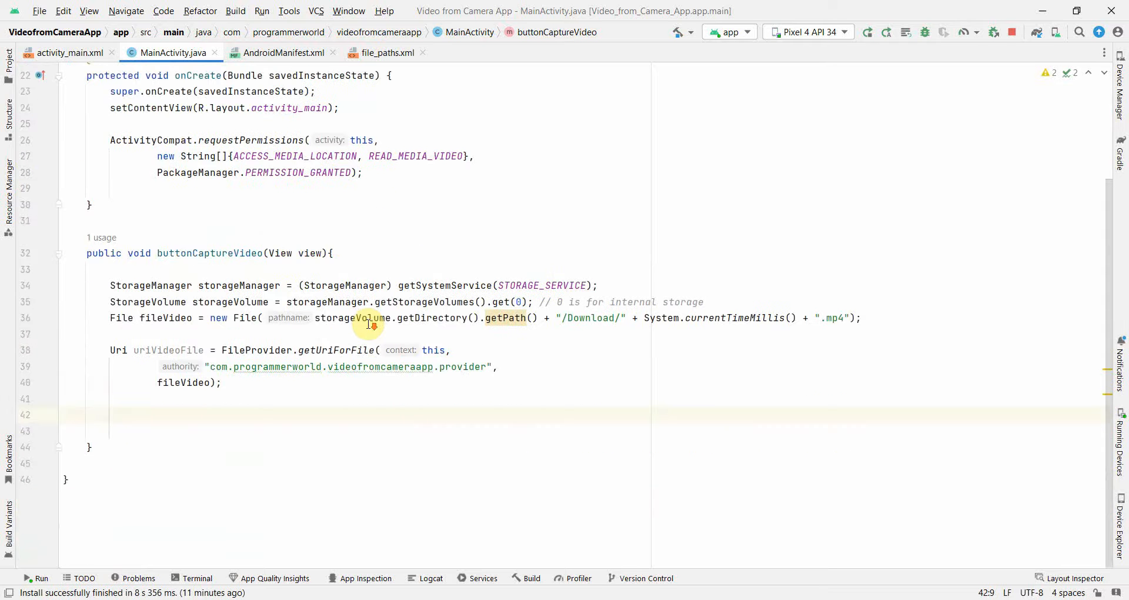
Step: Declare Intent intentCameraVideo = new Intent(MediaStore.ACTION_VIDEO_CAPTURE)
{"action": "type", "text": "Intent"}
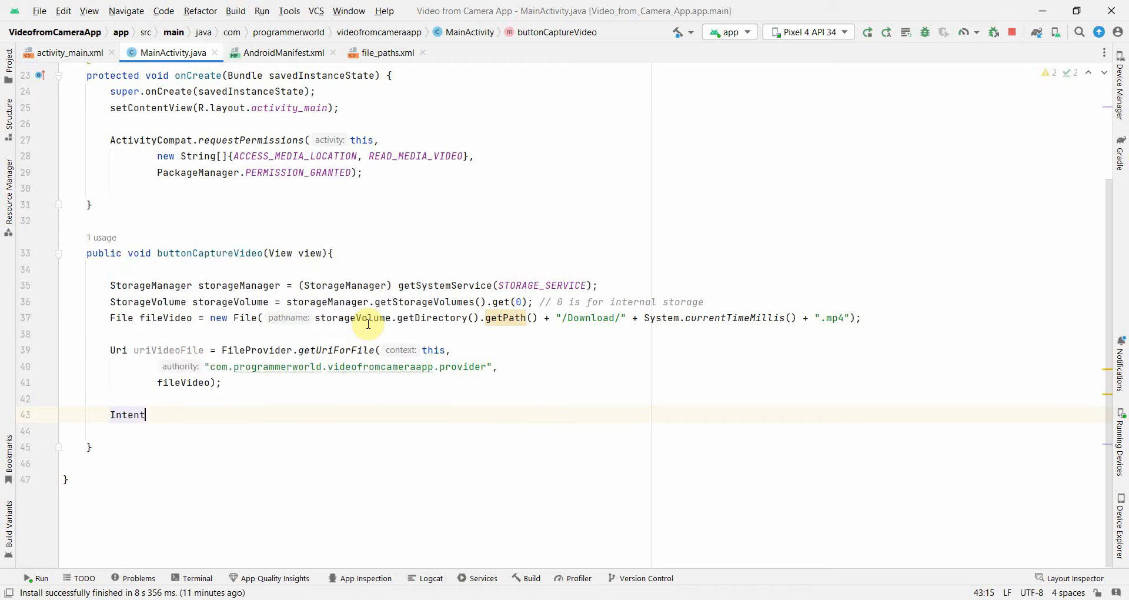
{"action": "type", "text": "intentCame"}
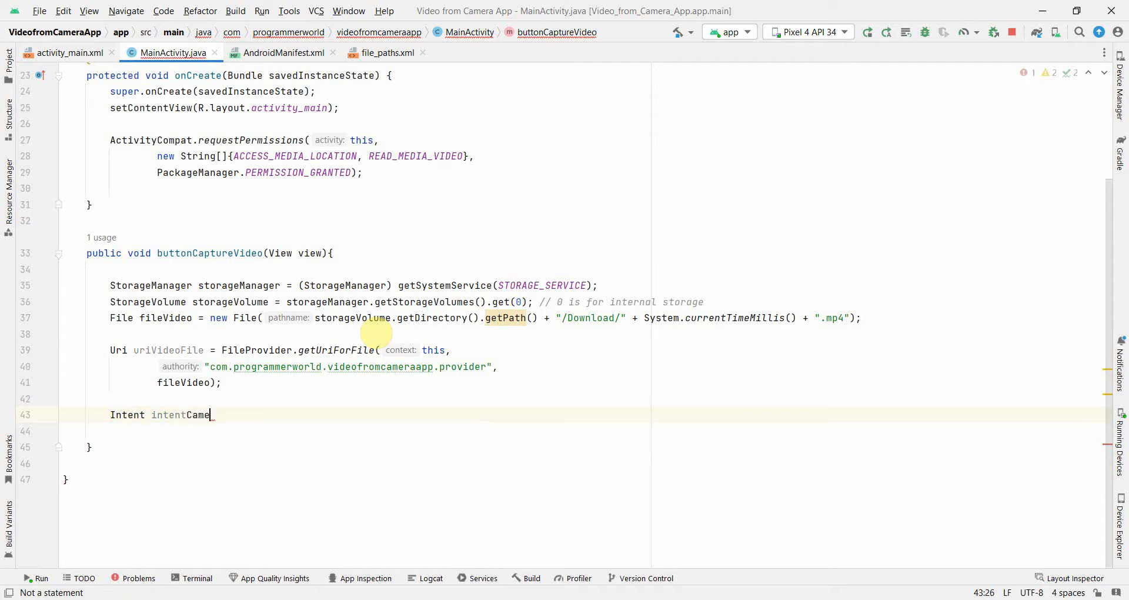
{"action": "type", "text": "raVideo ="}
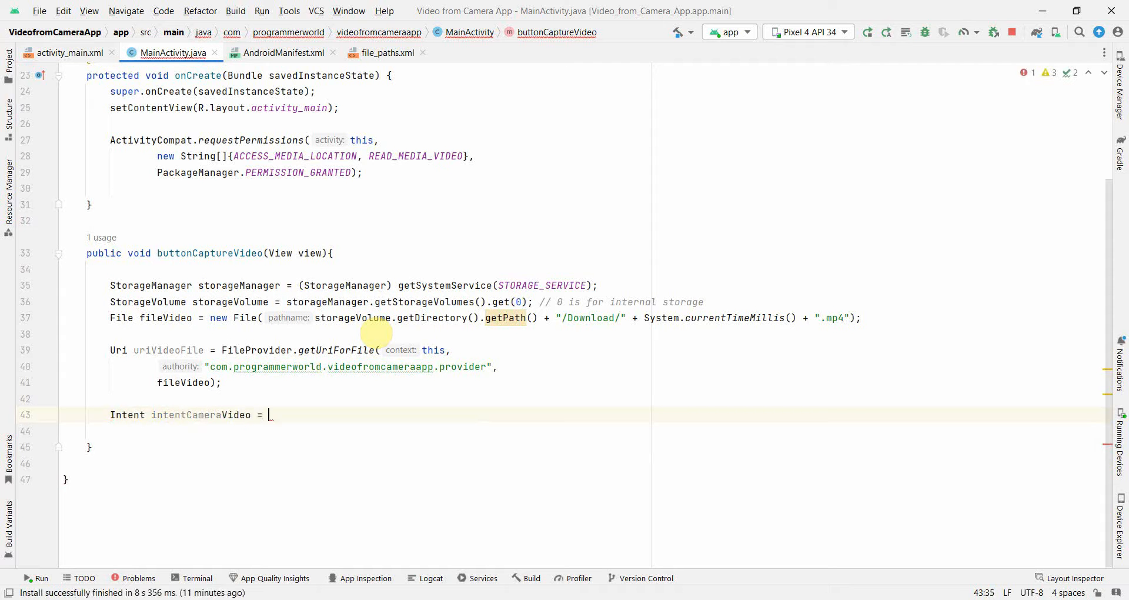
{"action": "type", "text": "new"}
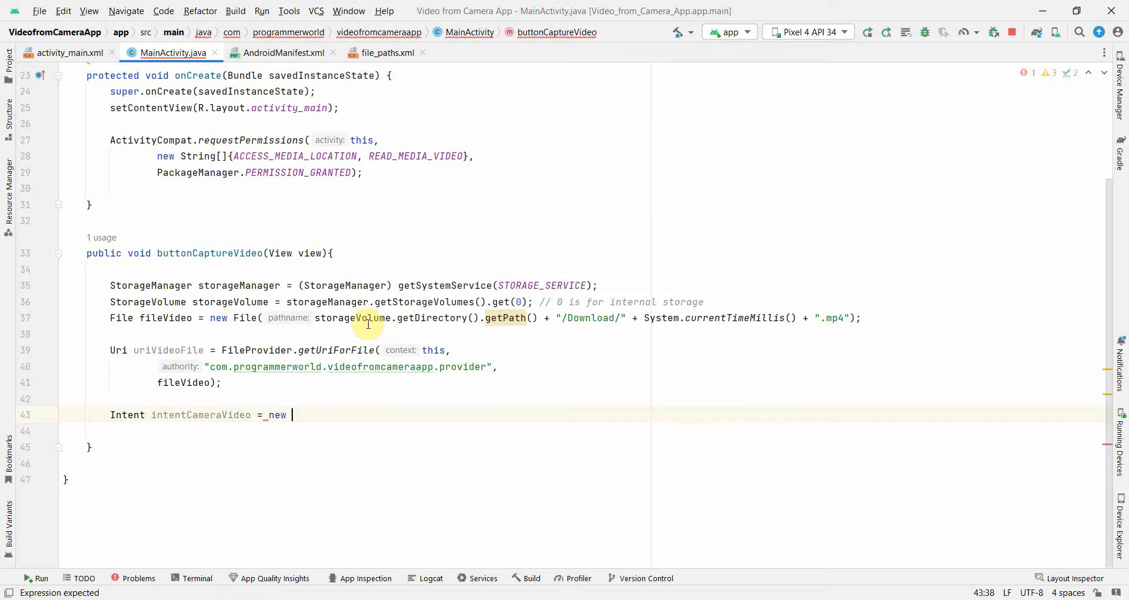
{"action": "type", "text": "I"}
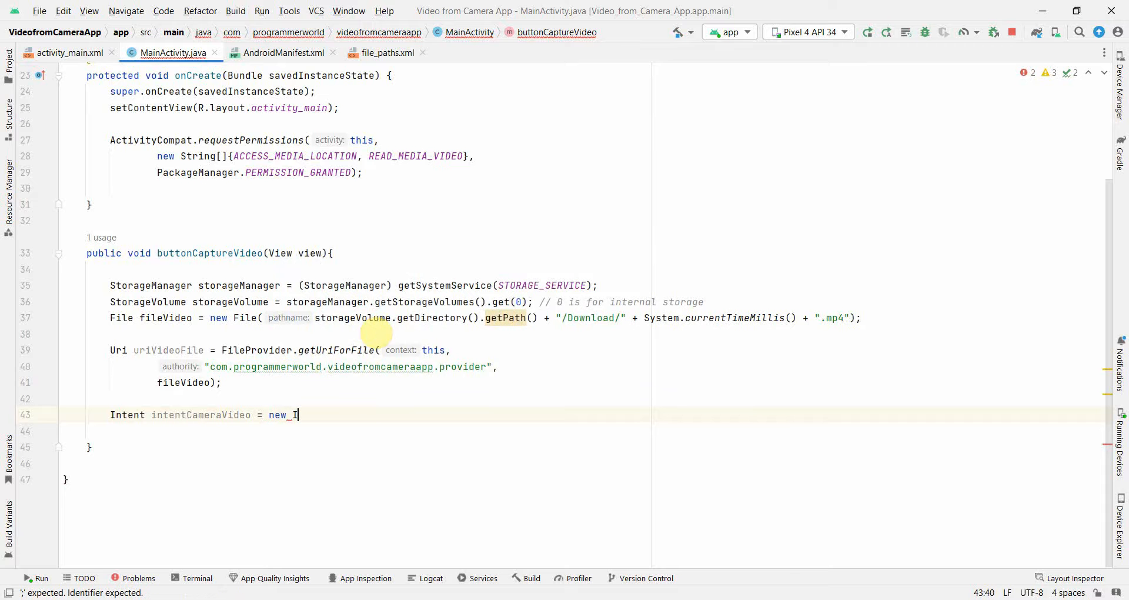
{"action": "type", "text": "Intent()"}
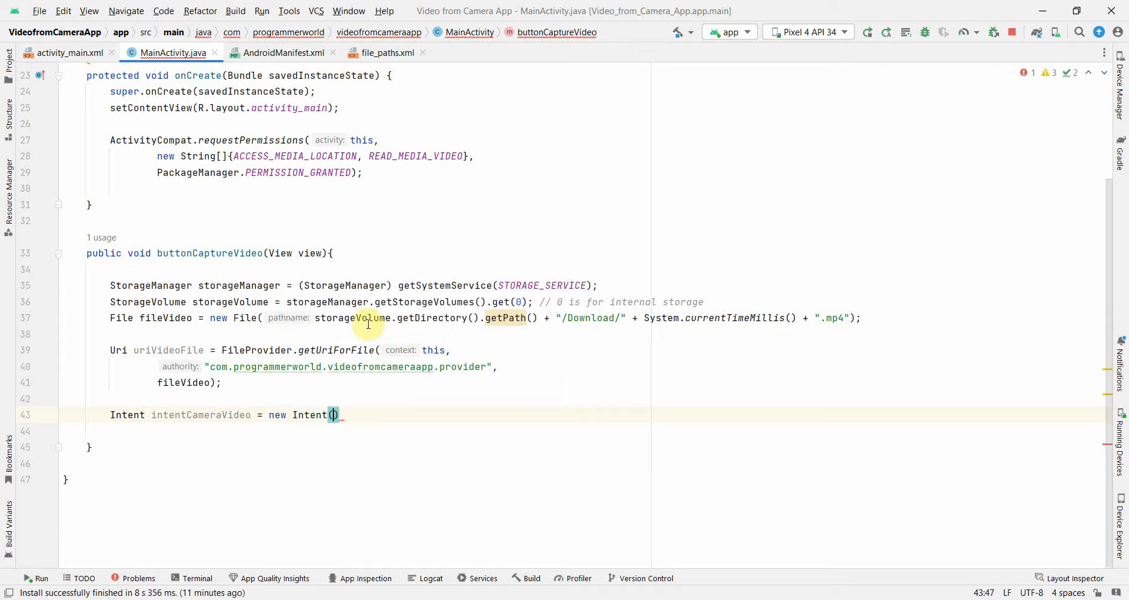
{"action": "type", "text": "M"}
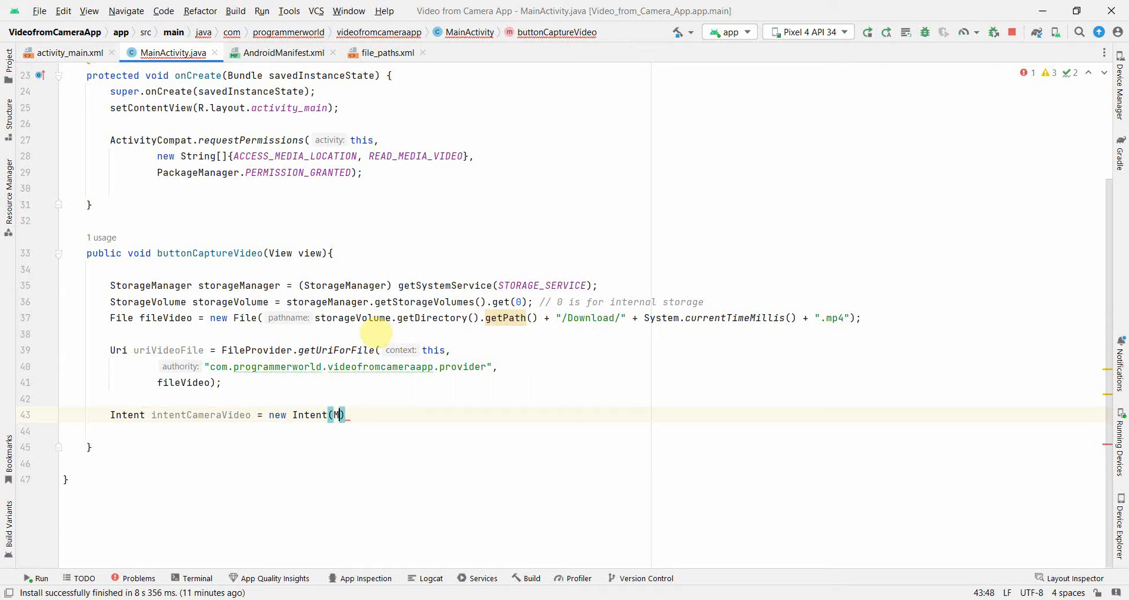
{"action": "type", "text": "ediaStore."}
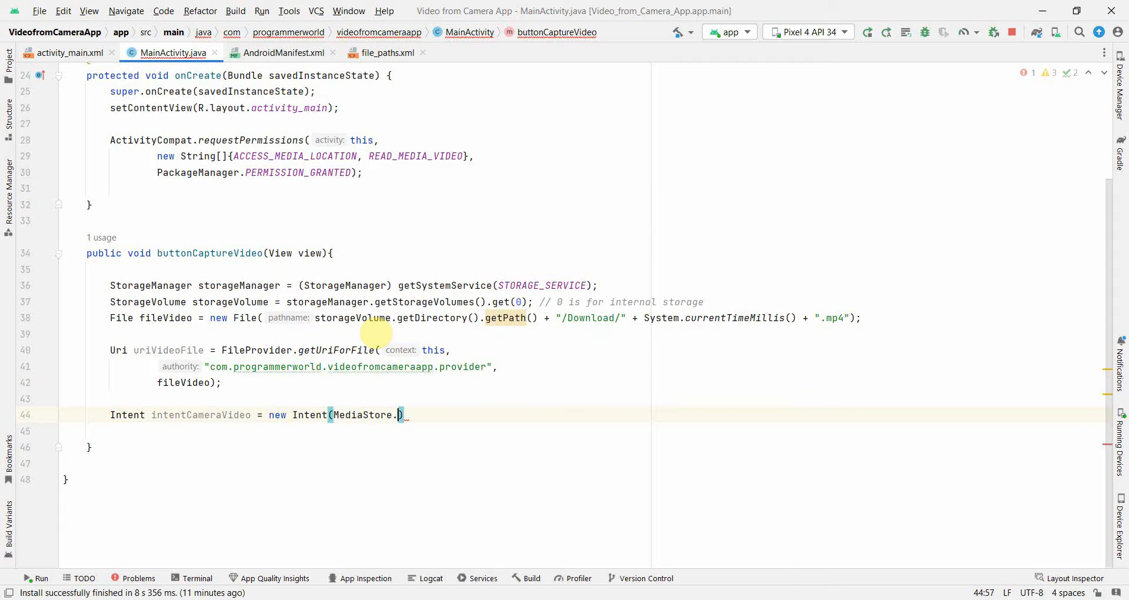
{"action": "type", "text": "ACTION_VIDEO_CAPTURE)"}
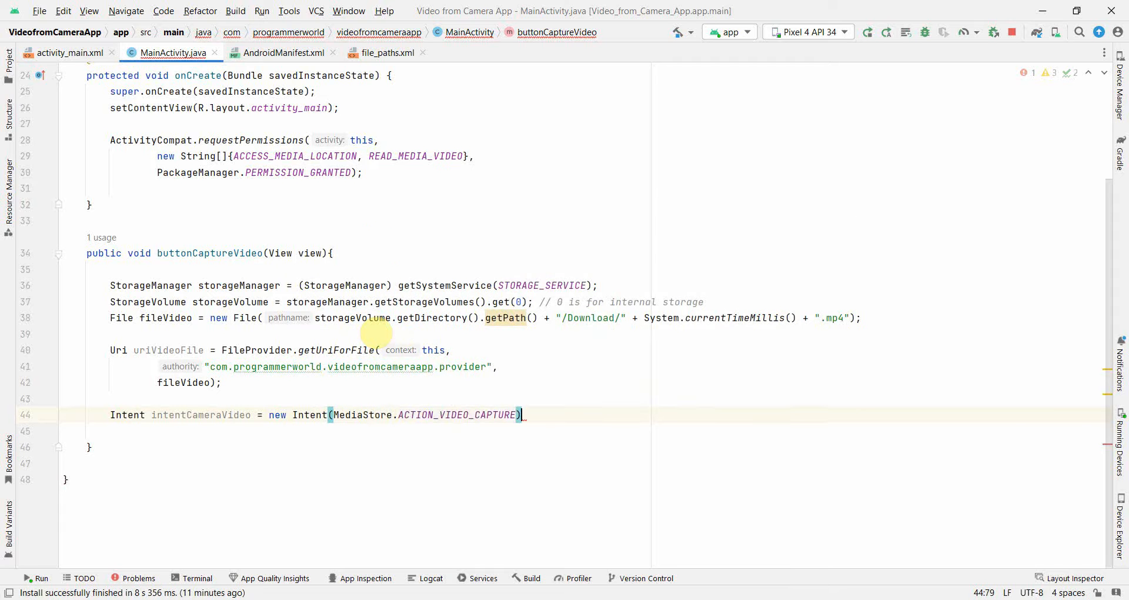
{"action": "key", "text": "enter"}
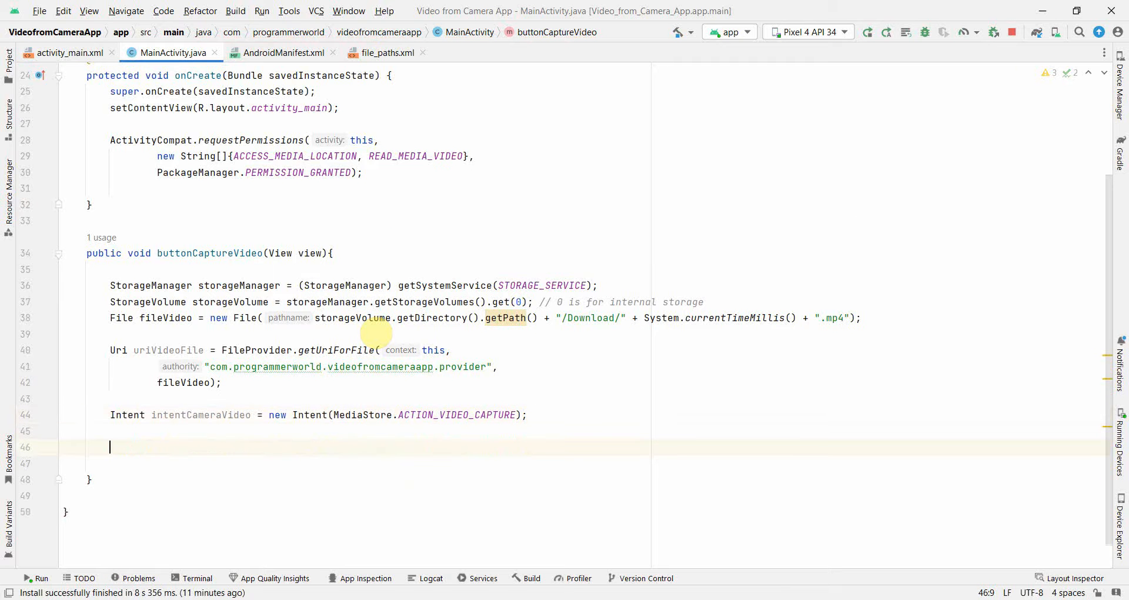
{"action": "mouse_move", "coordinate": [367, 323]}
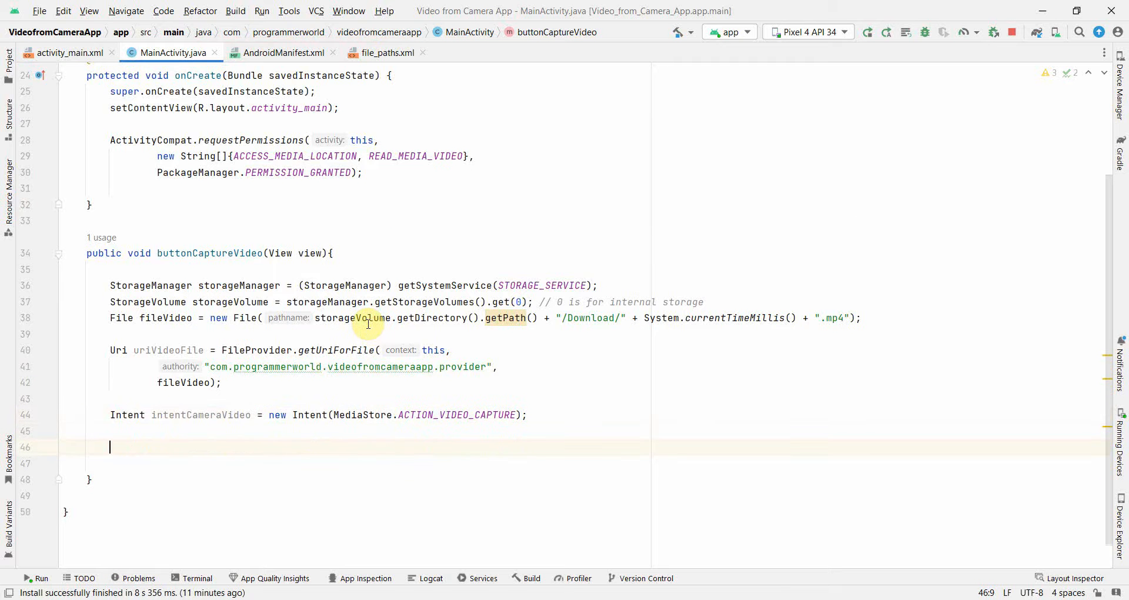
Step: Put uriVideoFile into intentCameraVideo as MediaStore.EXTRA_OUTPUT
{"action": "type", "text": "intentCameraVideo"}
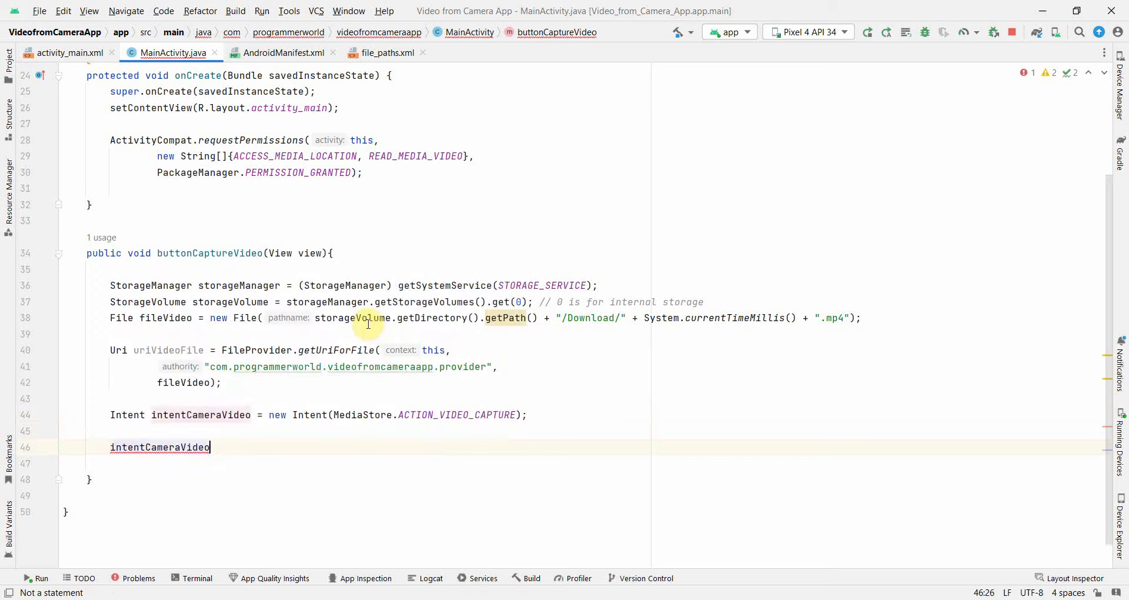
{"action": "type", "text": ".putExtra("}
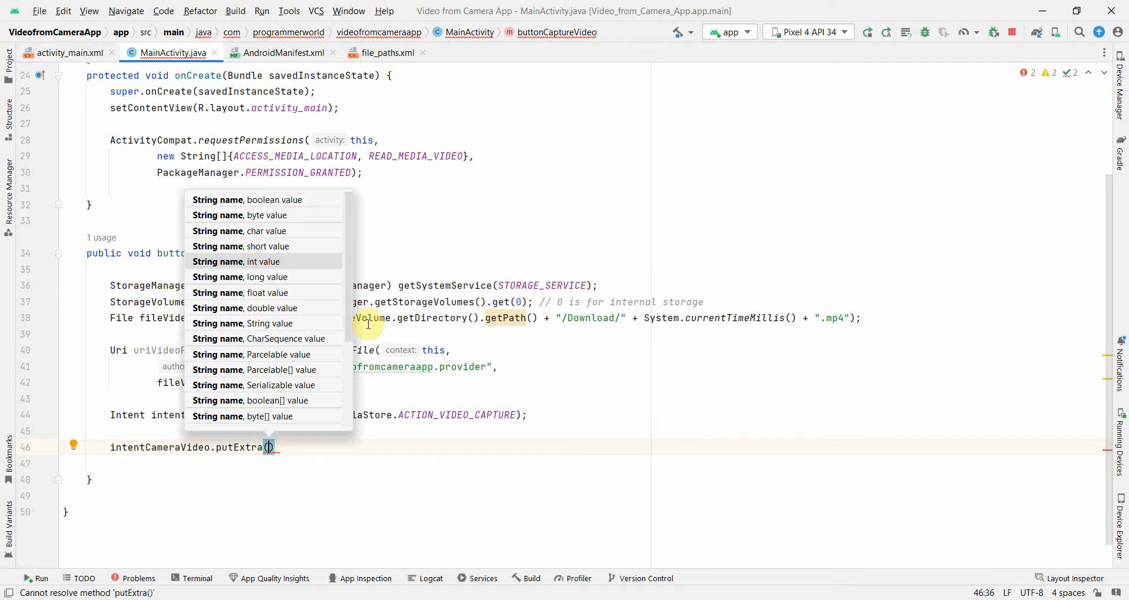
{"action": "type", "text": "MediaStore."}
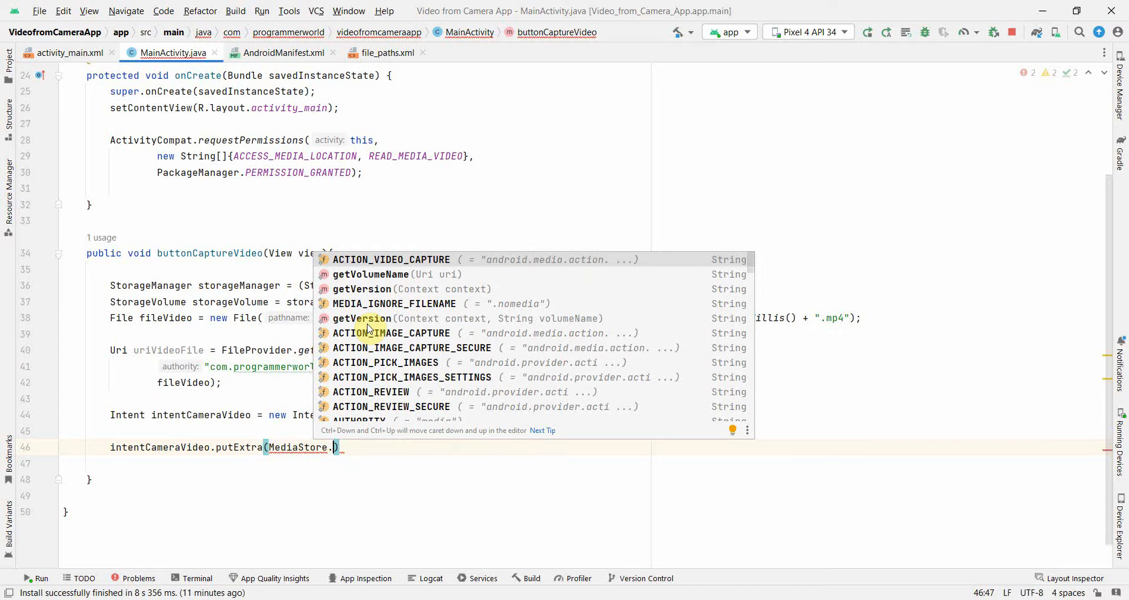
{"action": "type", "text": "OUTPUT,"}
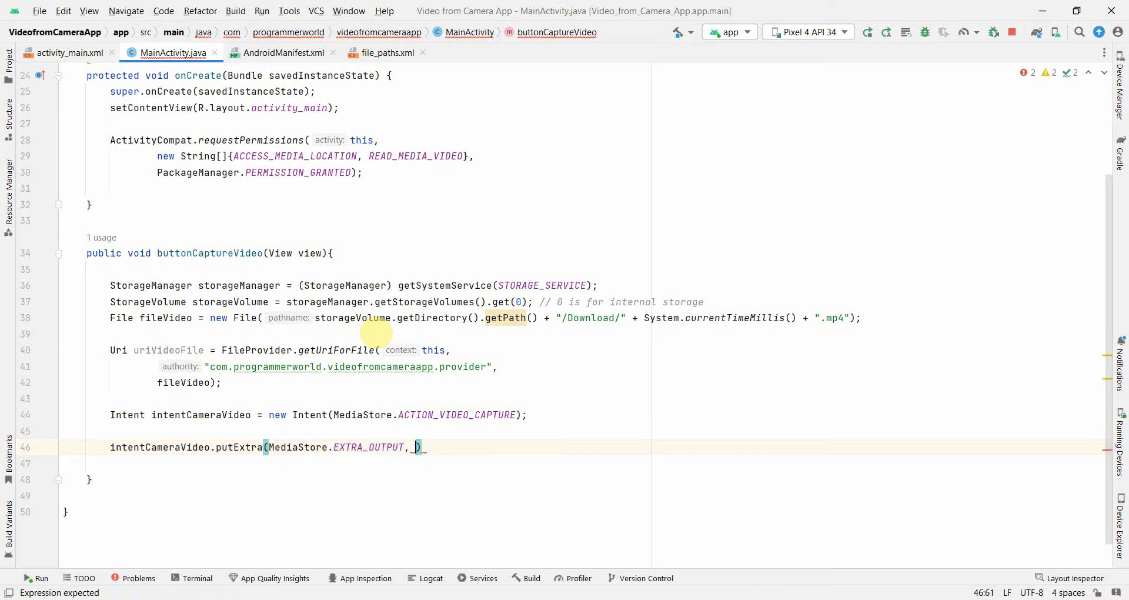
{"action": "type", "text": "uriVideoFile"}
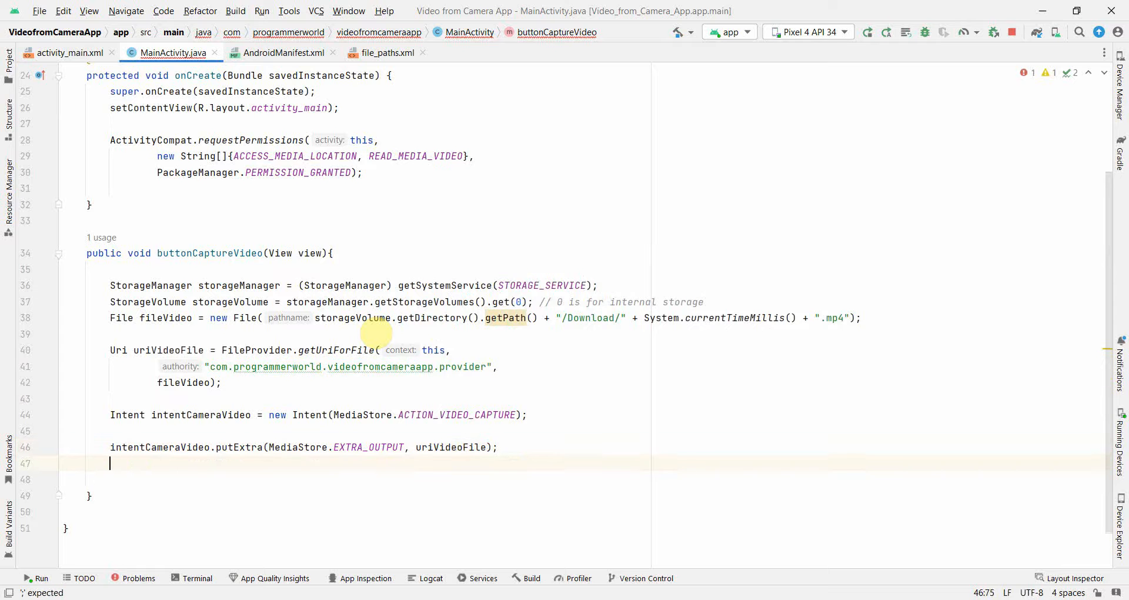
Step: Launch the camera with startActivity(intentCameraVideo), correcting the startActivities name
{"action": "type", "text": "startActivities(i);"}
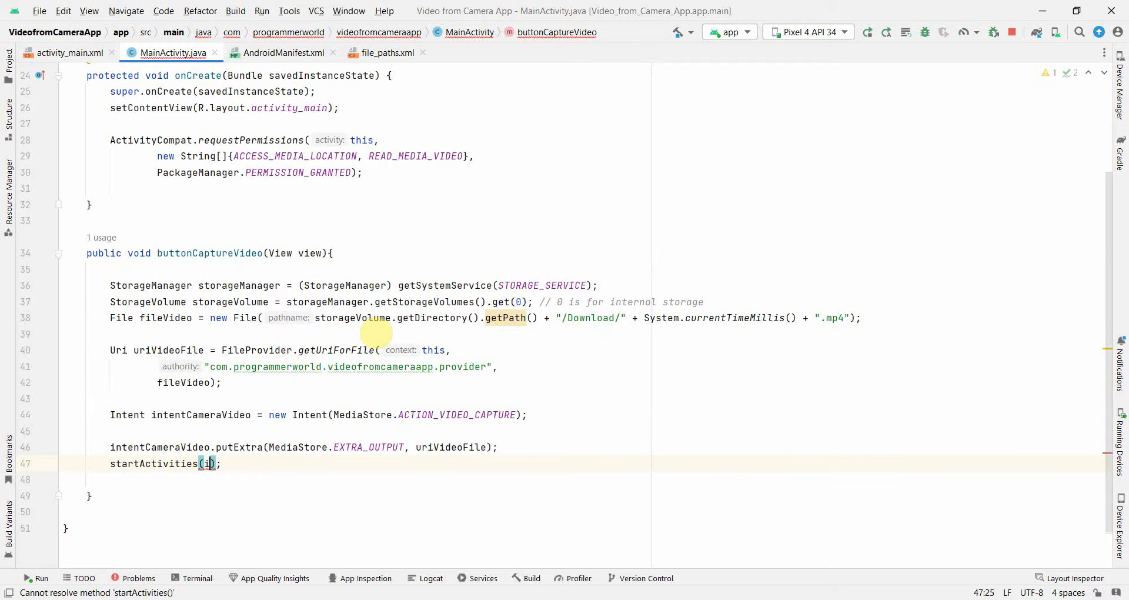
{"action": "type", "text": "intentCameraVideo"}
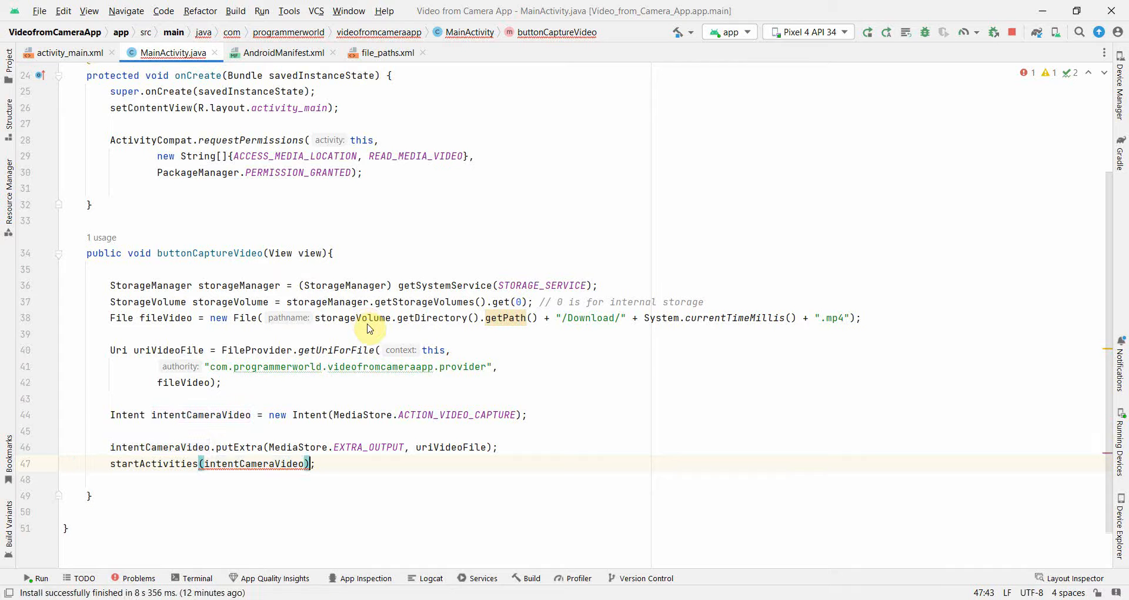
{"action": "left_click", "coordinate": [176, 463]}
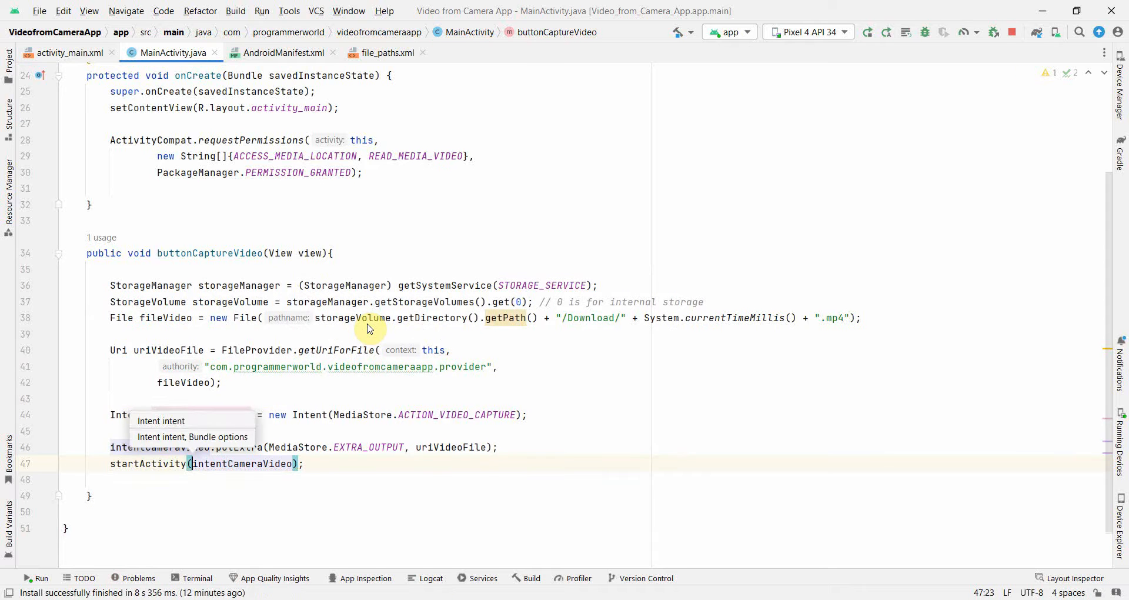
Step: Run the app on the Pixel 4 API 34 emulator and show it in Running Devices
{"action": "left_click", "coordinate": [892, 33]}
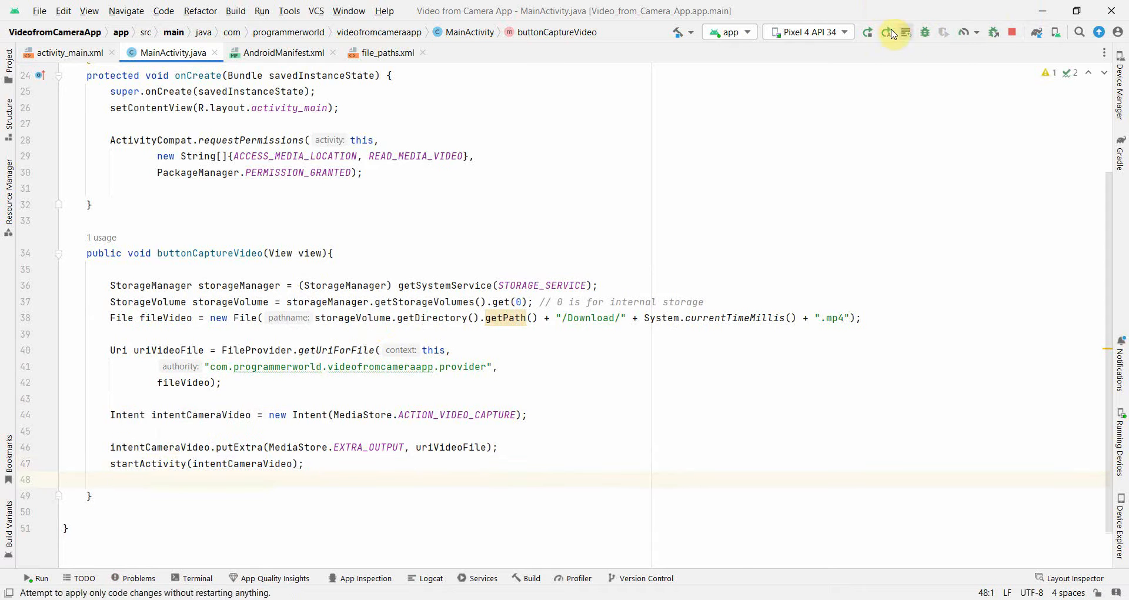
{"action": "left_click", "coordinate": [868, 32]}
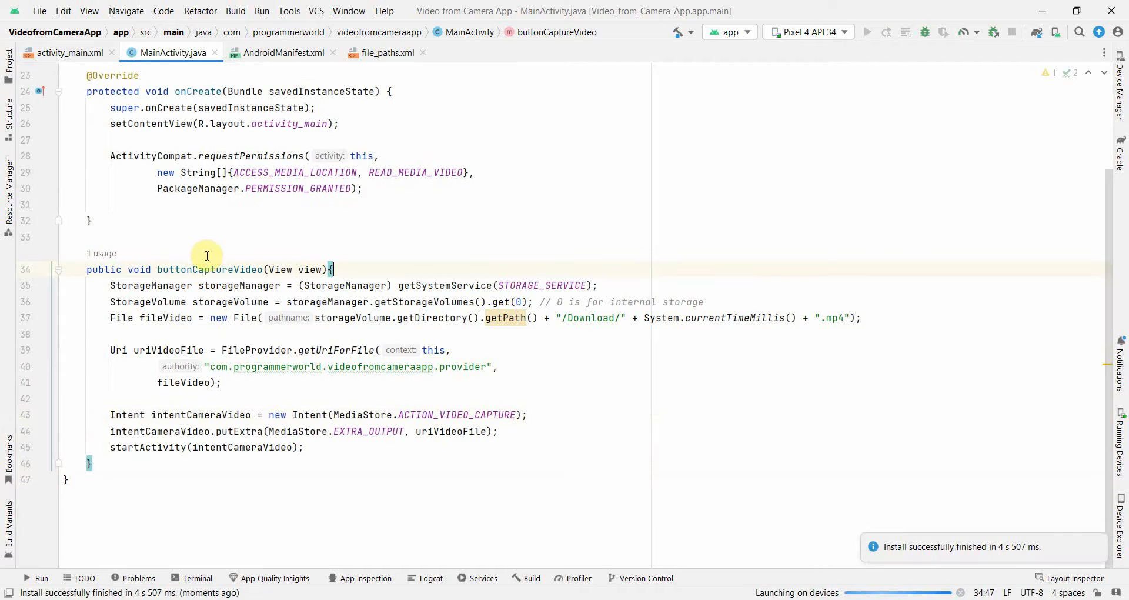
{"action": "left_click", "coordinate": [39, 577]}
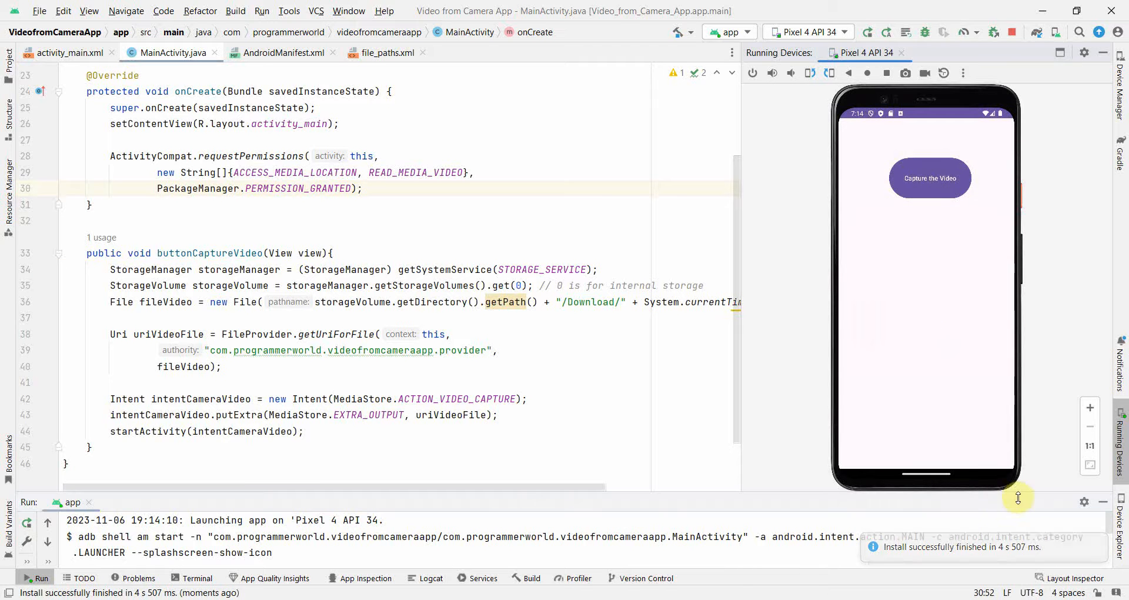
Step: Tap Capture the Video in the emulator to open the camera in video mode
{"action": "left_click", "coordinate": [930, 178]}
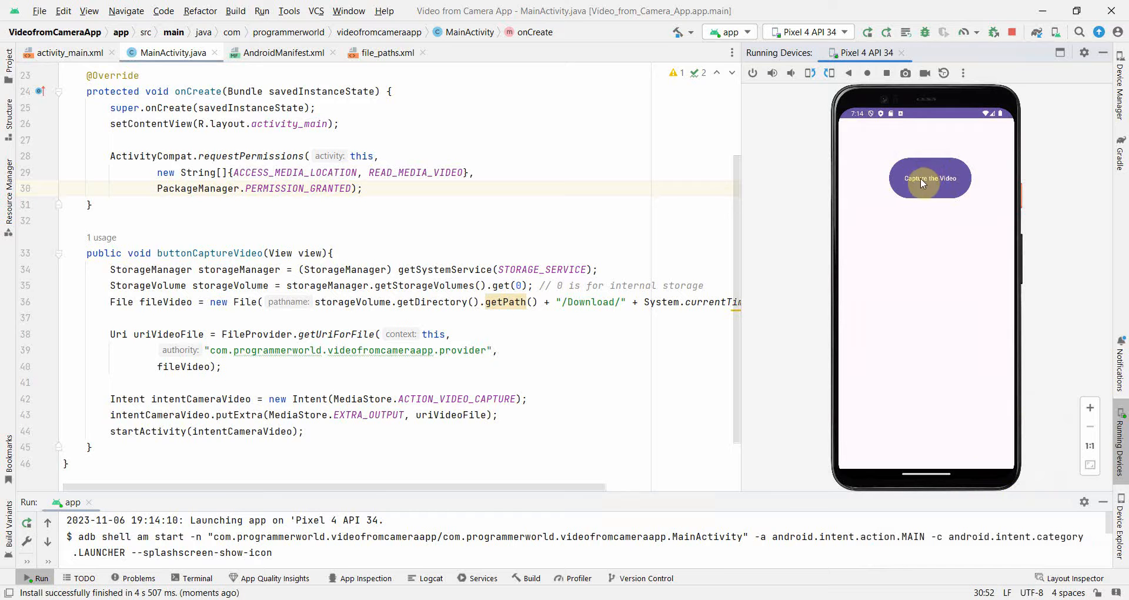
{"action": "left_click", "coordinate": [928, 179]}
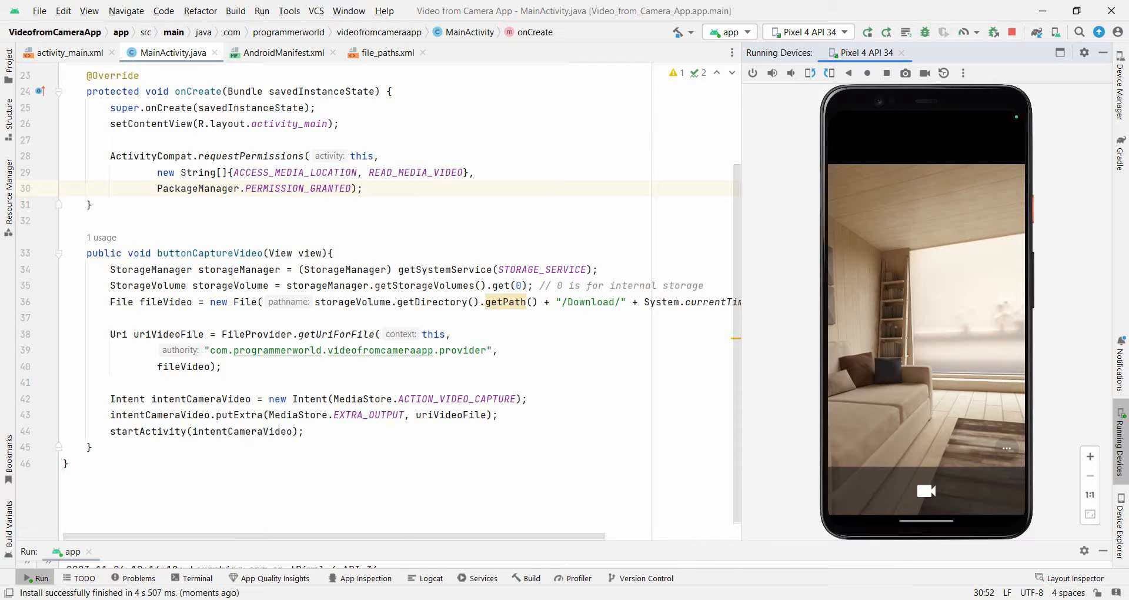
Step: Open the emulator's Extended Controls, view Camera, then Virtual sensors device pose
{"action": "left_click", "coordinate": [963, 72]}
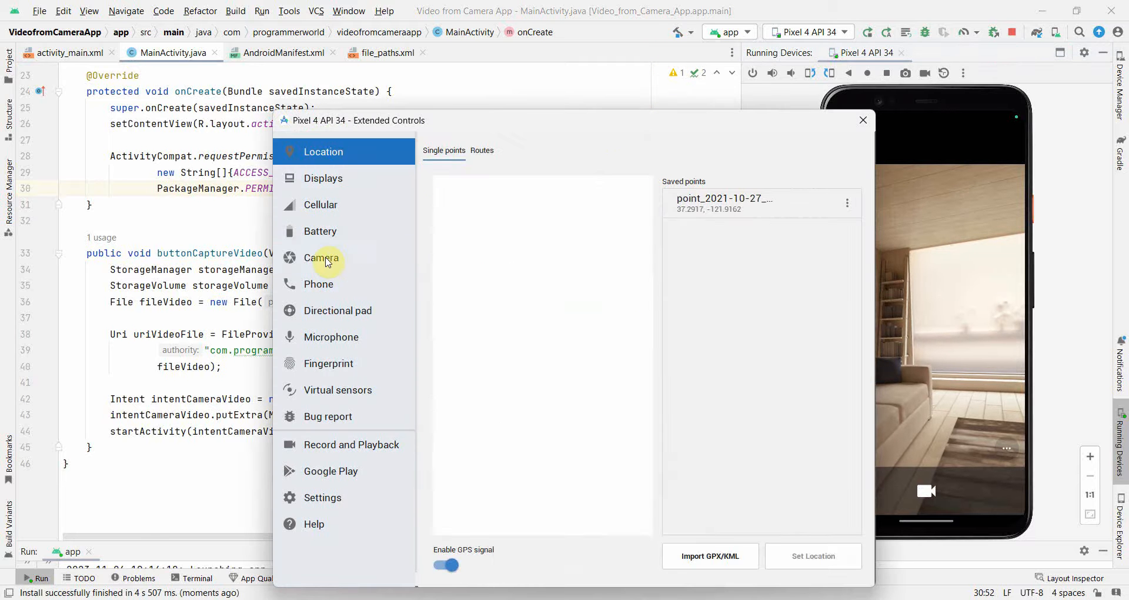
{"action": "left_click", "coordinate": [321, 257]}
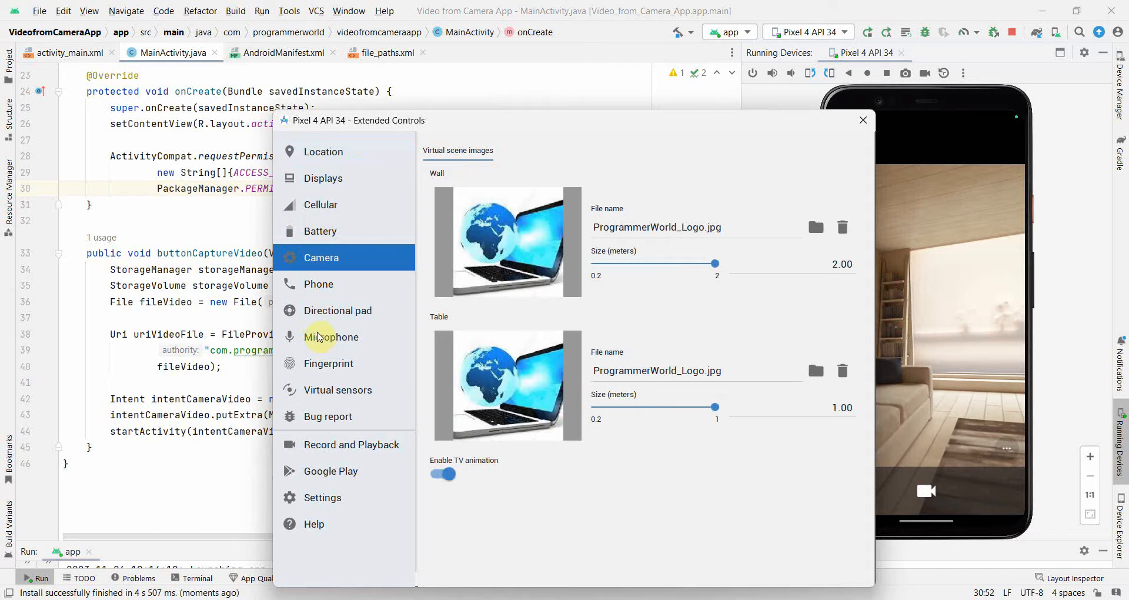
{"action": "mouse_move", "coordinate": [325, 347]}
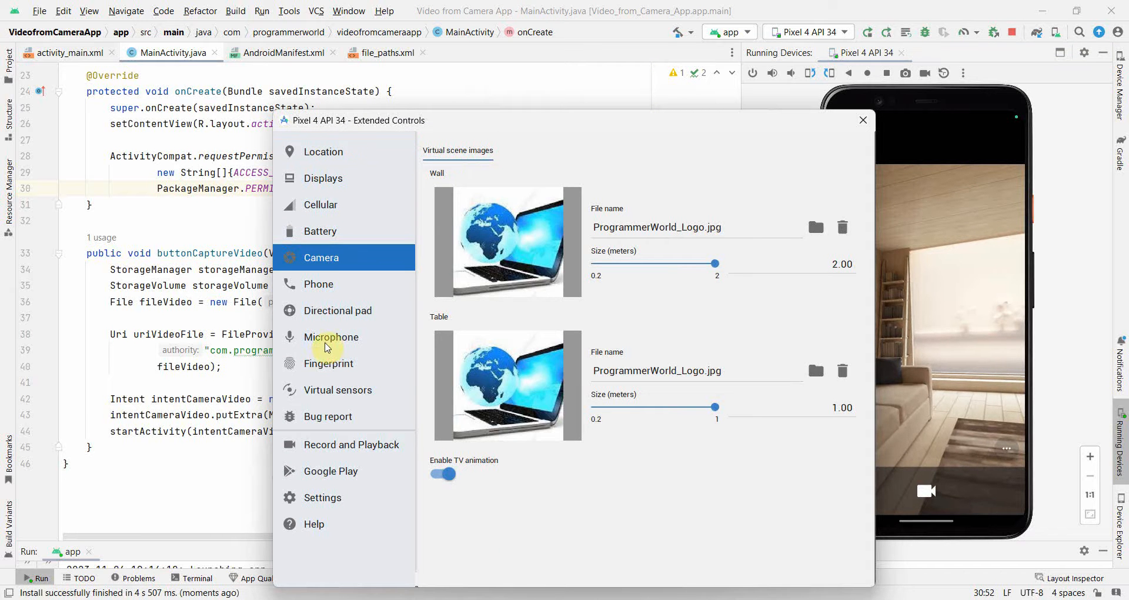
{"action": "mouse_move", "coordinate": [331, 389]}
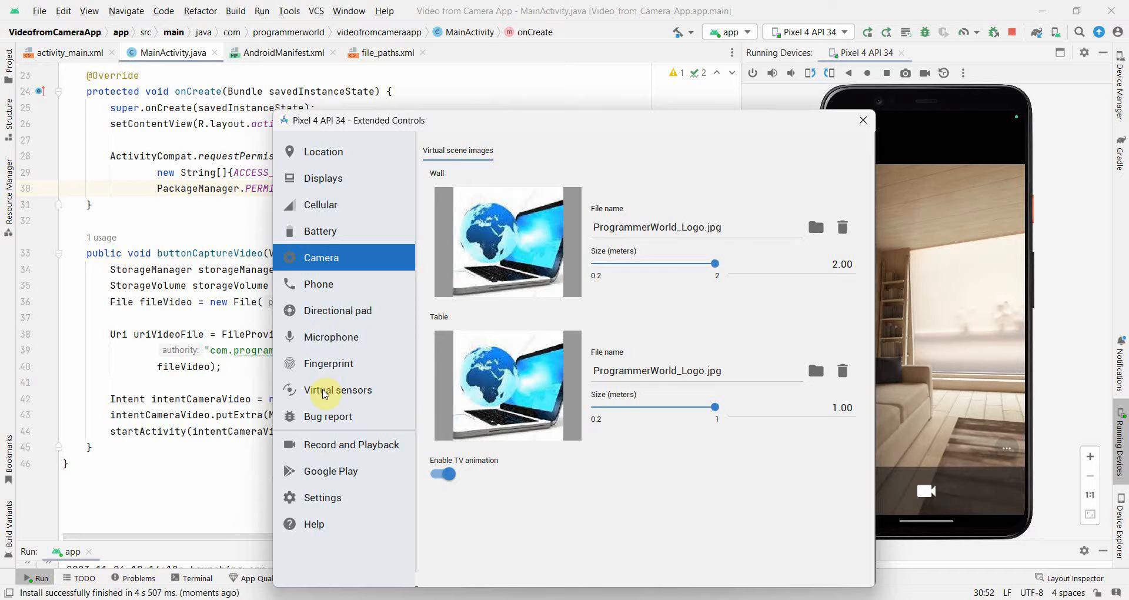
{"action": "left_click", "coordinate": [338, 389]}
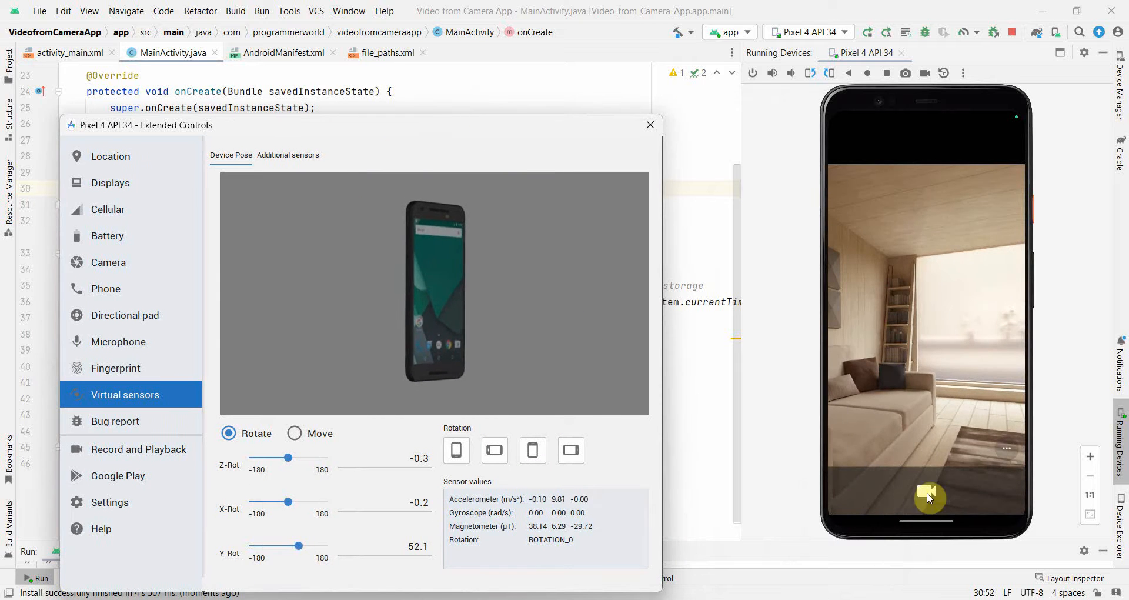
Step: Record about ten seconds of video while rotating the virtual phone in Device Pose, then stop
{"action": "left_click", "coordinate": [649, 124]}
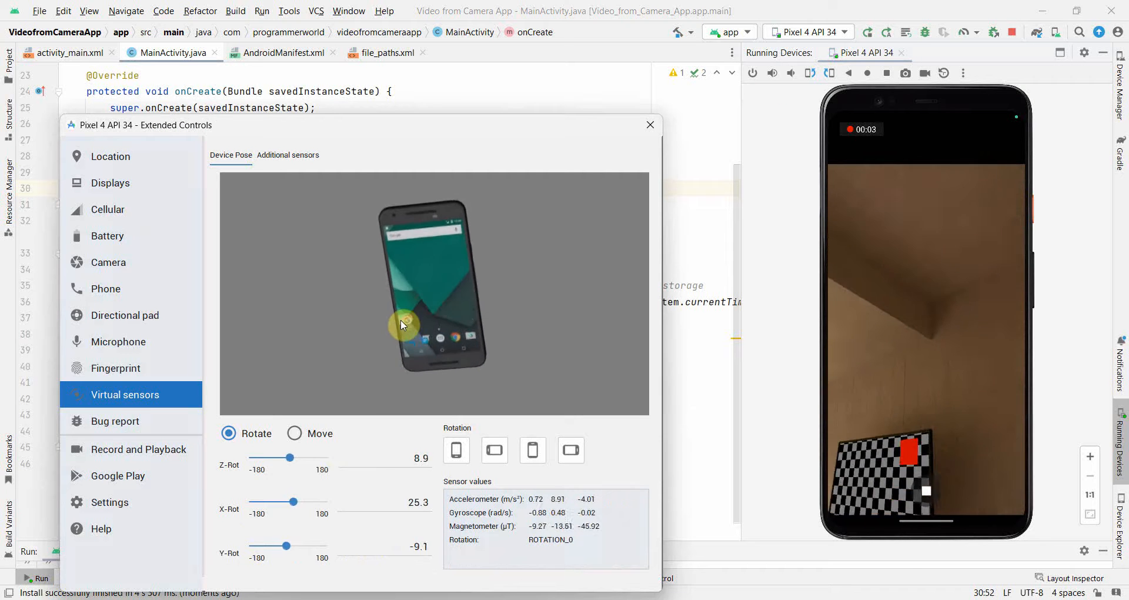
{"action": "left_click_drag", "start_coordinate": [402, 324], "coordinate": [433, 298]}
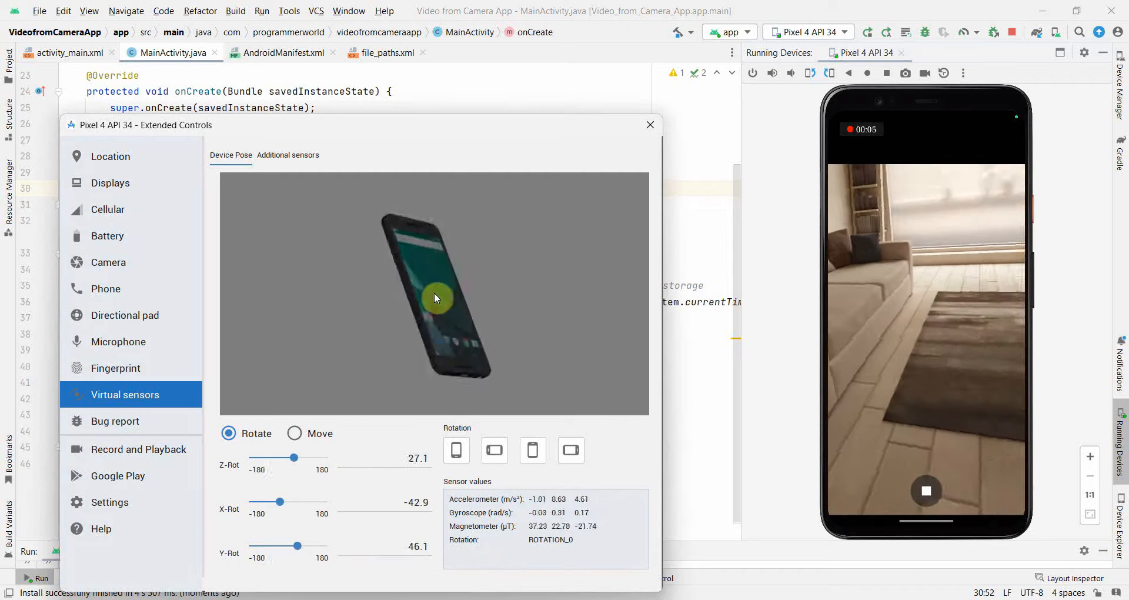
{"action": "left_click_drag", "start_coordinate": [436, 297], "coordinate": [517, 339]}
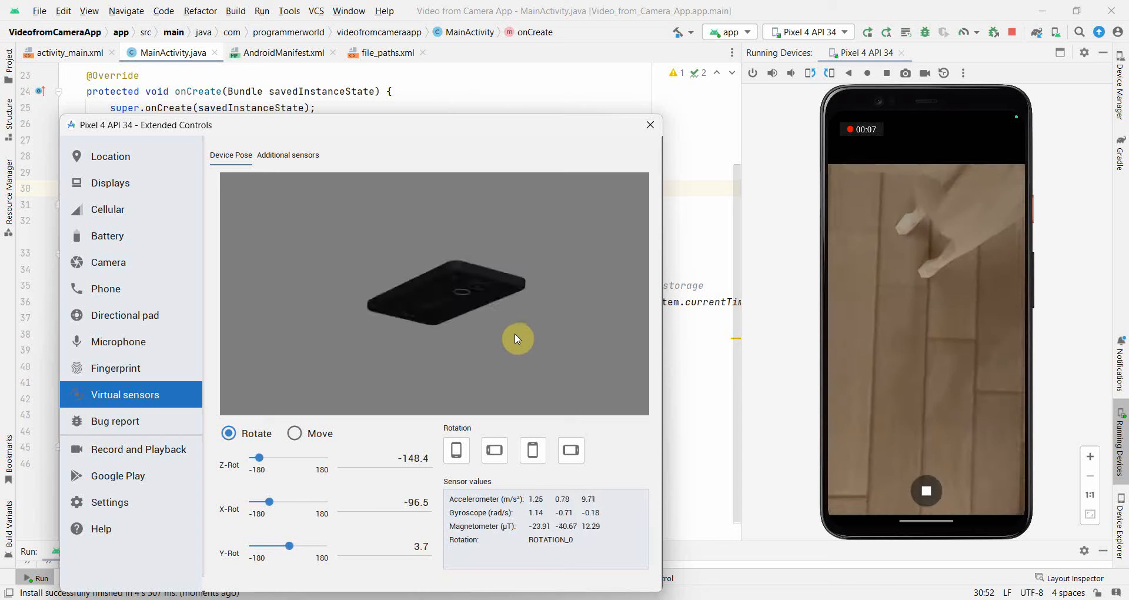
{"action": "left_click_drag", "start_coordinate": [517, 339], "coordinate": [488, 301]}
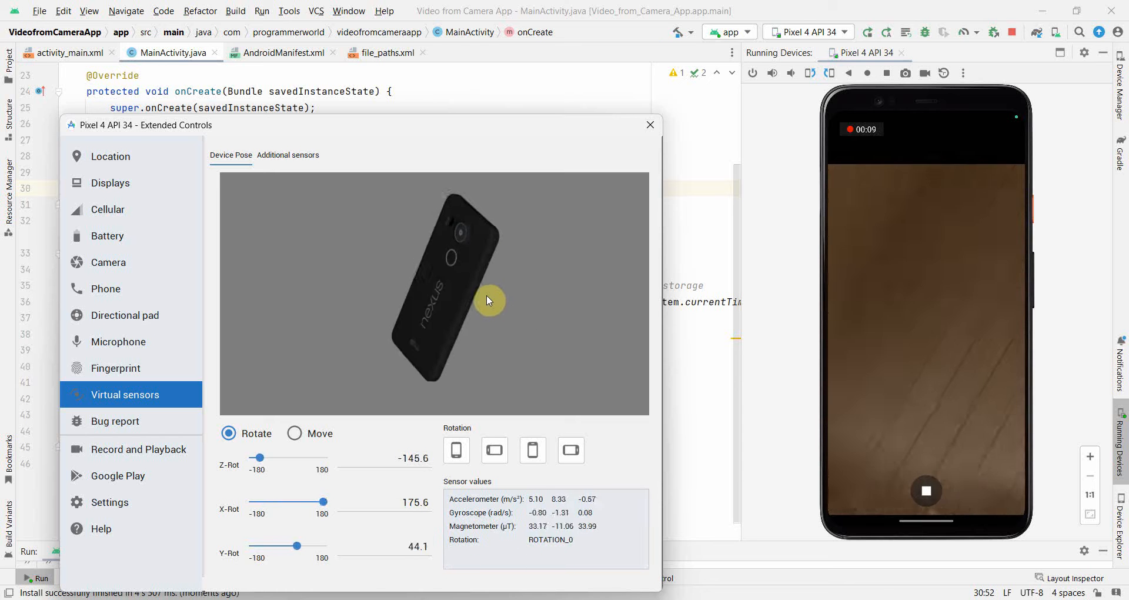
{"action": "left_click", "coordinate": [649, 124]}
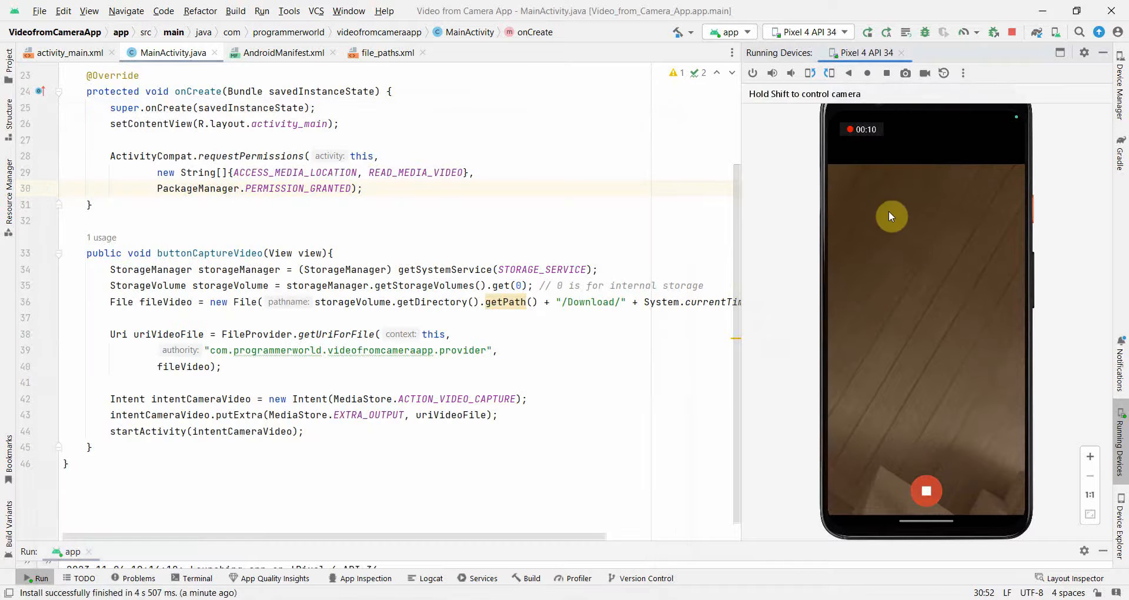
{"action": "left_click", "coordinate": [926, 491]}
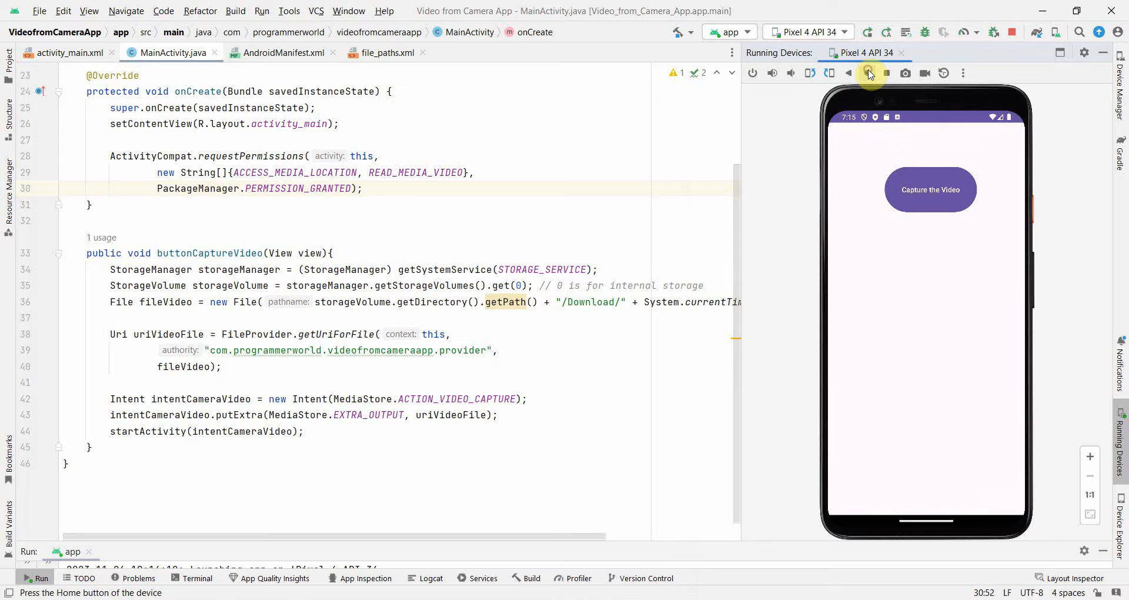
Step: From the home screen, open Files > Downloads and play the recorded nine-second video
{"action": "left_click", "coordinate": [868, 73]}
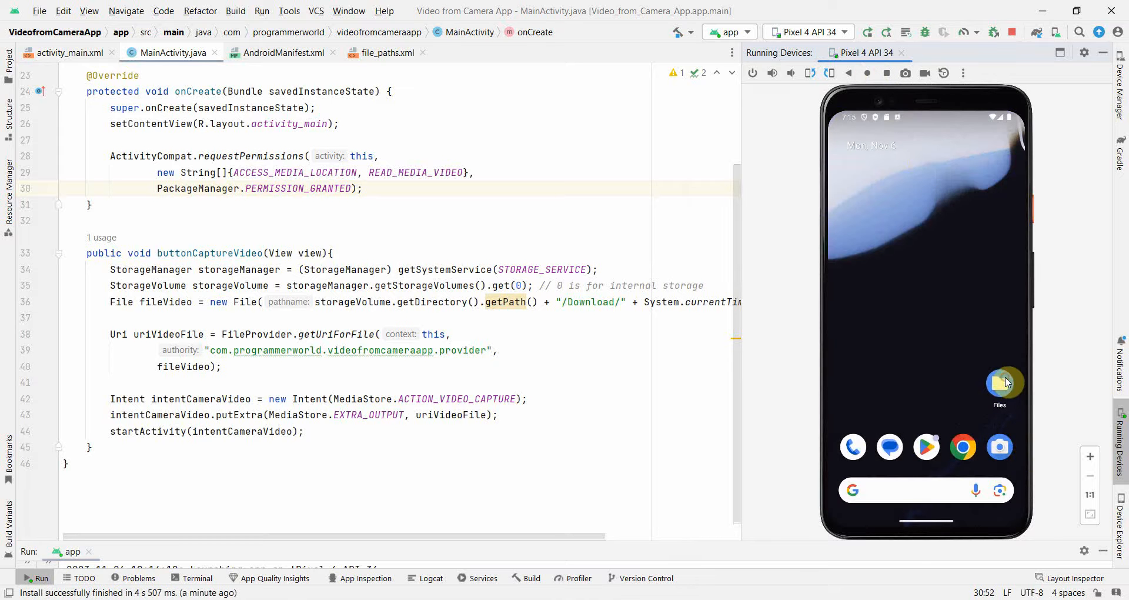
{"action": "left_click", "coordinate": [1000, 382]}
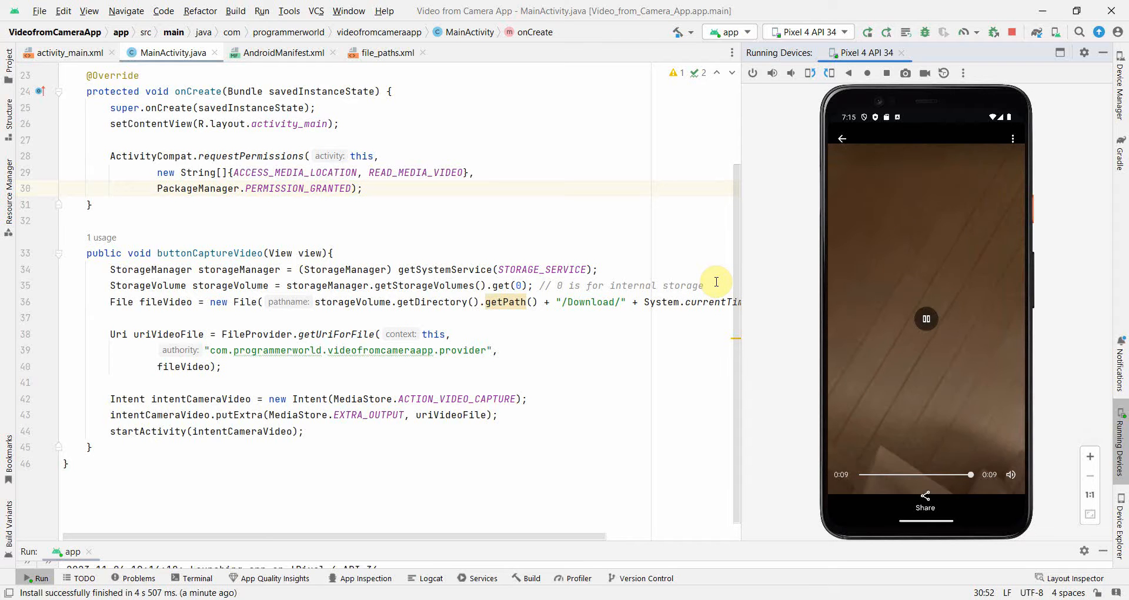
{"action": "left_click", "coordinate": [927, 318]}
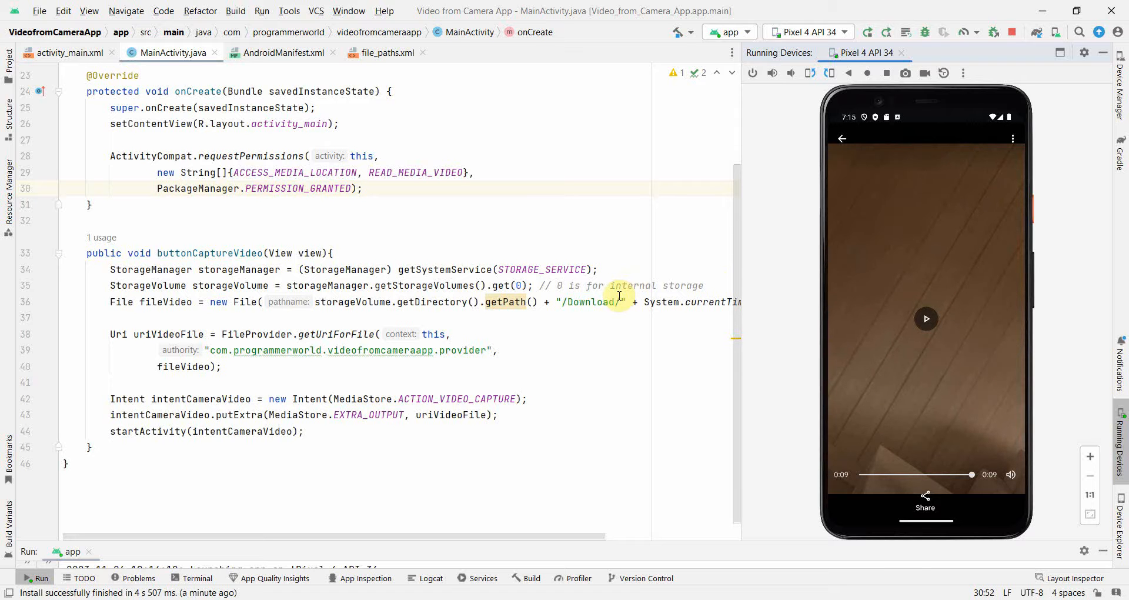
{"action": "mouse_move", "coordinate": [916, 113]}
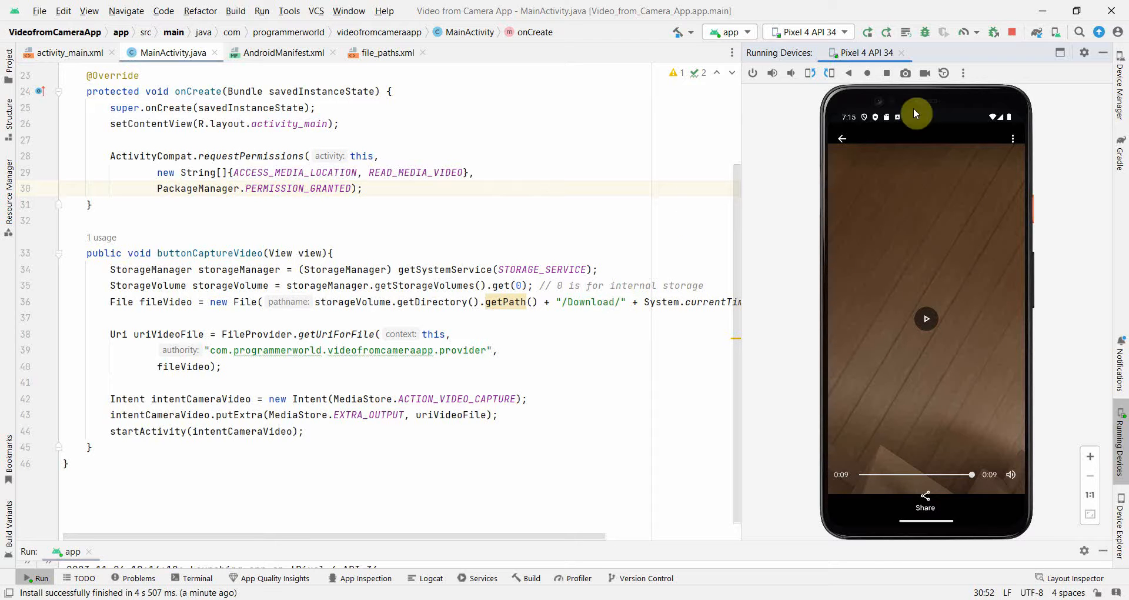
Step: Wrap the fileVideo declaration so its "/Download/" path part continues on the next line
{"action": "left_click", "coordinate": [927, 319]}
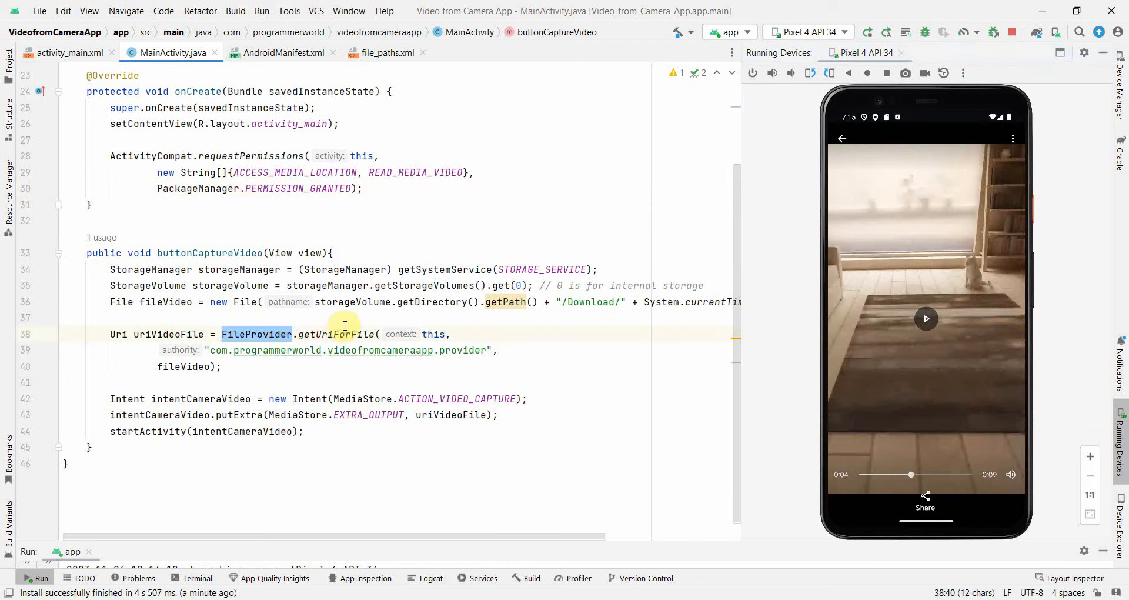
{"action": "mouse_move", "coordinate": [506, 302]}
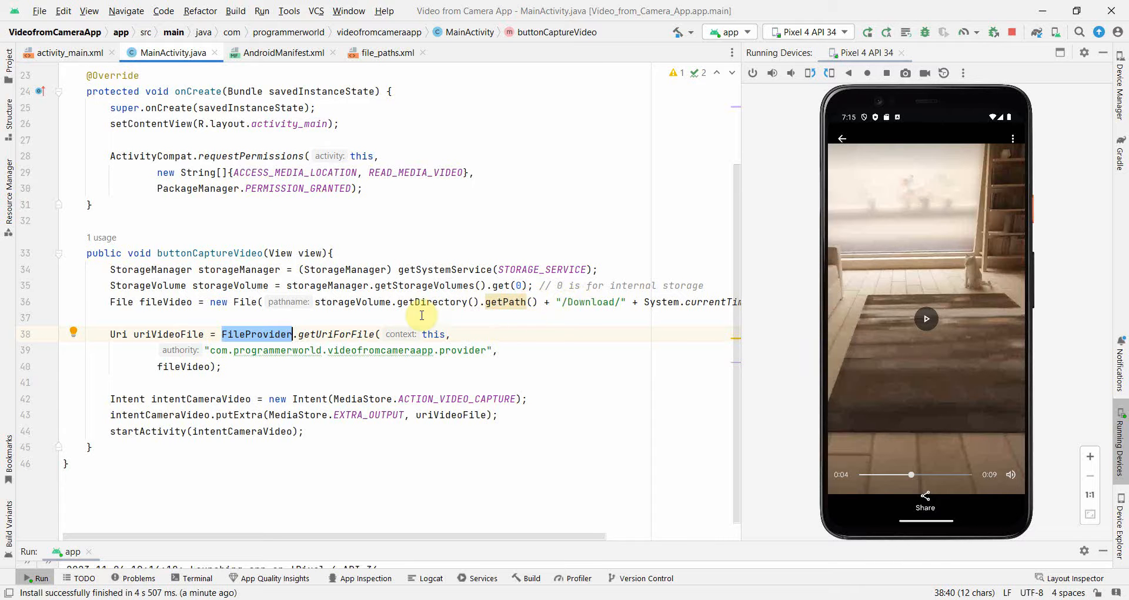
{"action": "left_click", "coordinate": [563, 302]}
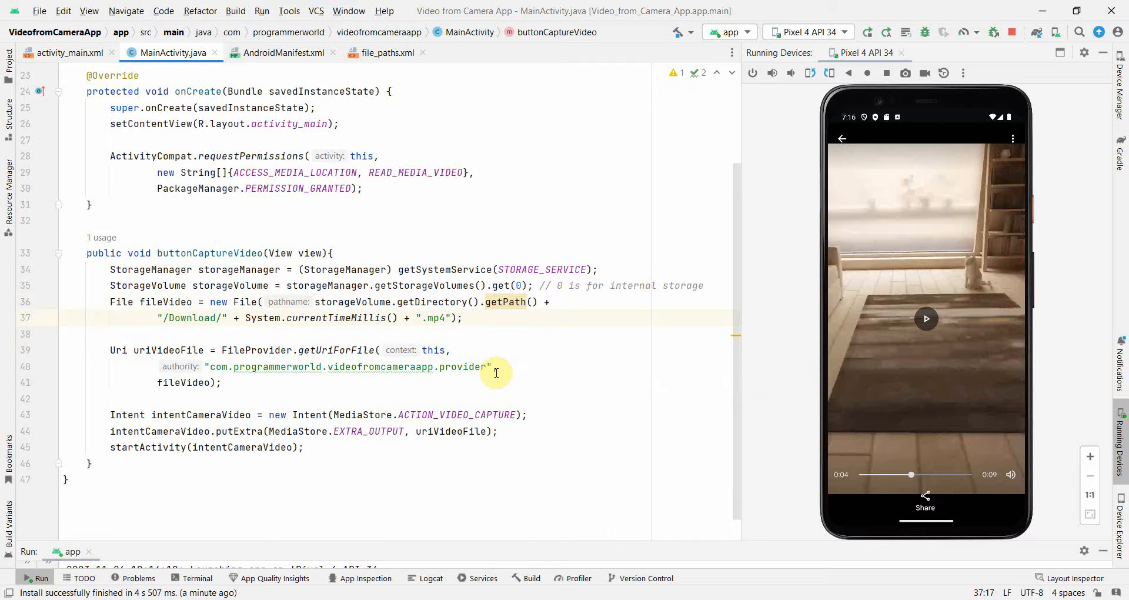
{"action": "scroll", "scroll_direction": "up", "scroll_amount": 3}
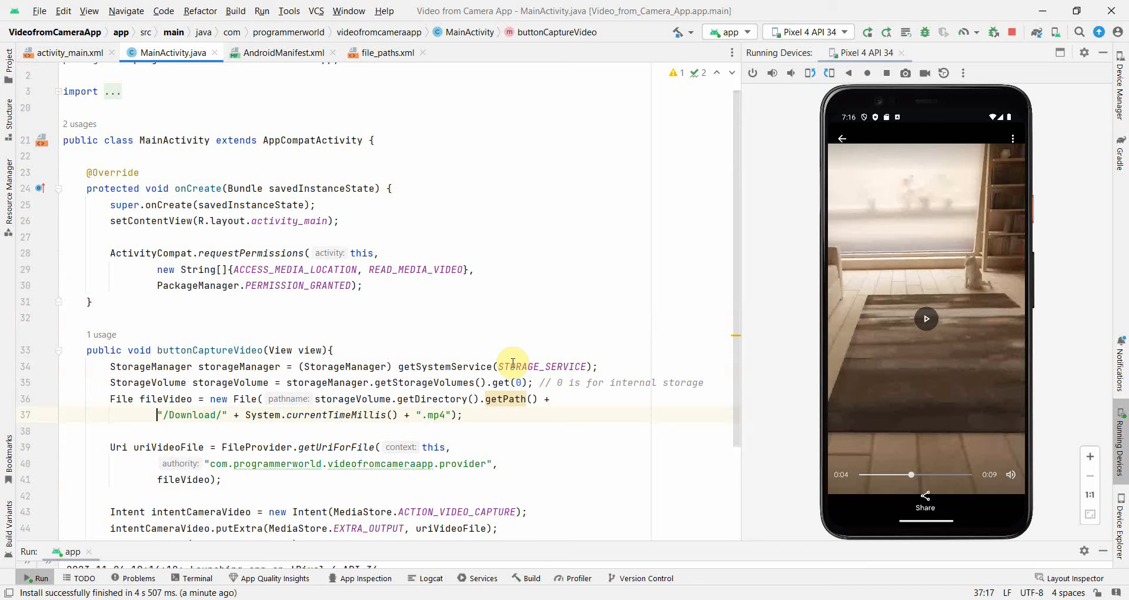